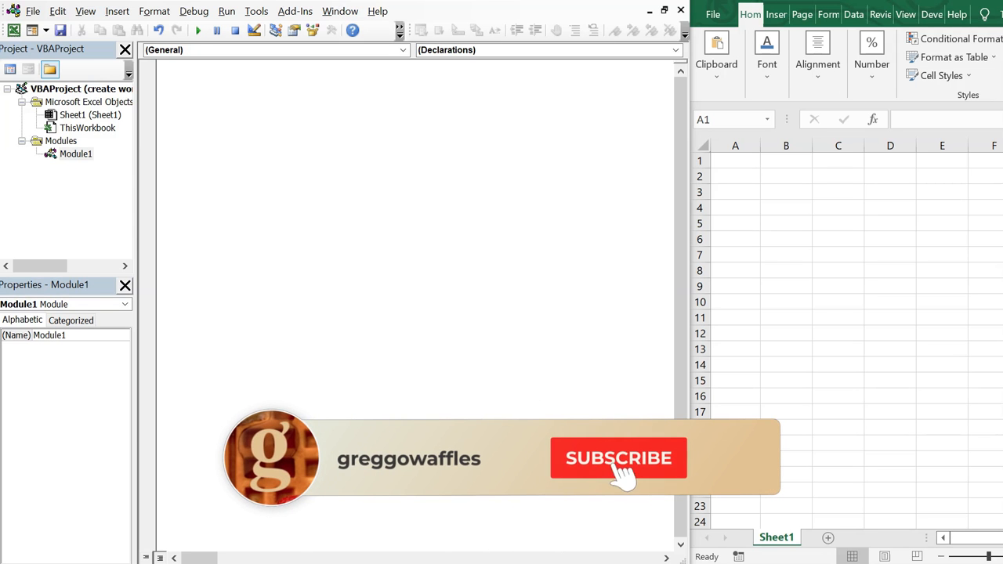
Step: Start a Sub named change_font in the Module1 code window
click(618, 459)
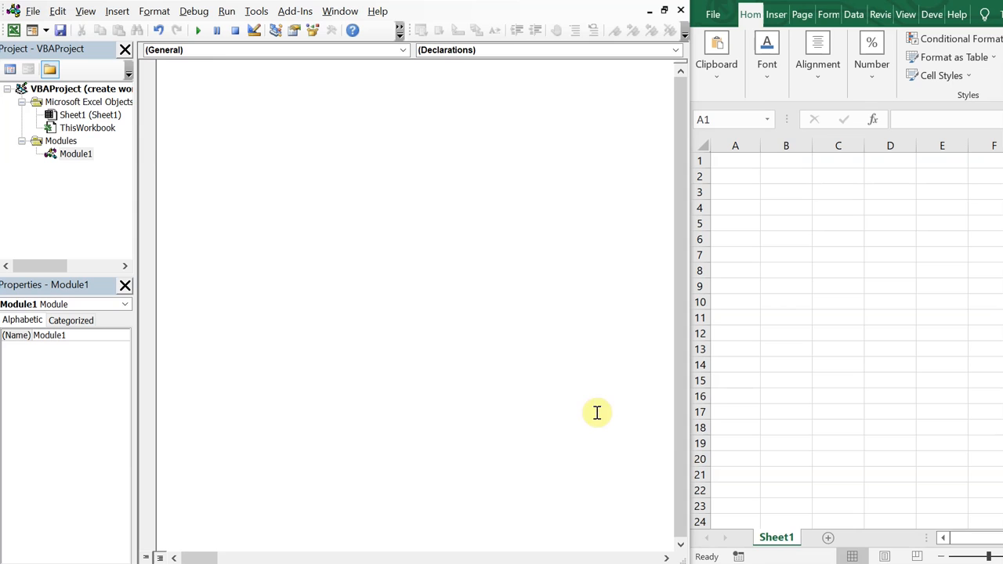
click(191, 82)
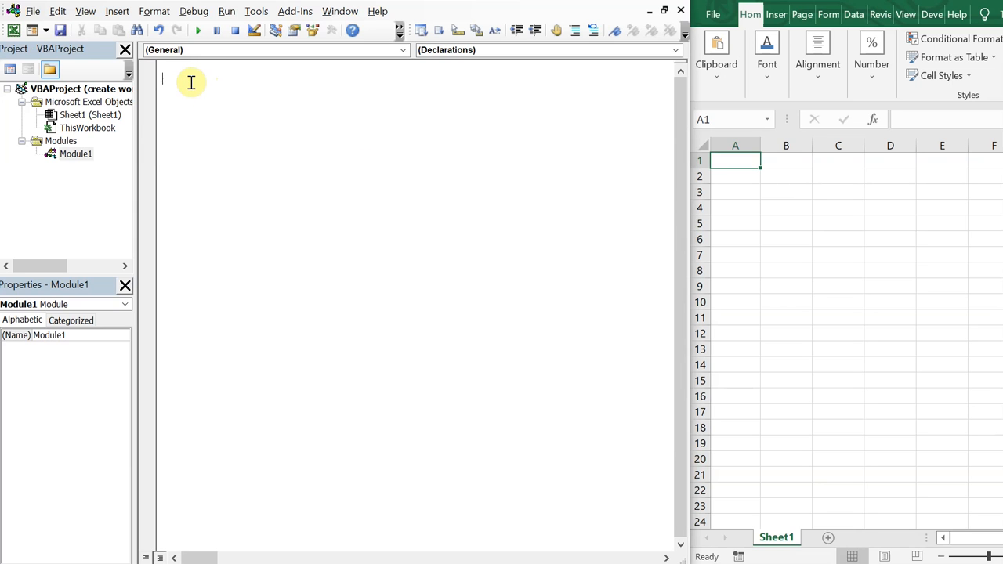
text(sub)
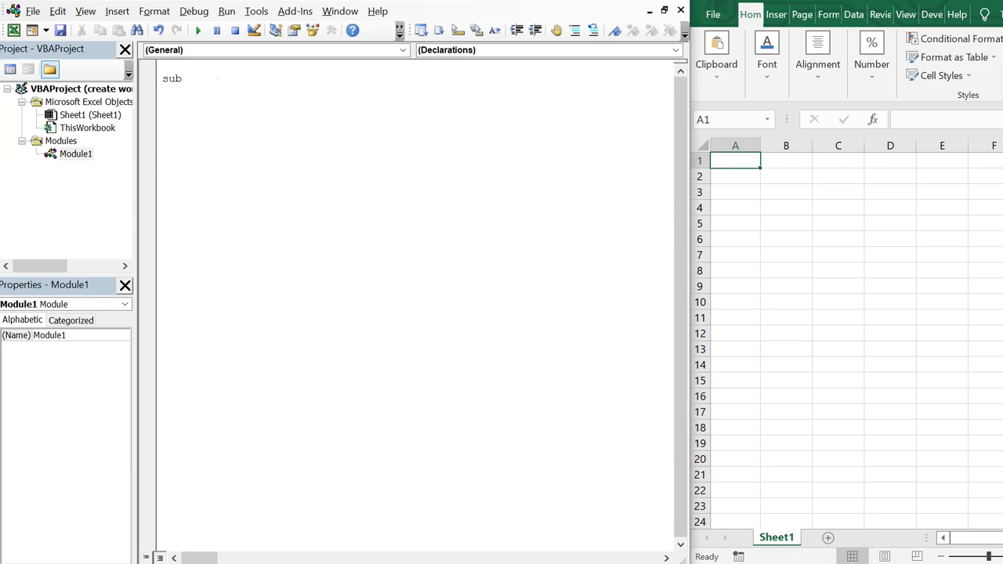
text(change)
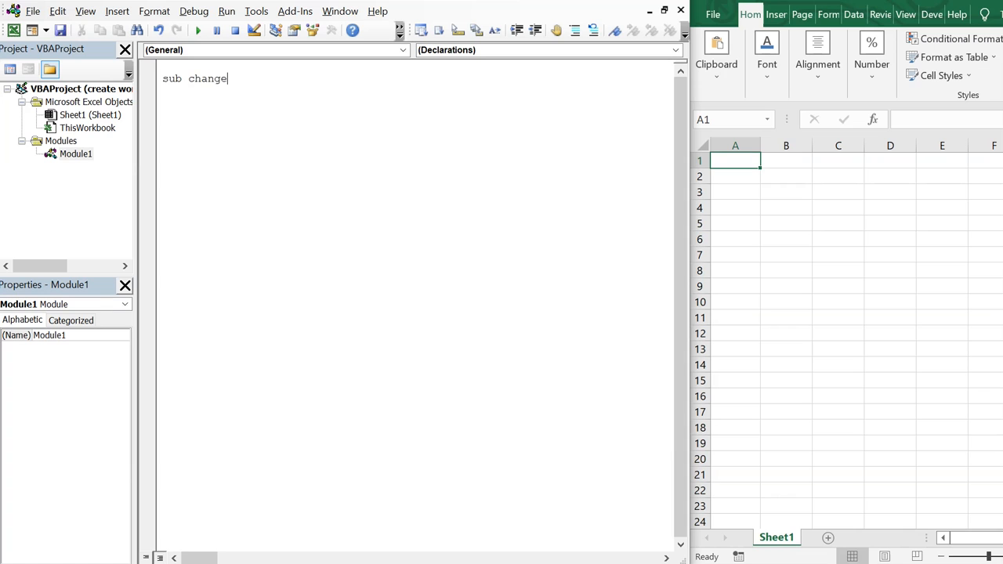
text(_font()
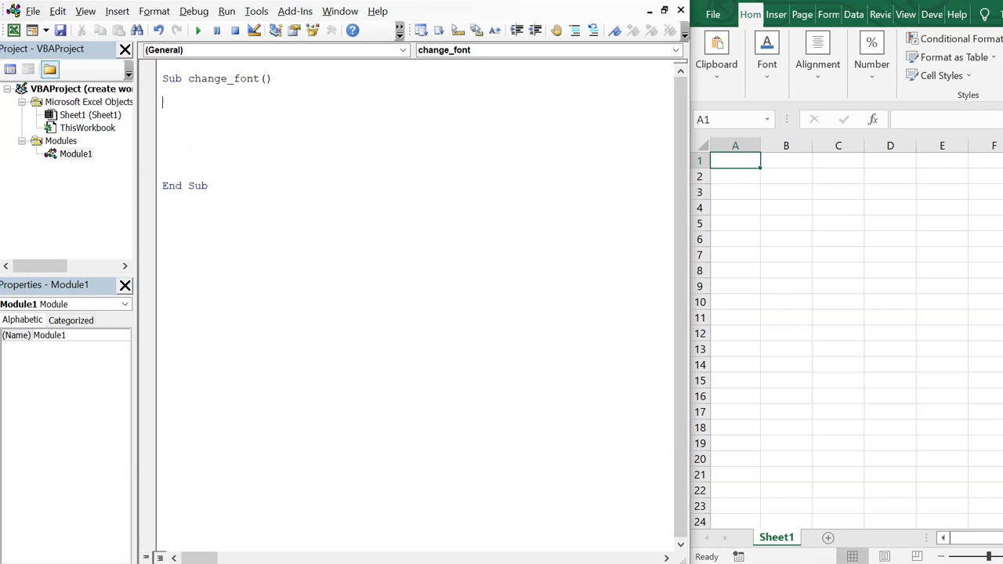
Step: Declare the variables objWord and objDoc with Dim statements
text(Di)
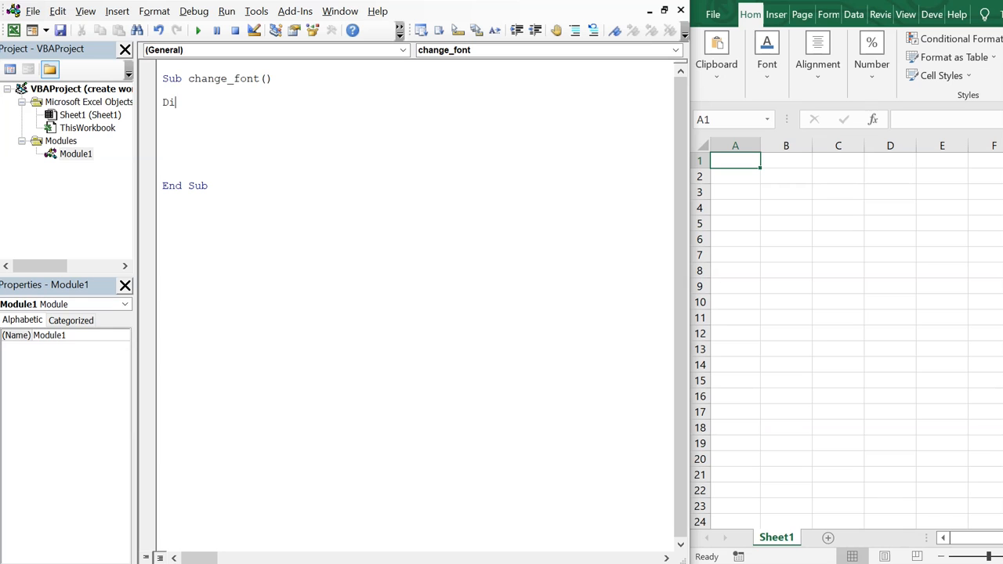
text(m)
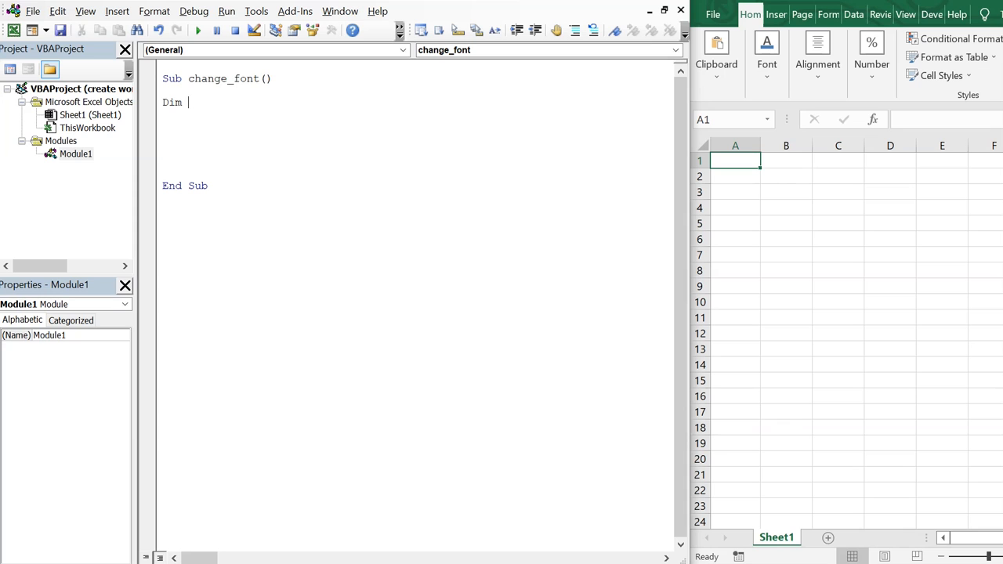
text(obj)
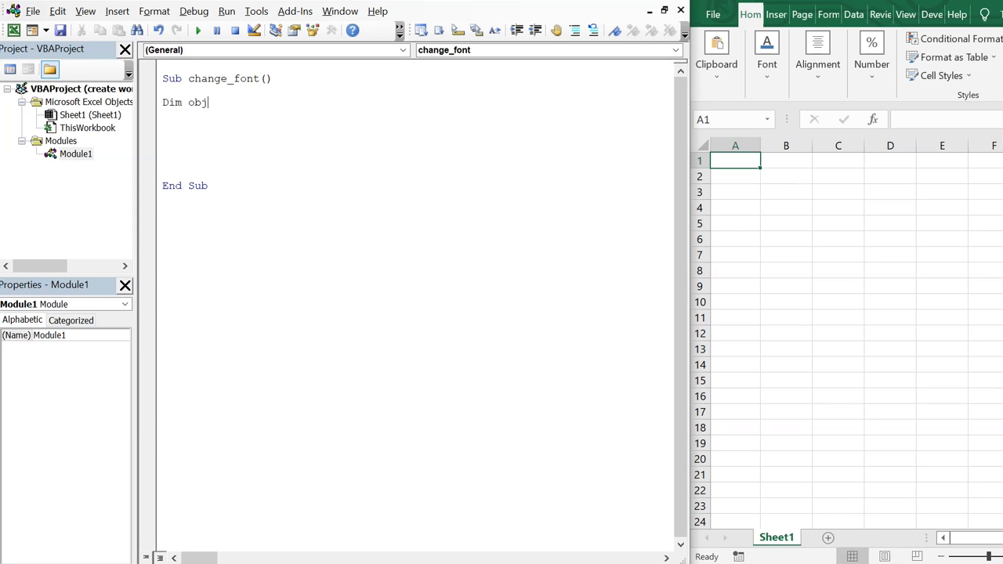
text(Word)
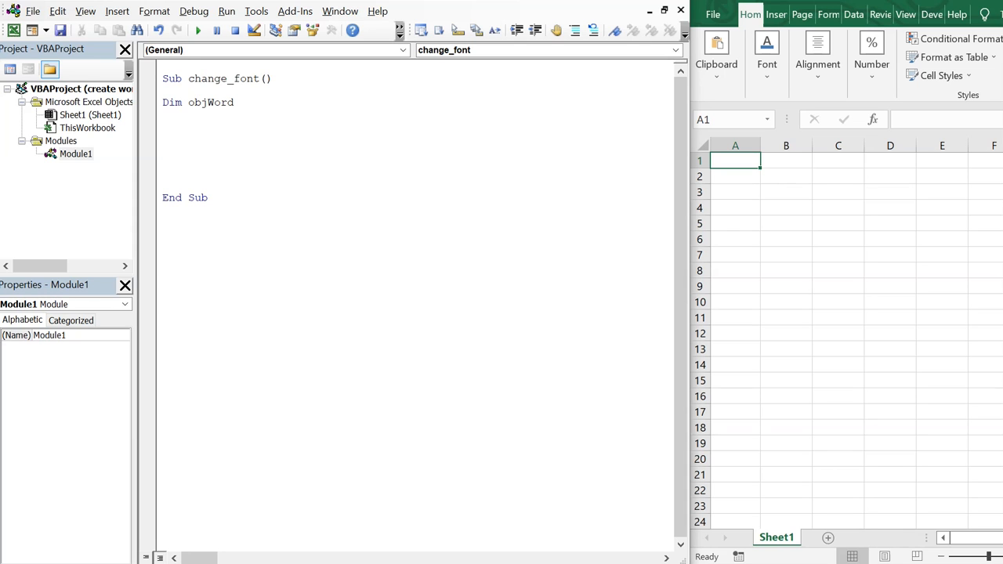
text(Dim ob)
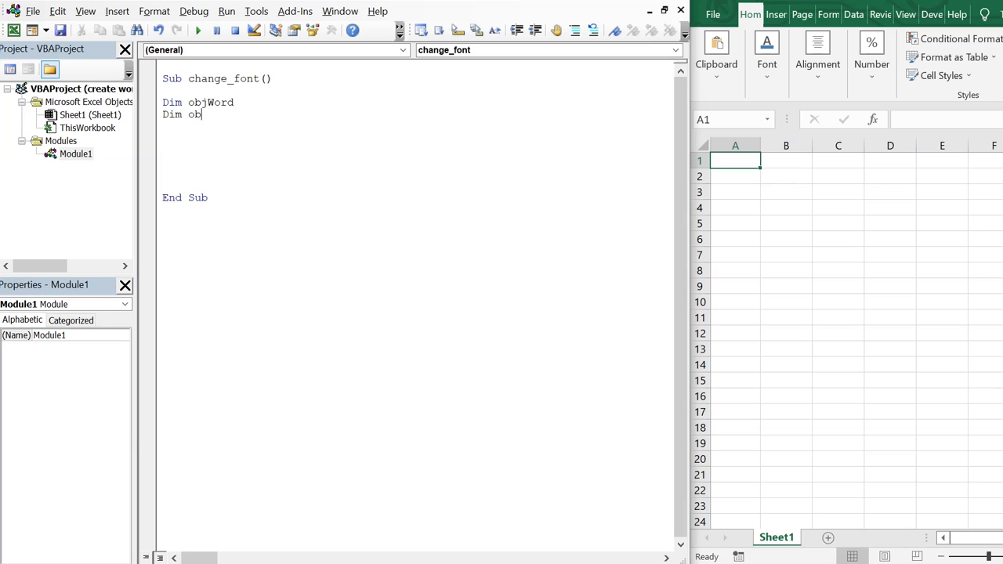
text(Doc)
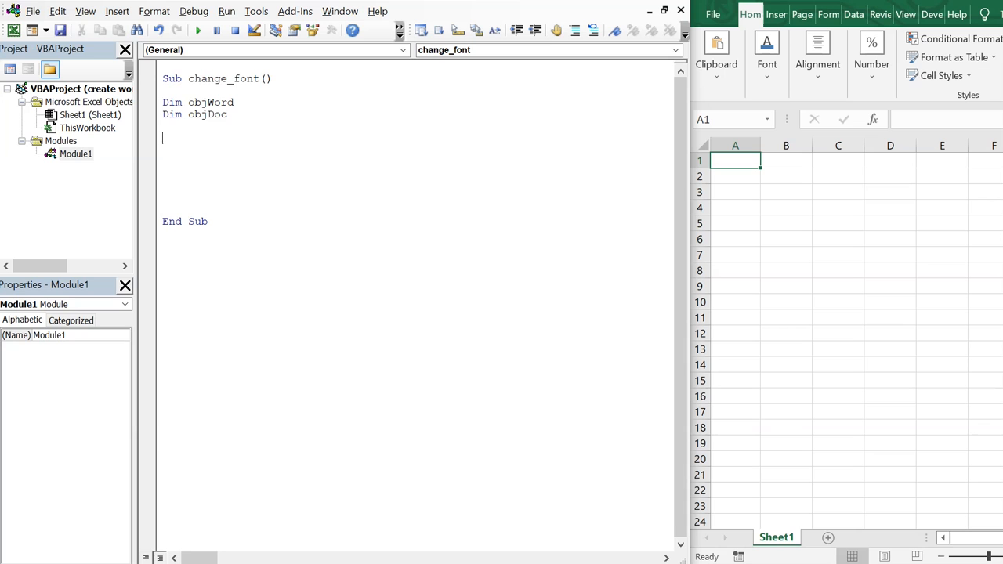
Step: Set objWord = CreateObject("Word.Application") to start Word
text(Set)
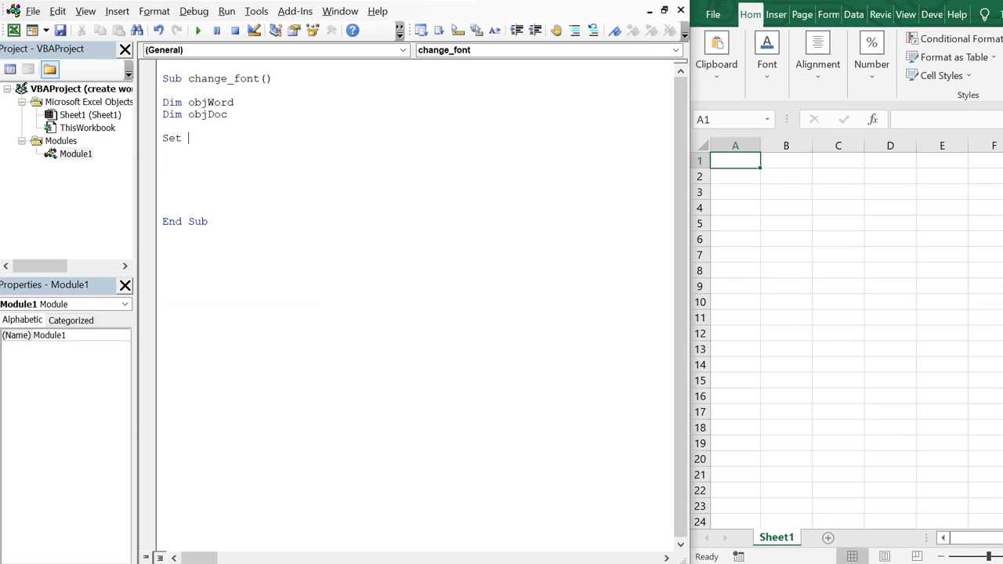
text(ob)
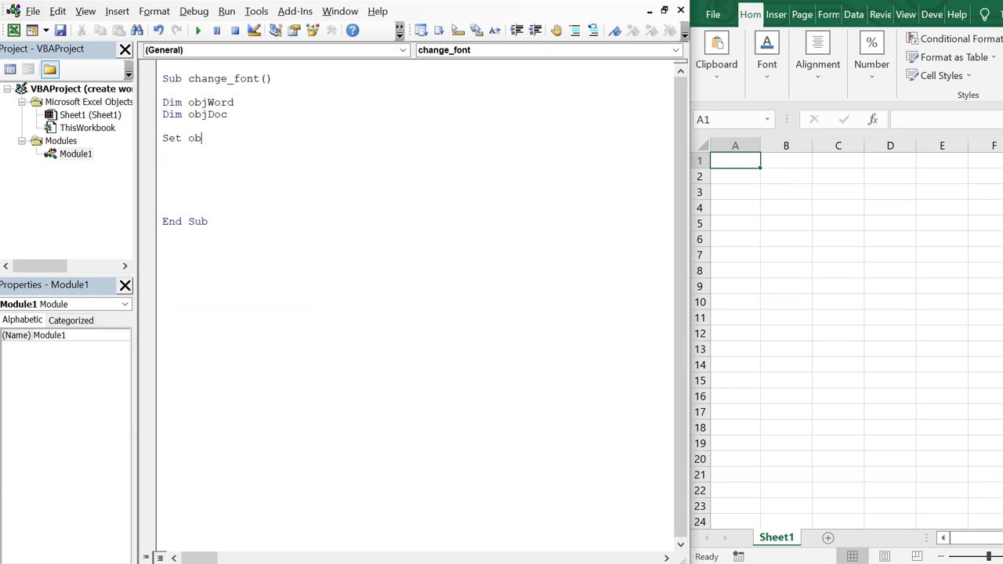
text(jDoc)
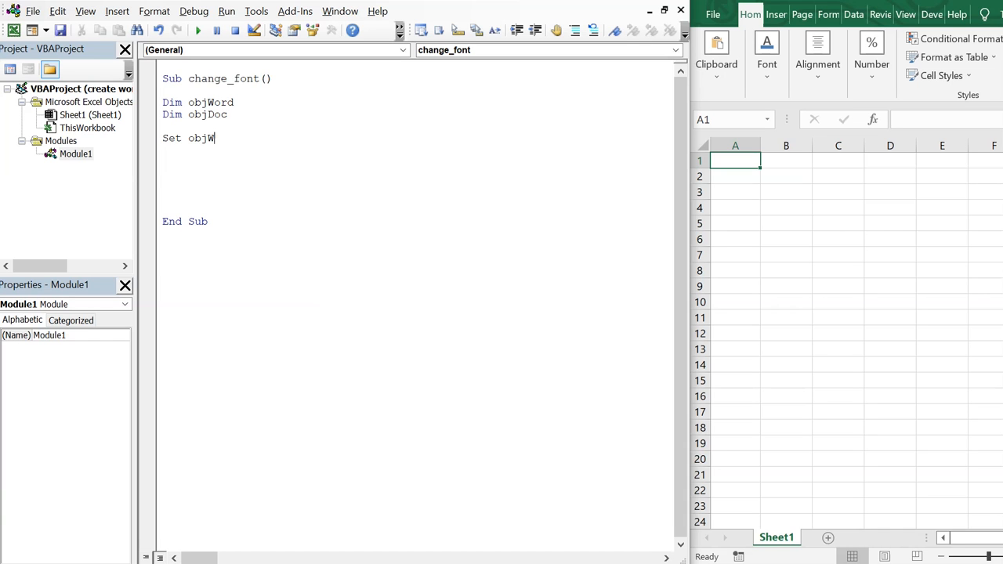
text(ord =)
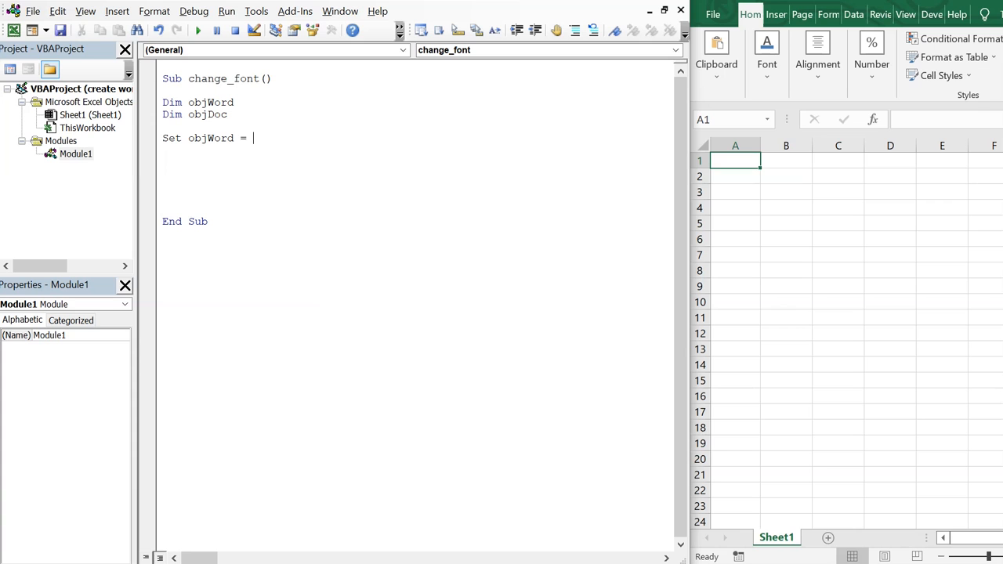
text(CreateObject()
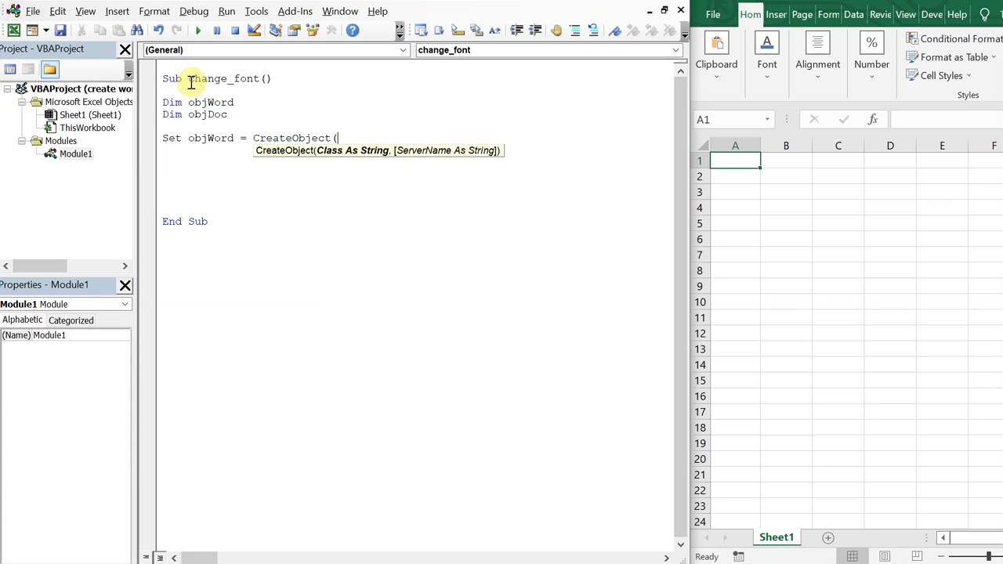
text("Word)
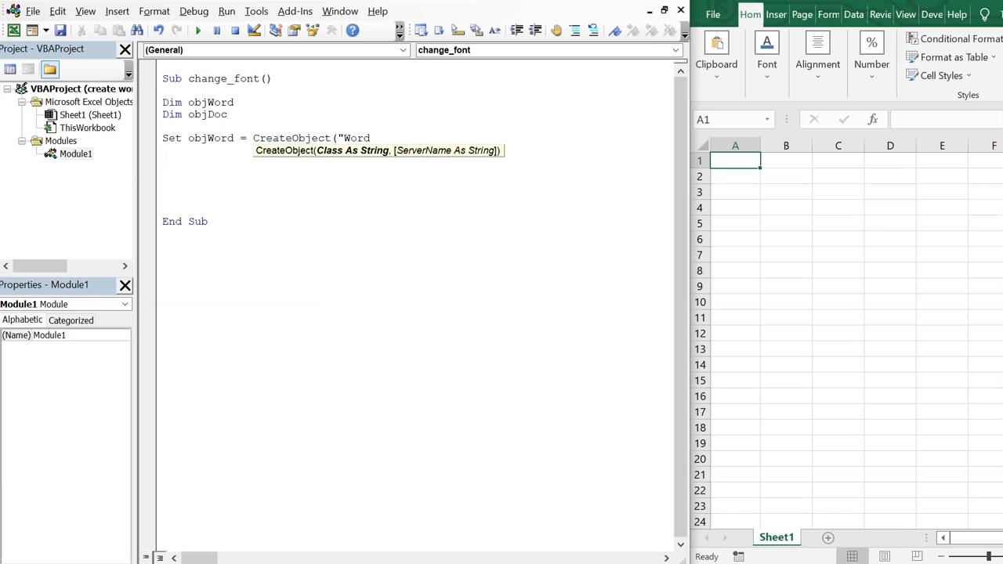
text(.Application)
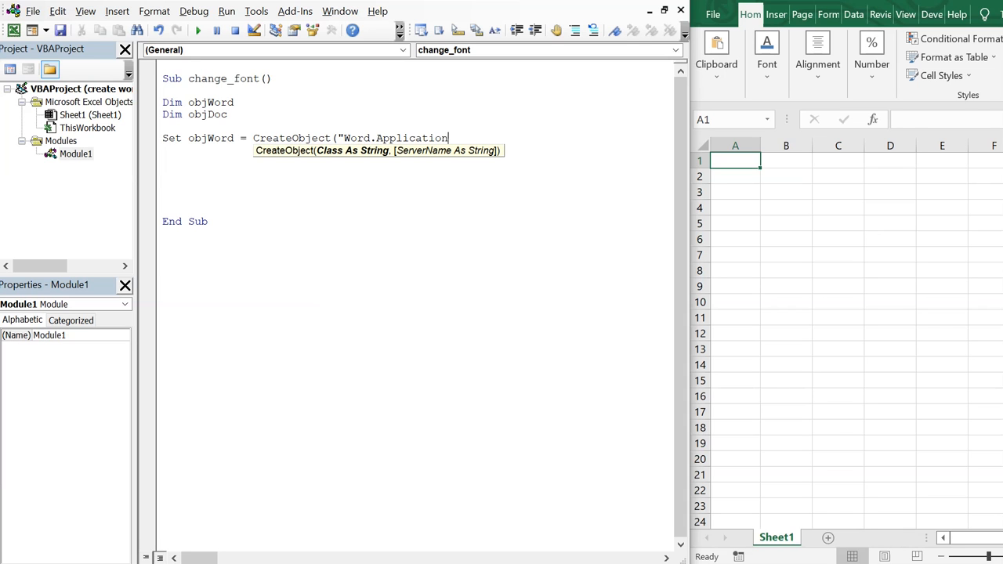
text("))
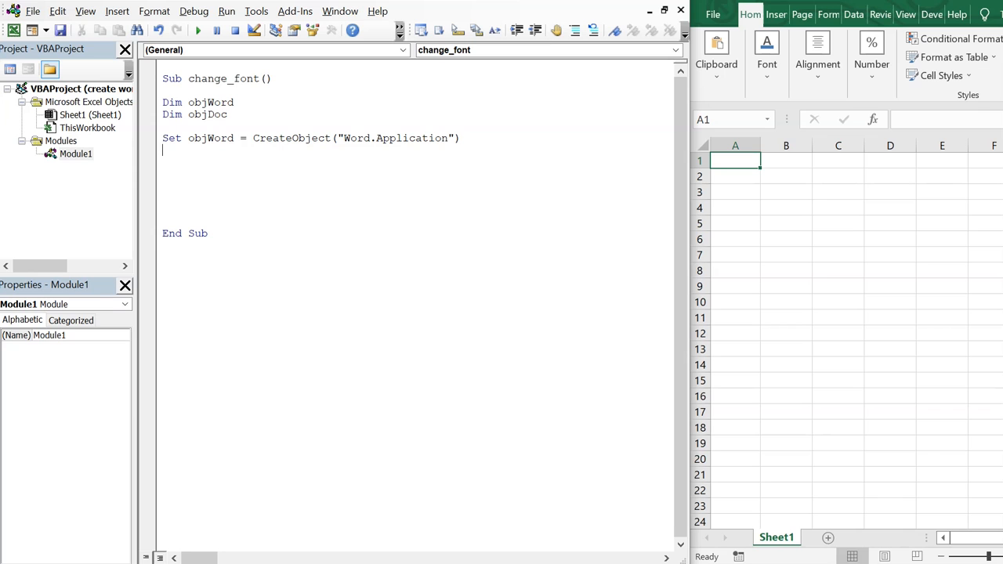
Step: Set objDoc = objWord.Documents.Add to create a new document
text(Set obj)
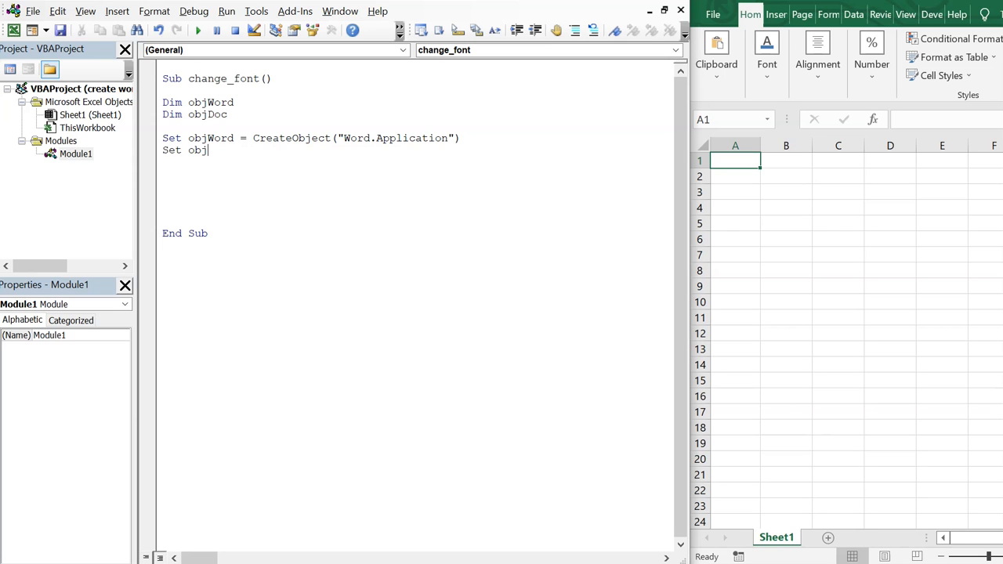
text(Doc =)
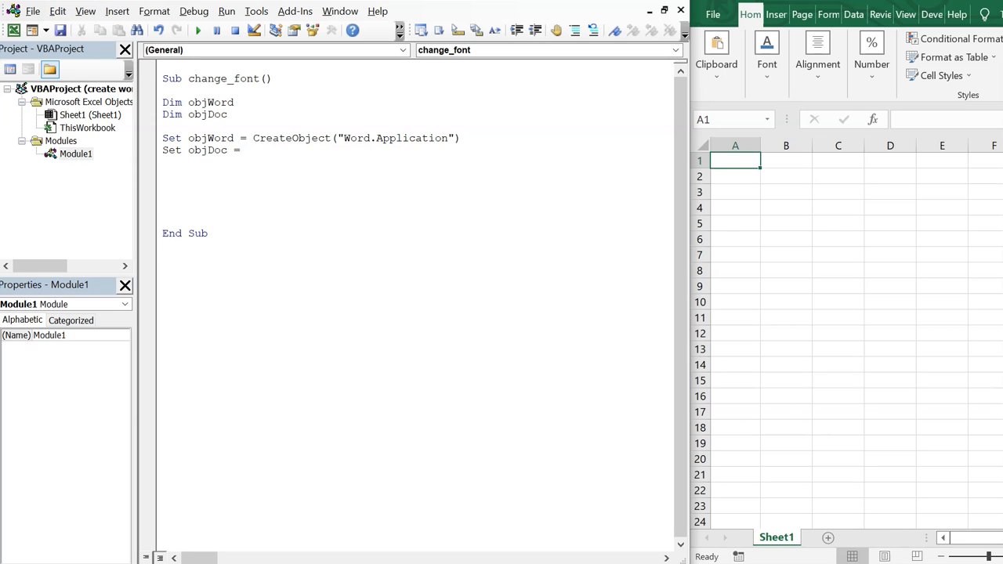
text(objWord)
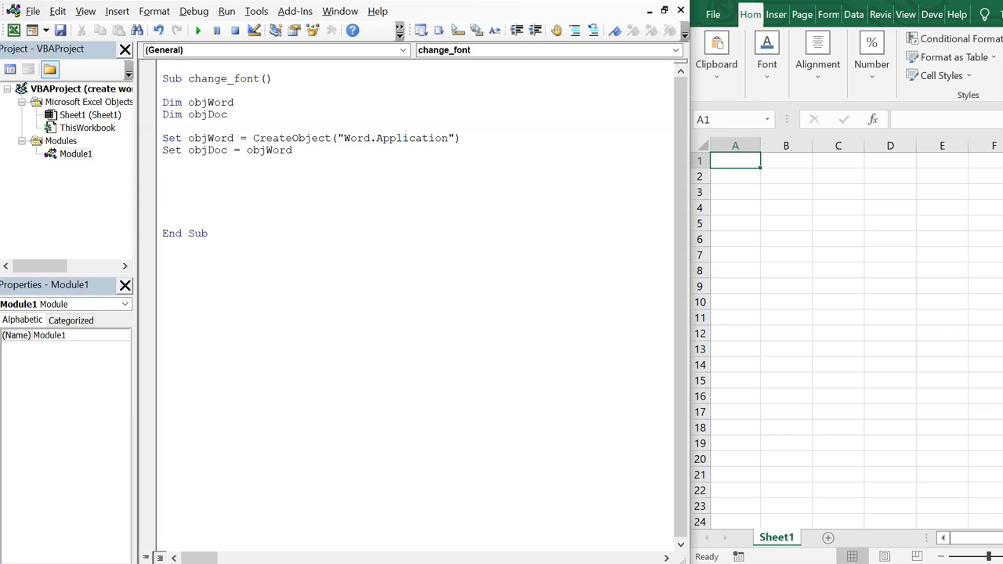
text(.Docume)
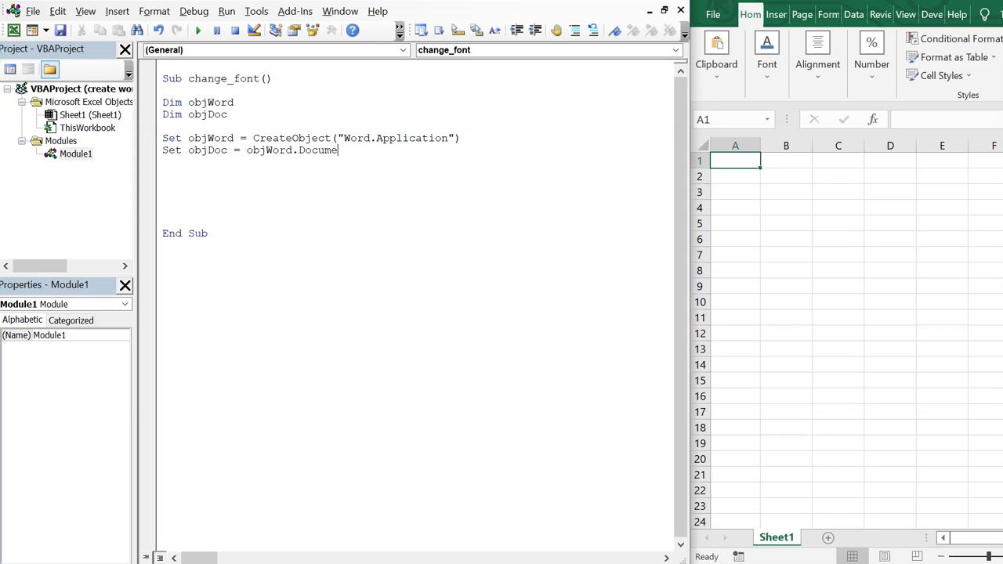
text(nts.A)
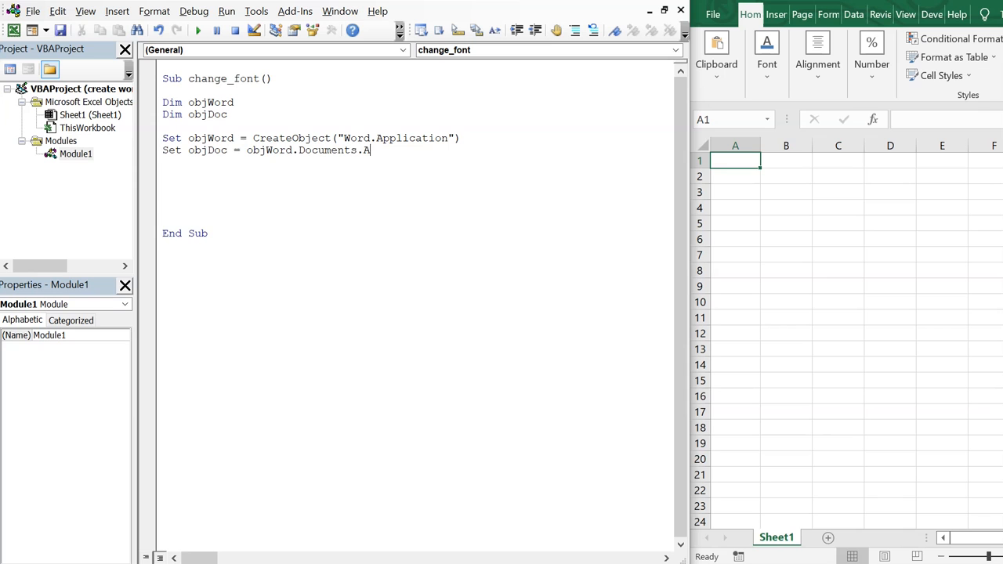
text(dd)
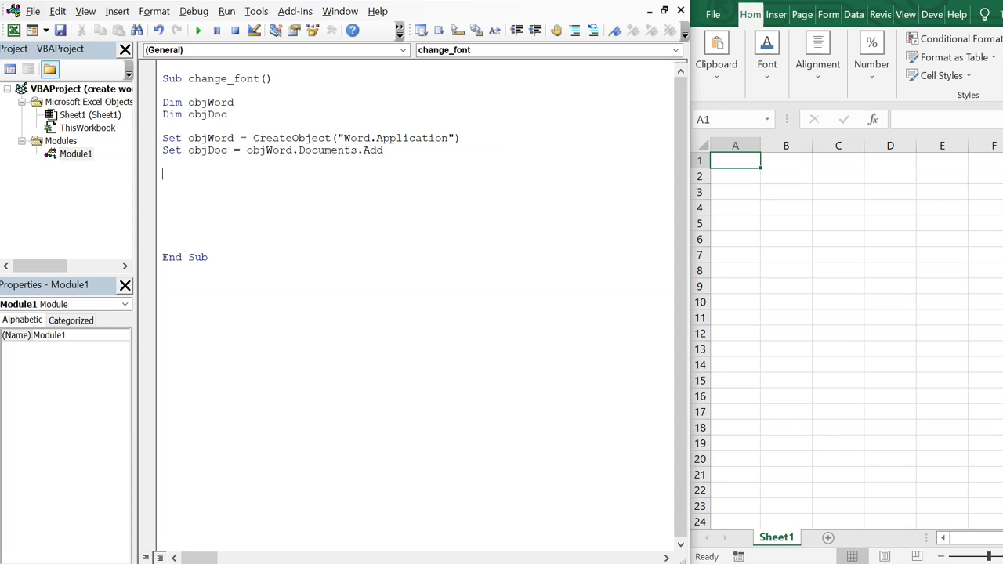
Step: Open a With objDoc block on a new line
text(with o)
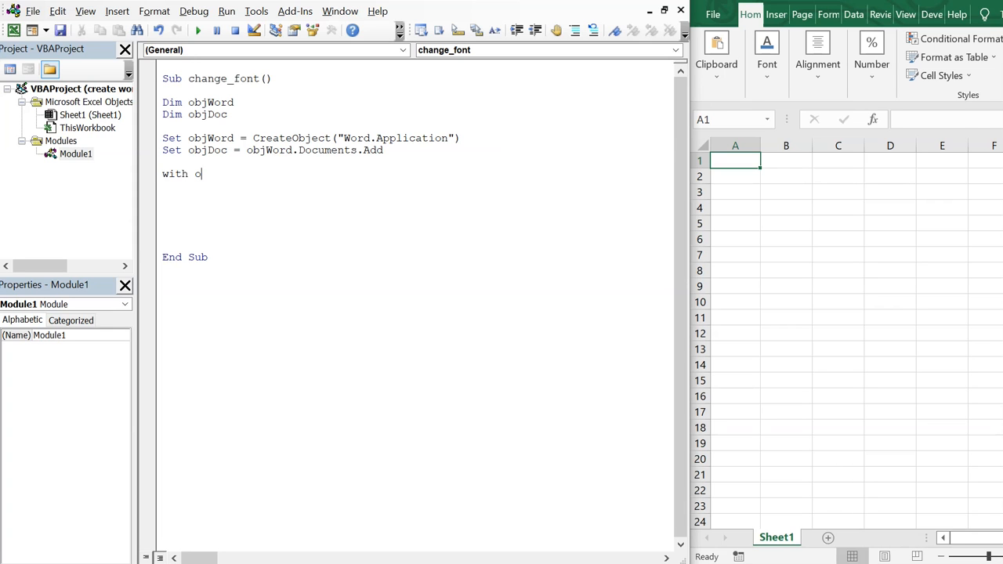
text(bjDo)
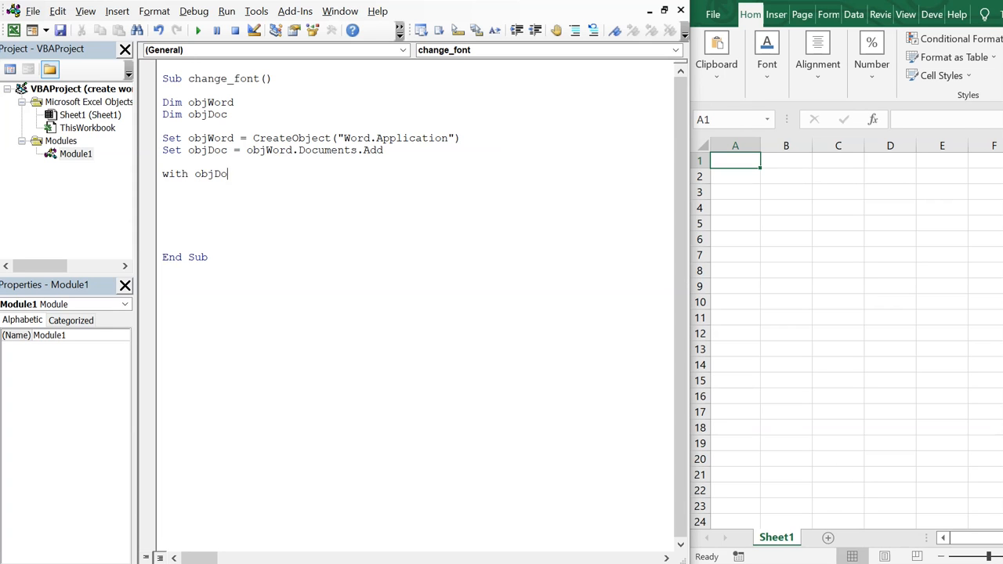
key(enter)
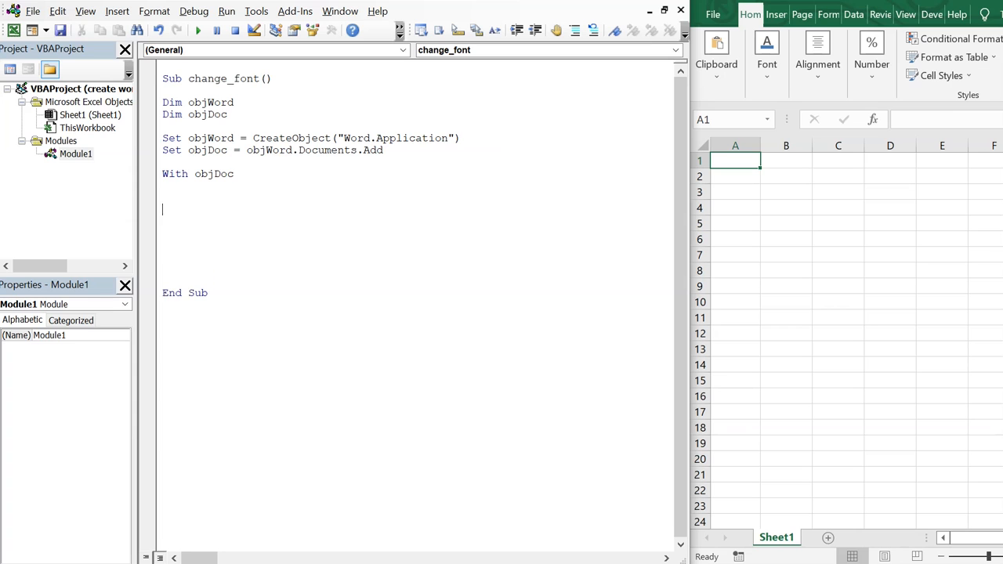
text(Wn)
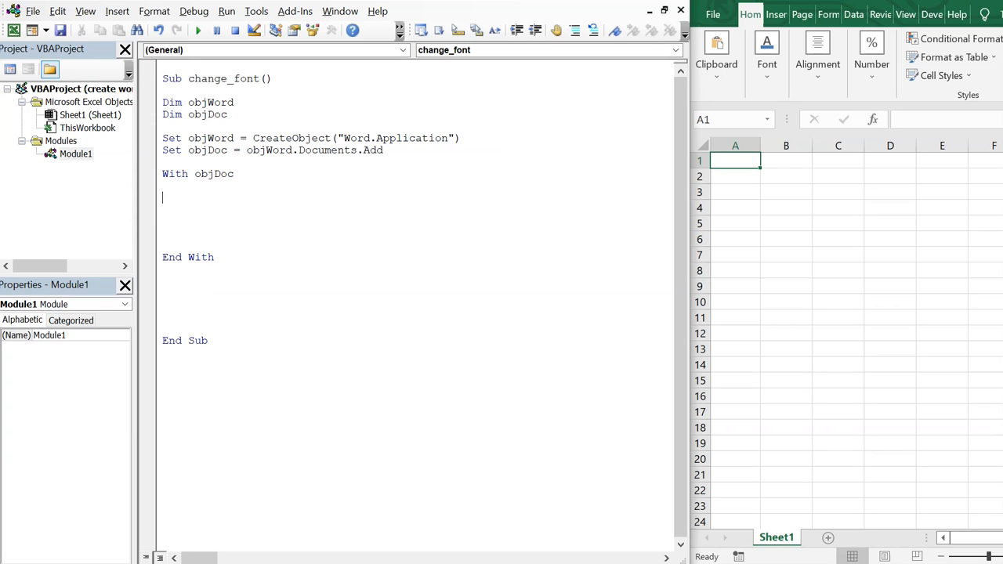
Step: Add objDoc.Styles.Add("MyFontStyle") inside the With objDoc block
text(obj)
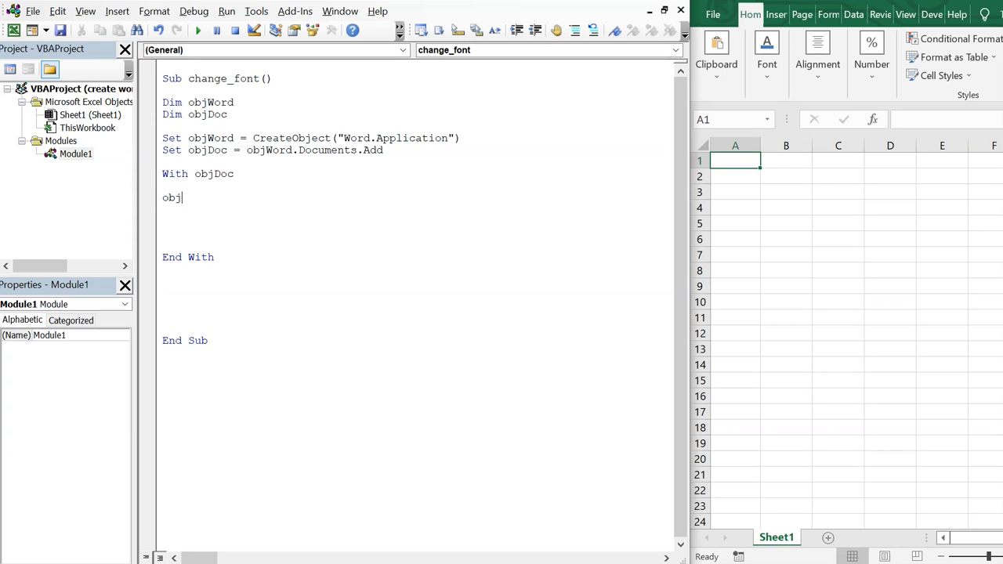
text(Doc.)
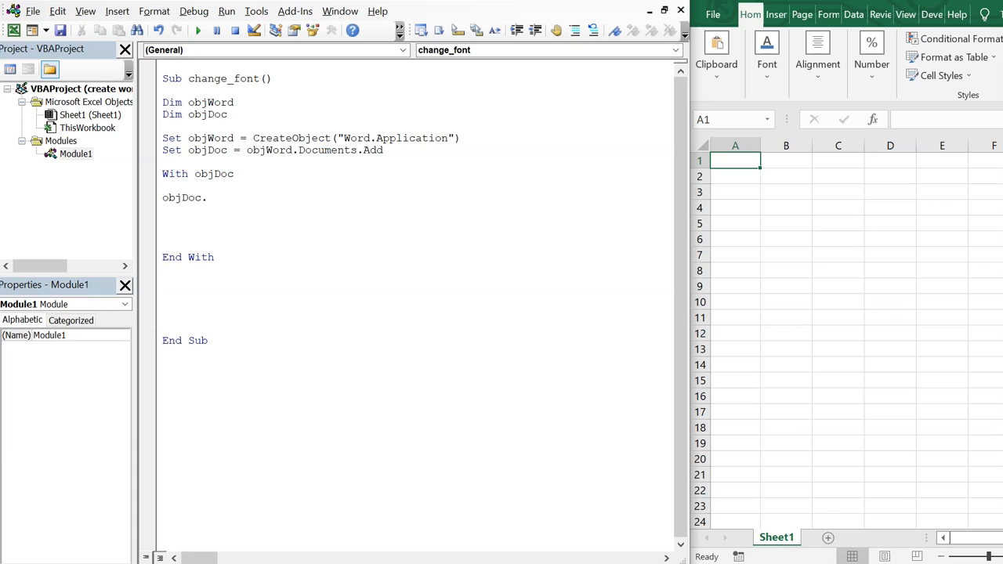
text(styles.a)
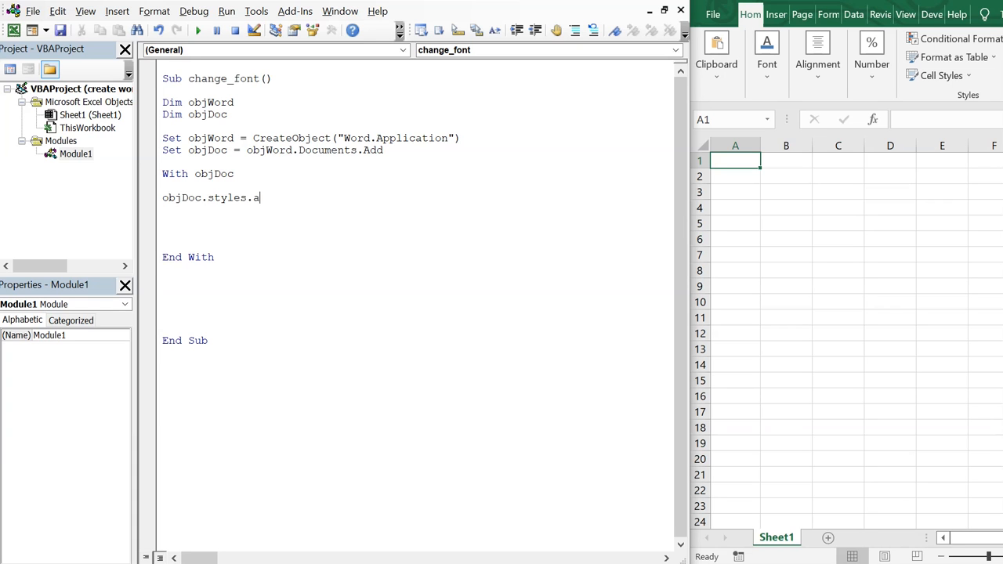
text(dd ()
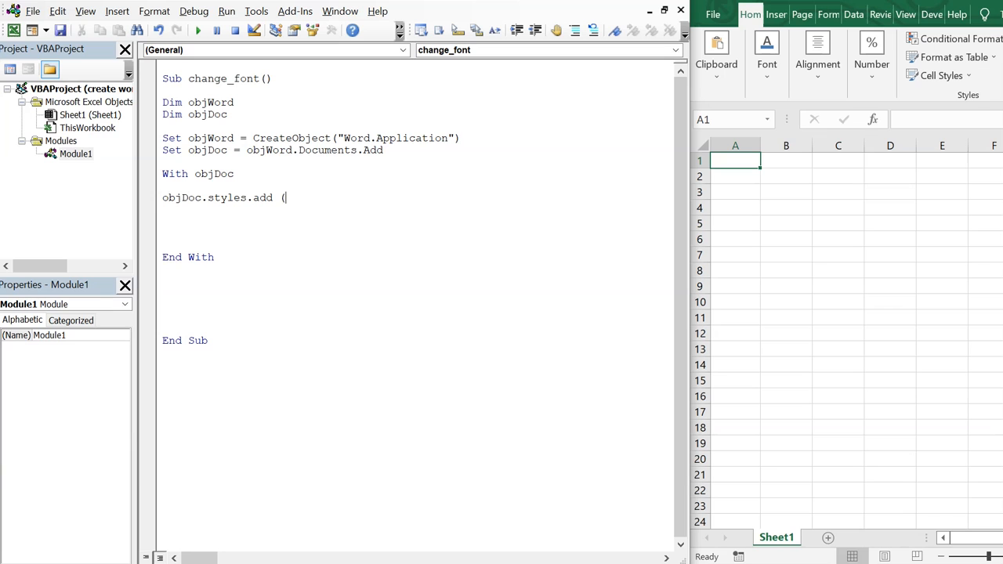
text(")
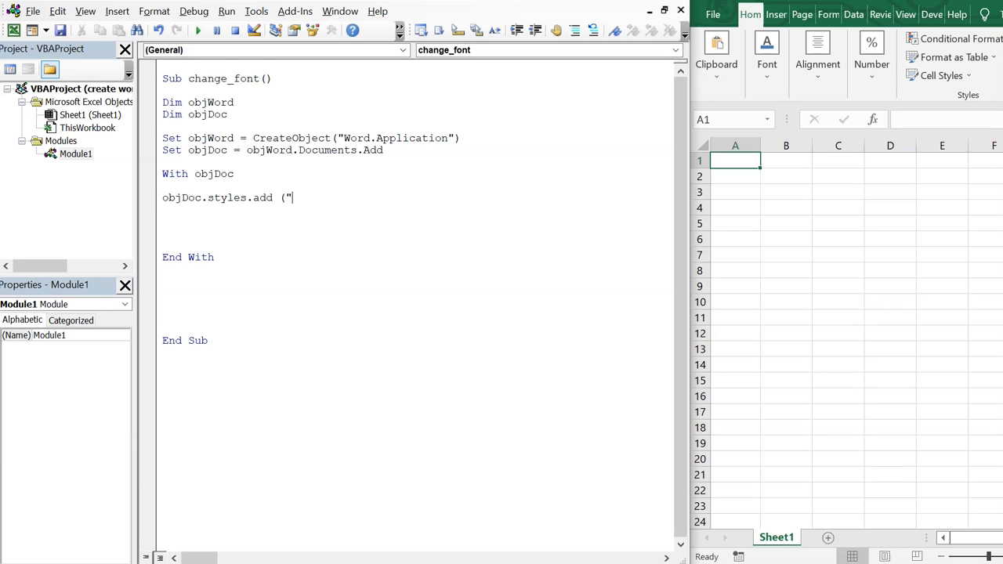
text(My)
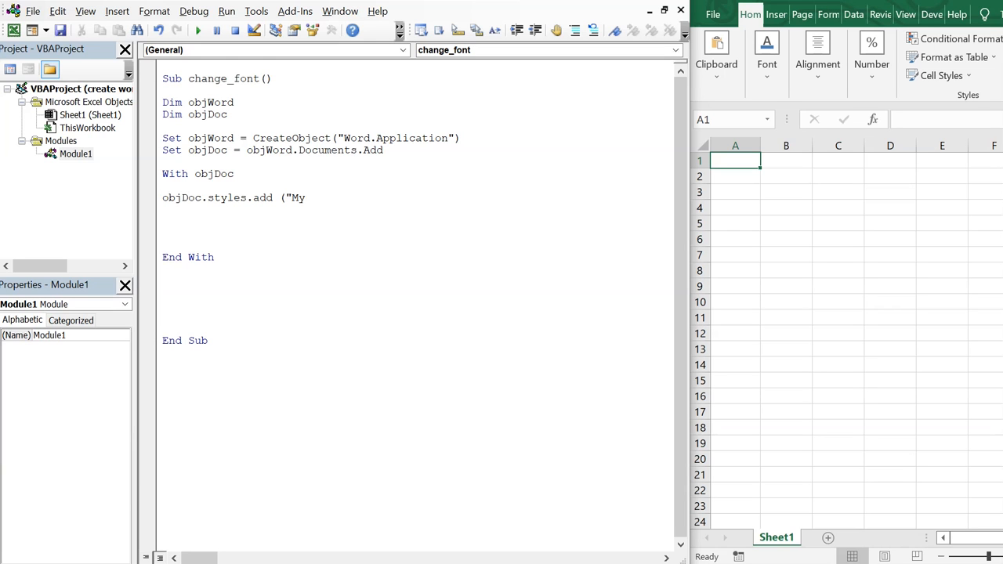
text(Font)
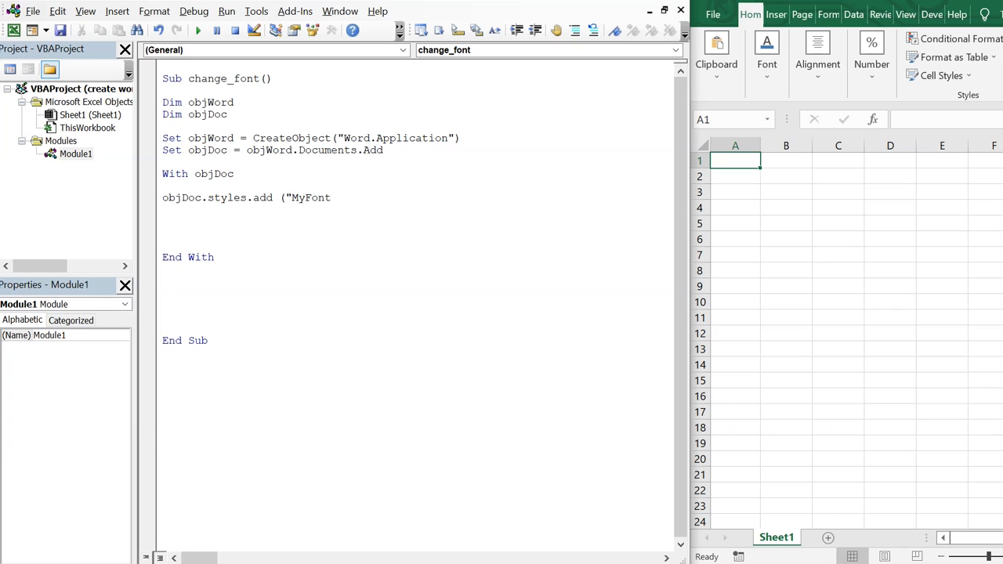
text(Style")
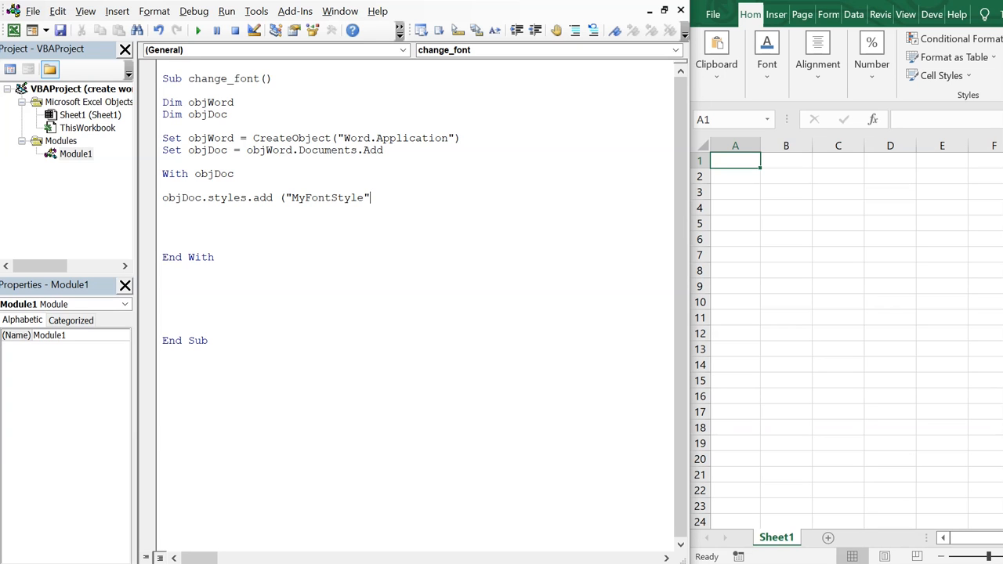
text())
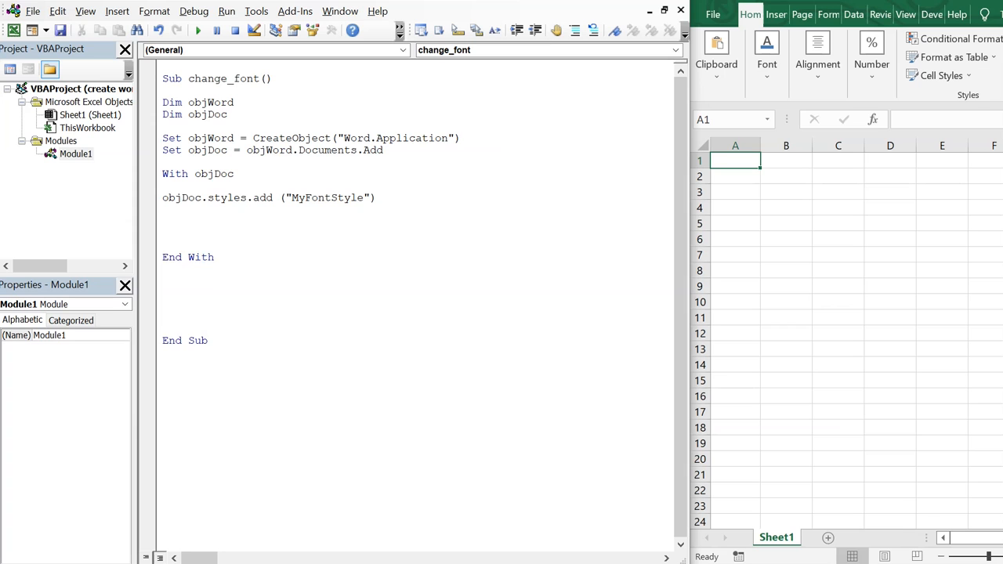
text(With .s)
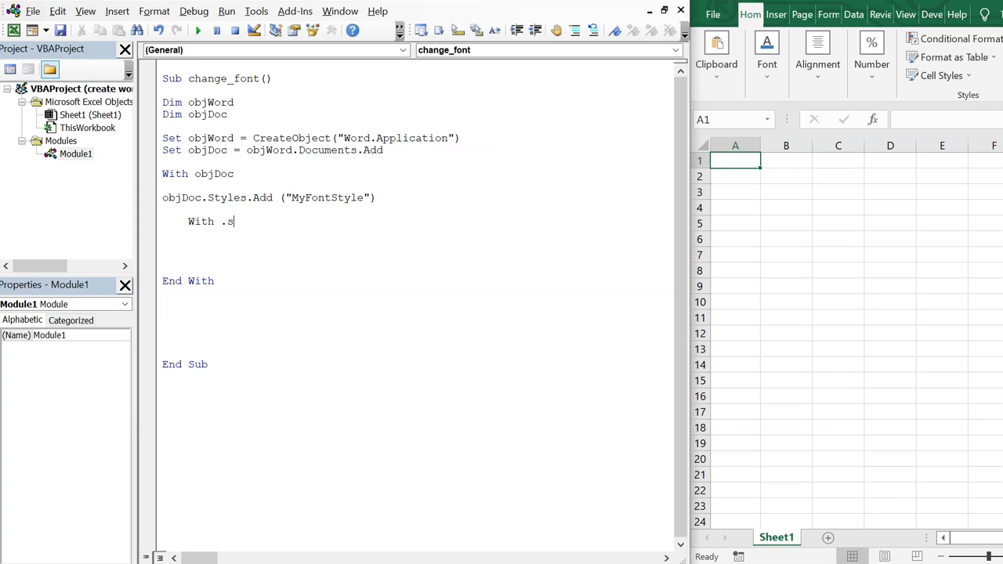
Step: Write With .Styles("MyFontStyle").Font with its matching End With
text(tylles)
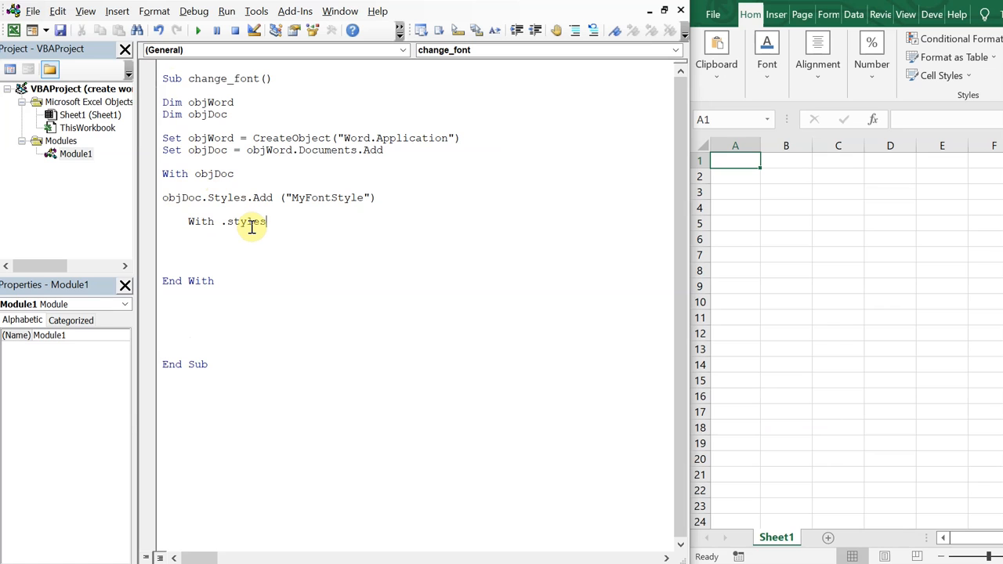
text((")
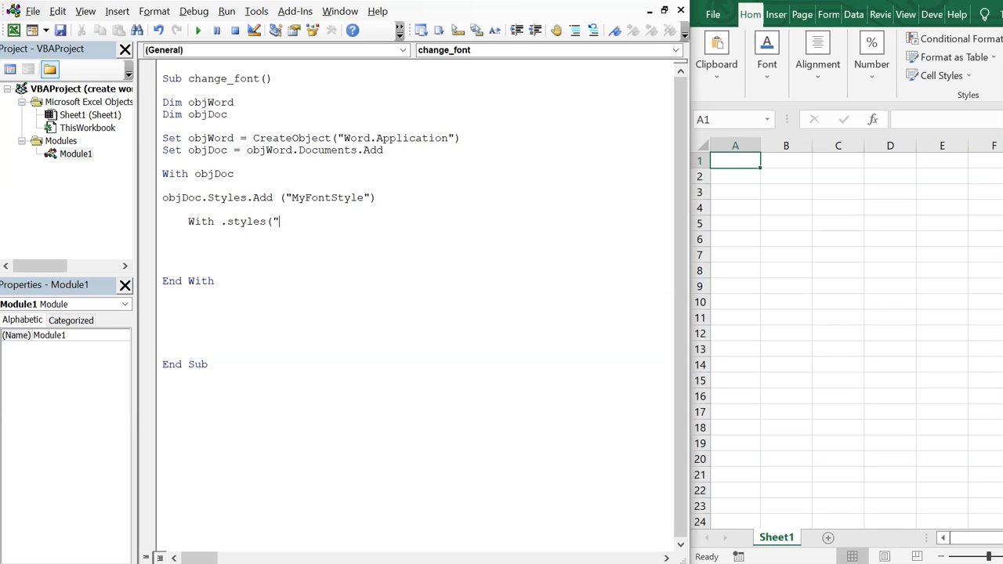
text(MyF)
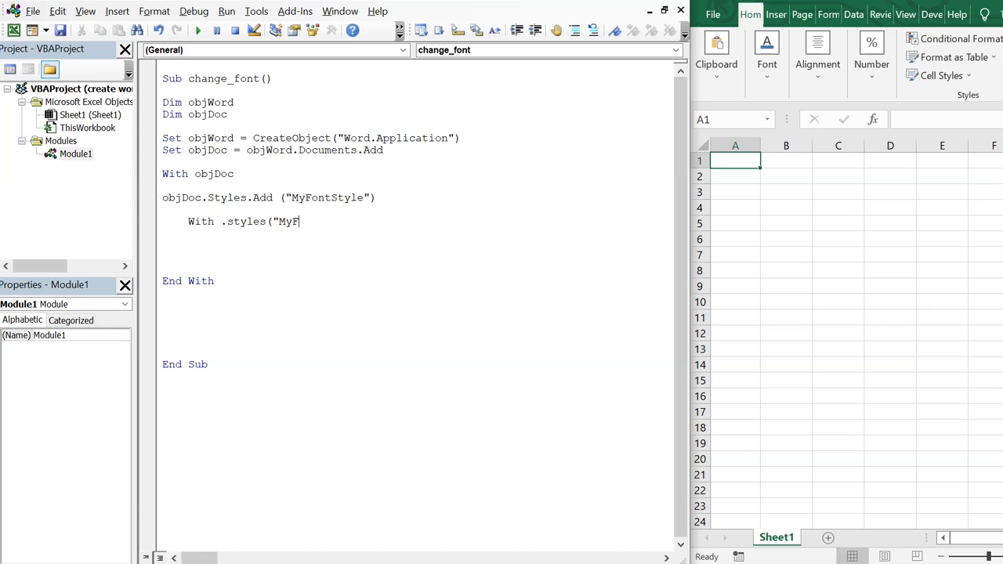
text(ontStyle)
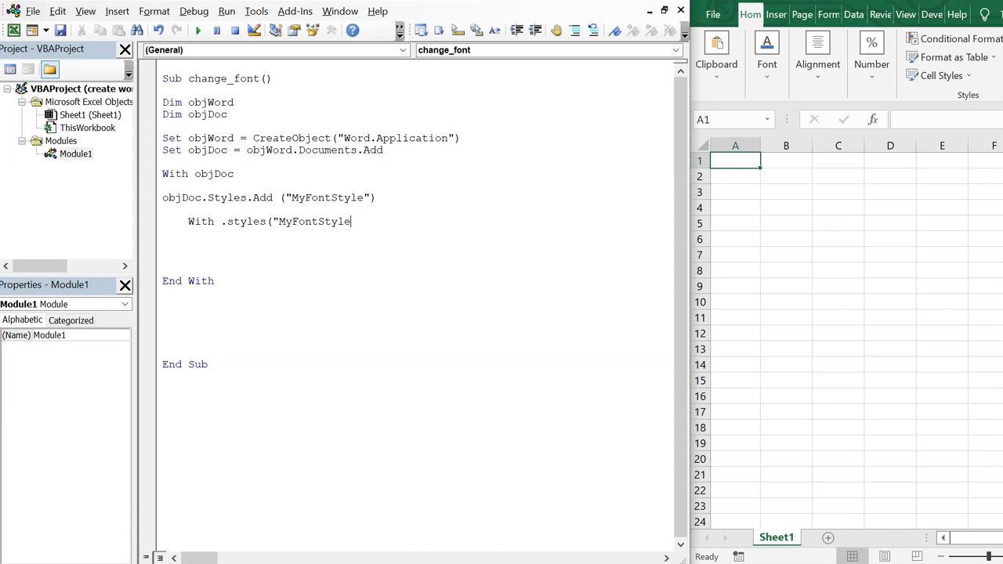
text(")
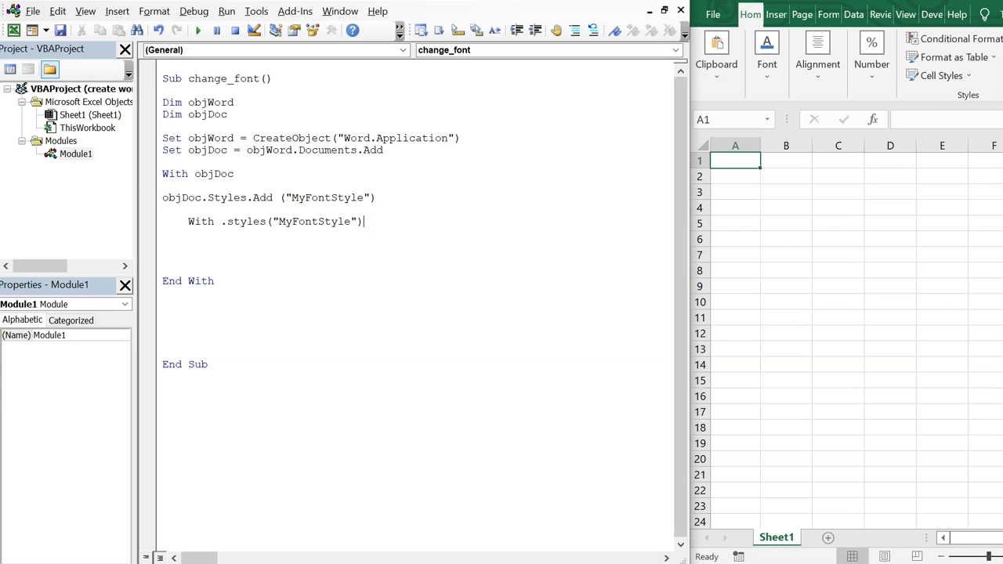
text(.F)
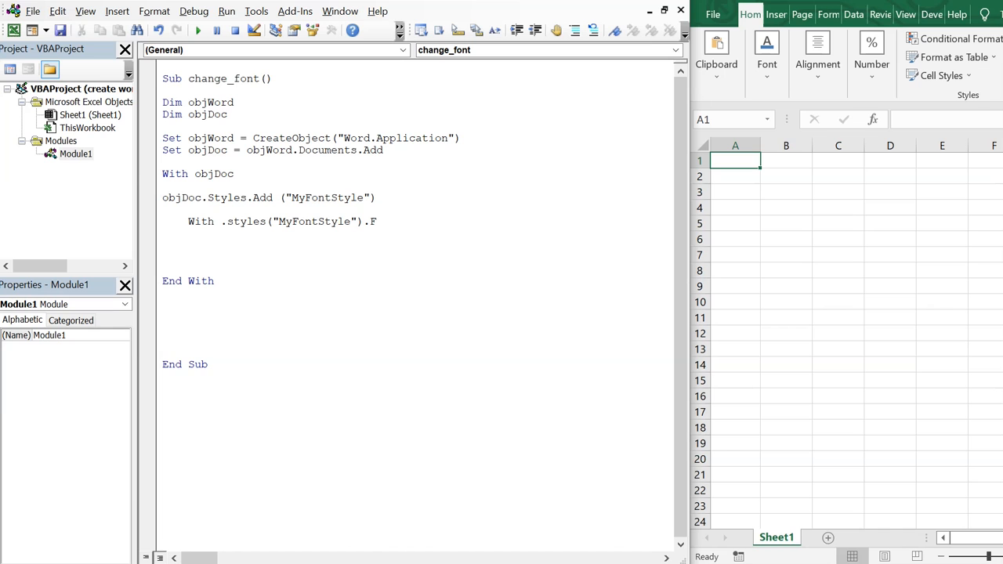
text(ont)
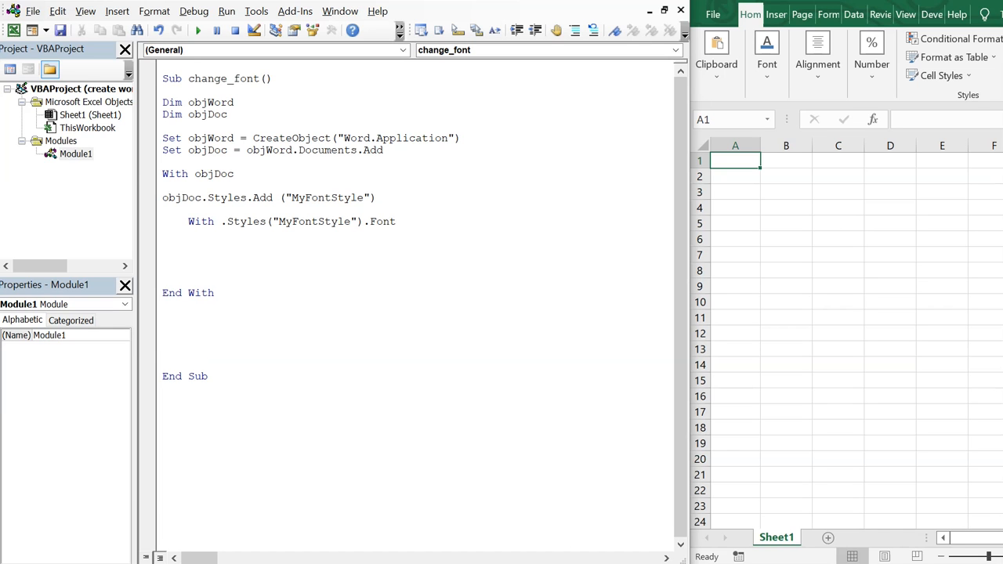
text(e)
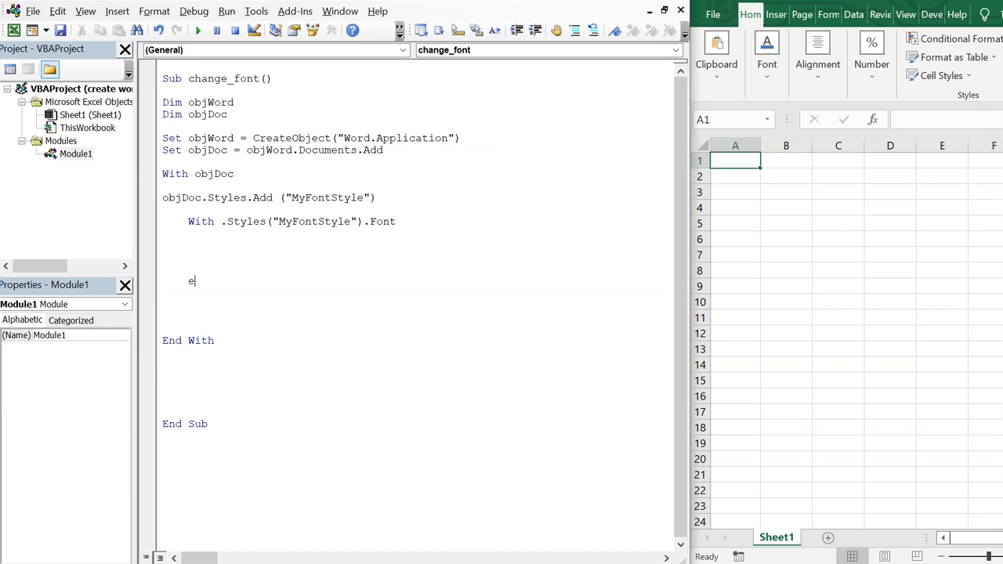
text(End With)
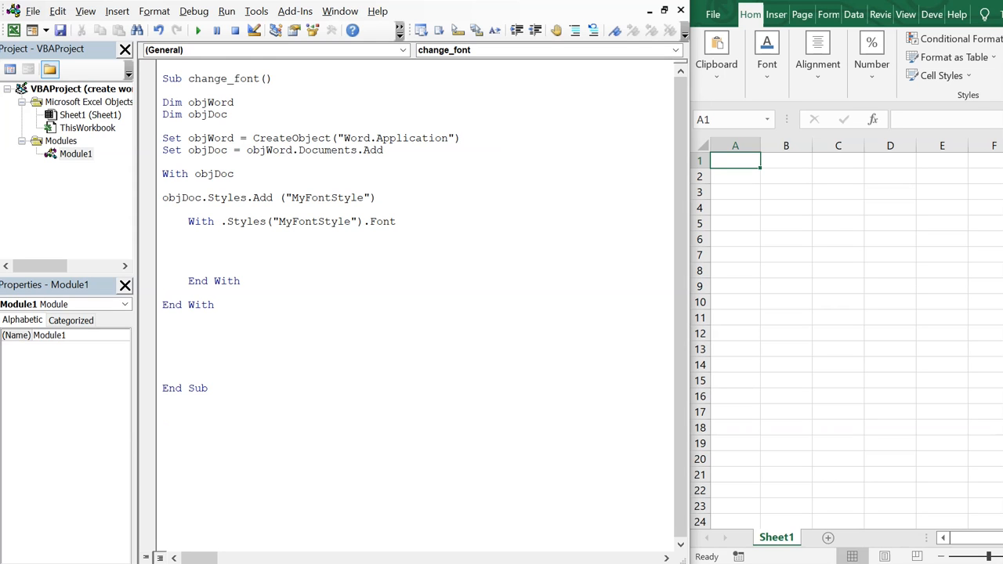
click(188, 256)
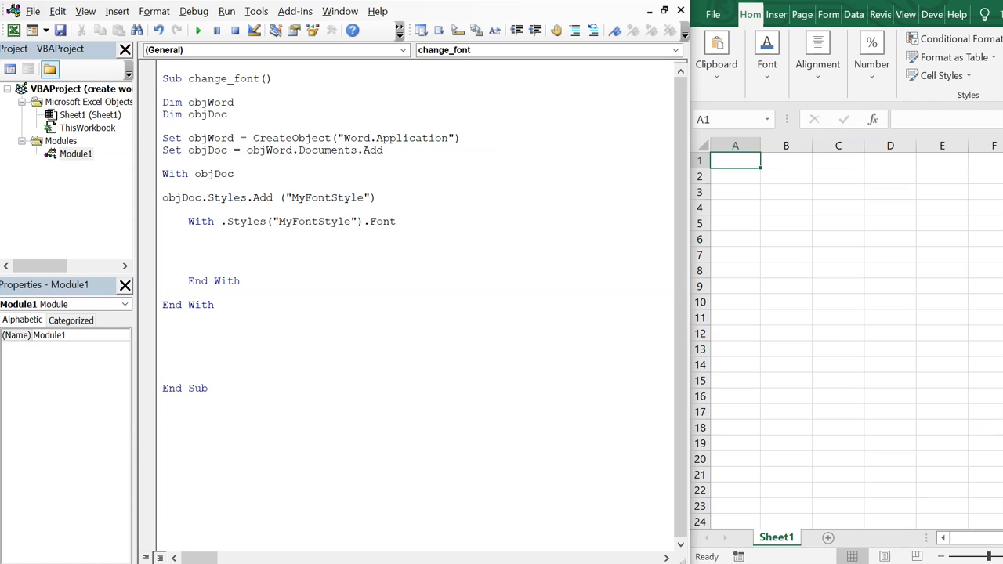
Step: Set the style font to Name "Arial", size 12 and Bold = True
text(.)
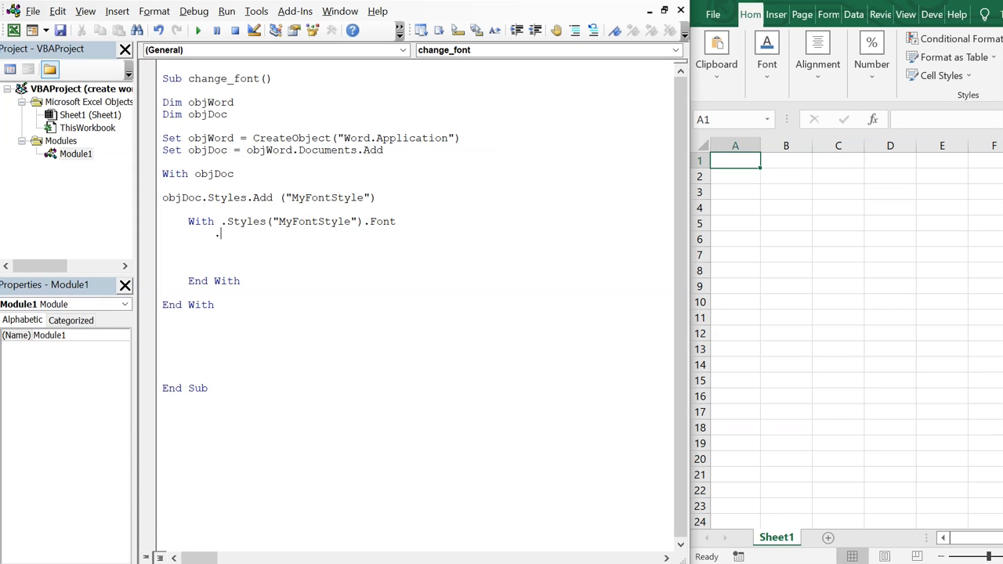
text(Name)
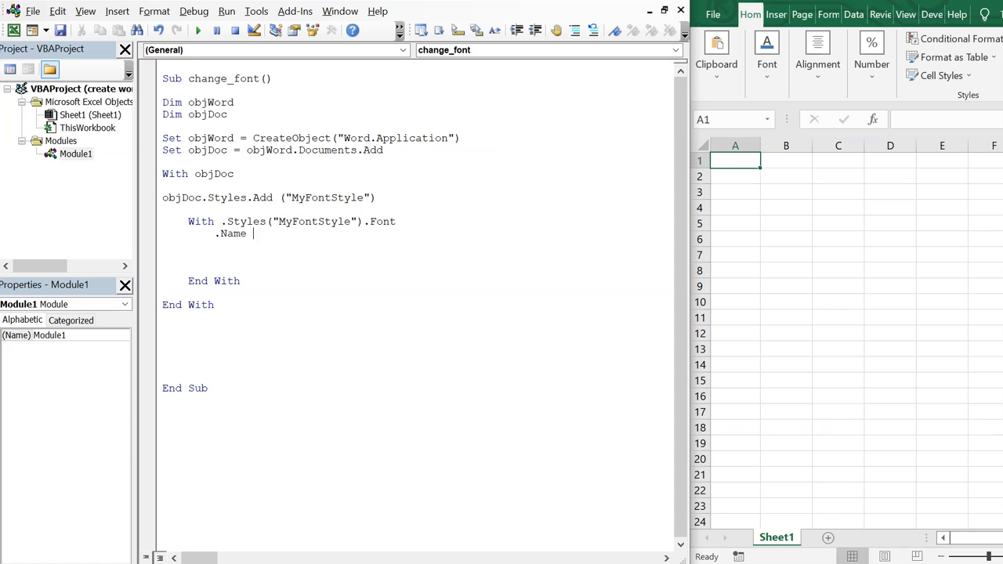
text(= Arial)
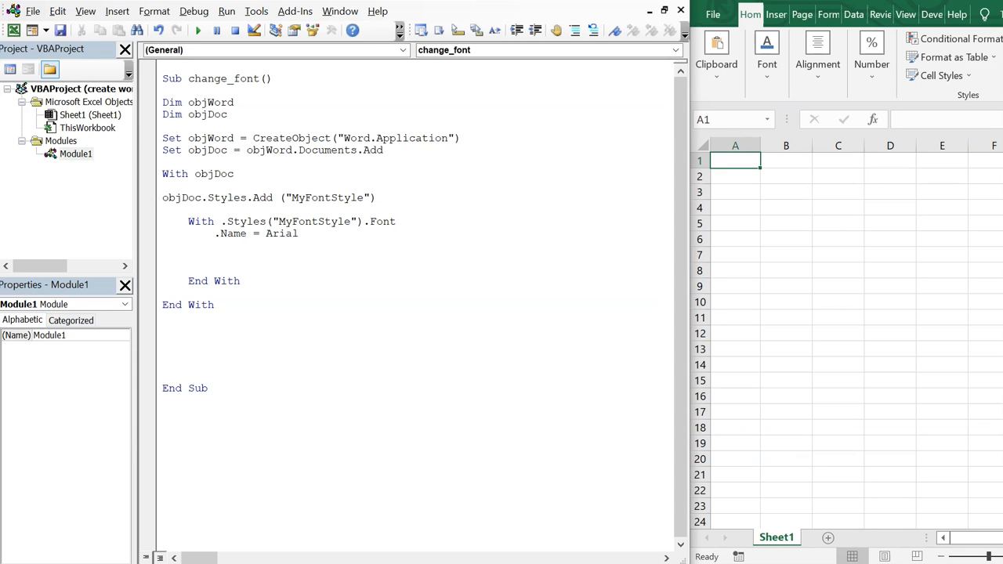
text("A)
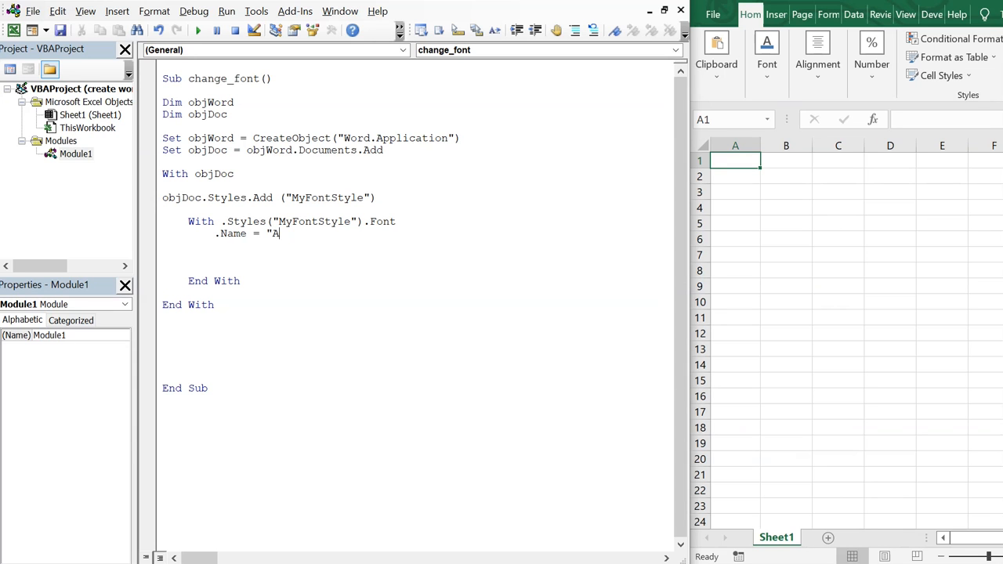
text(rial")
text(.Size = 1)
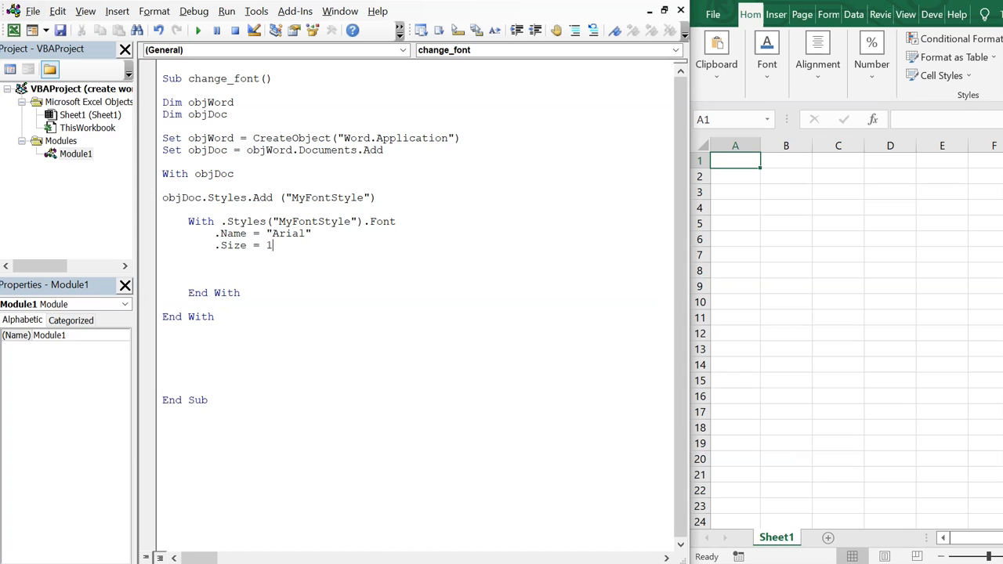
text(2)
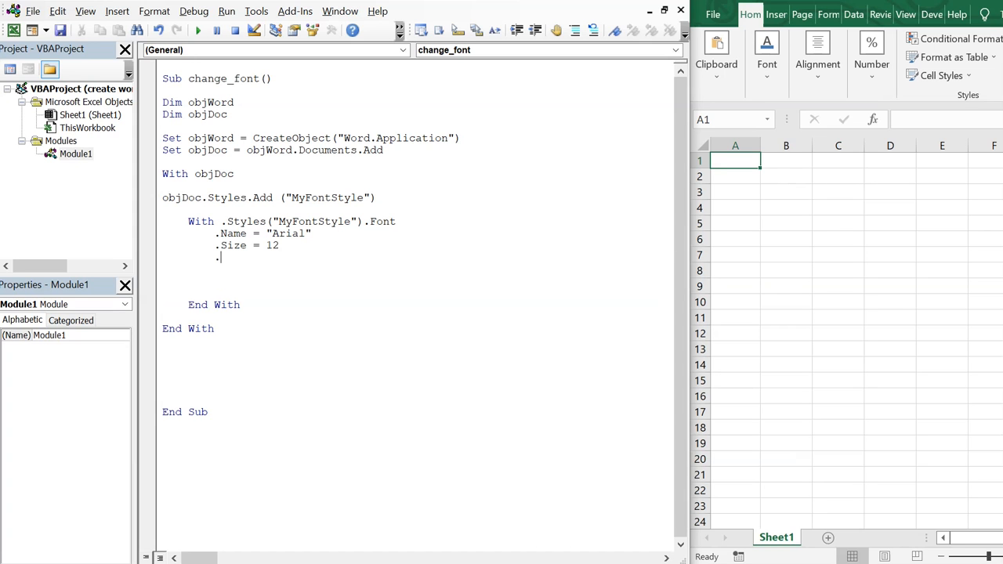
text(.Bold =)
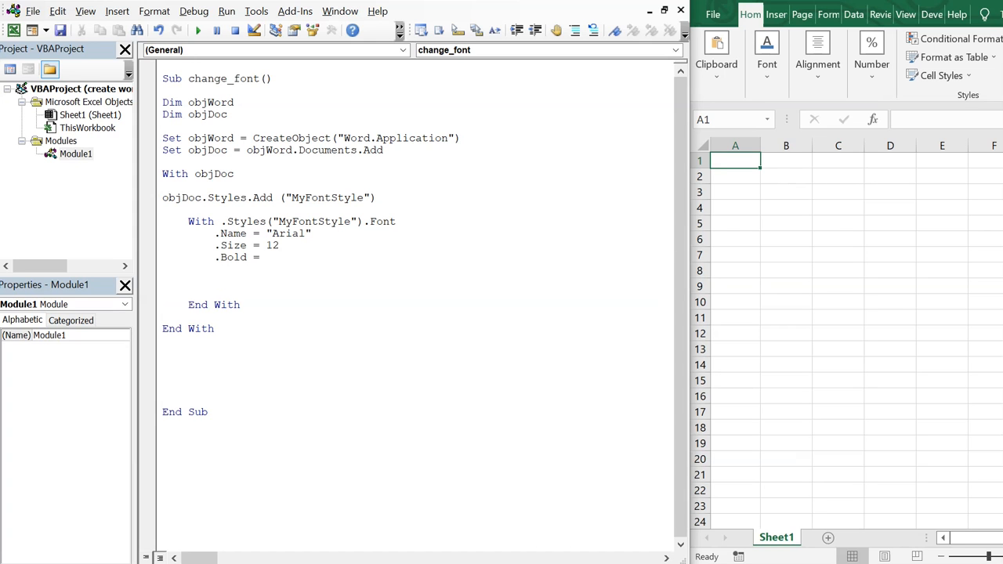
text(True)
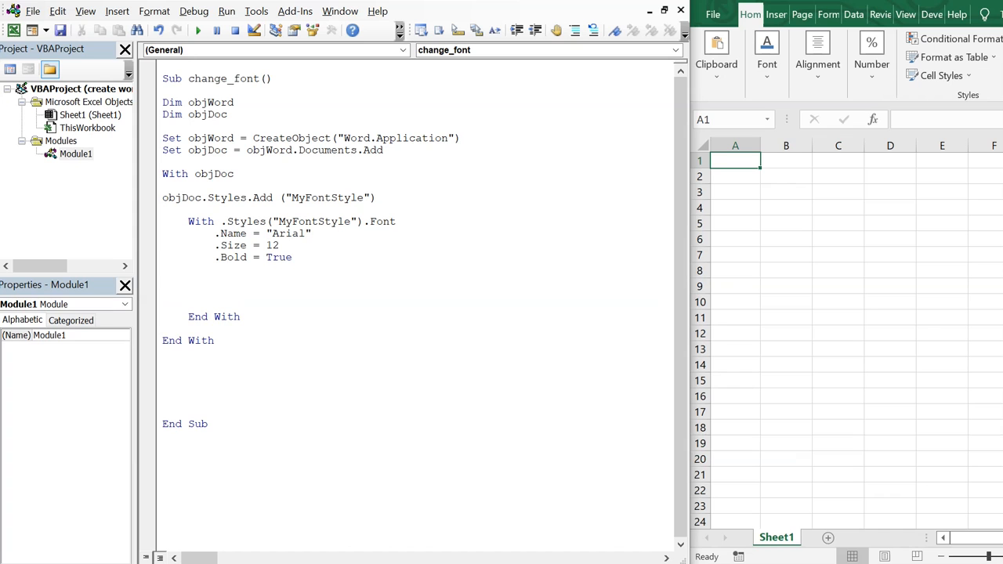
Step: Add Underline = True and Italic = True, and begin the textColor line
text(.Underline =)
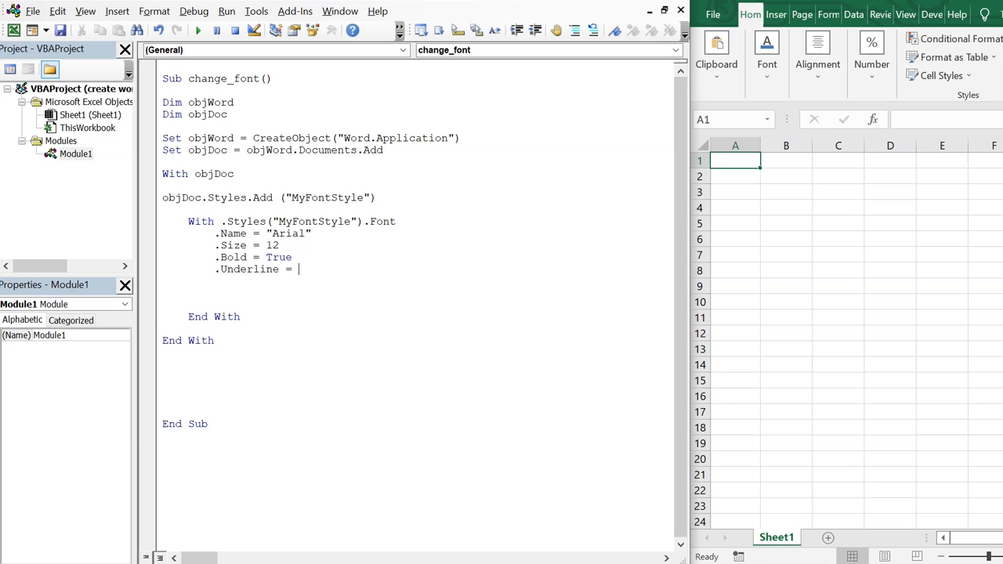
text(True)
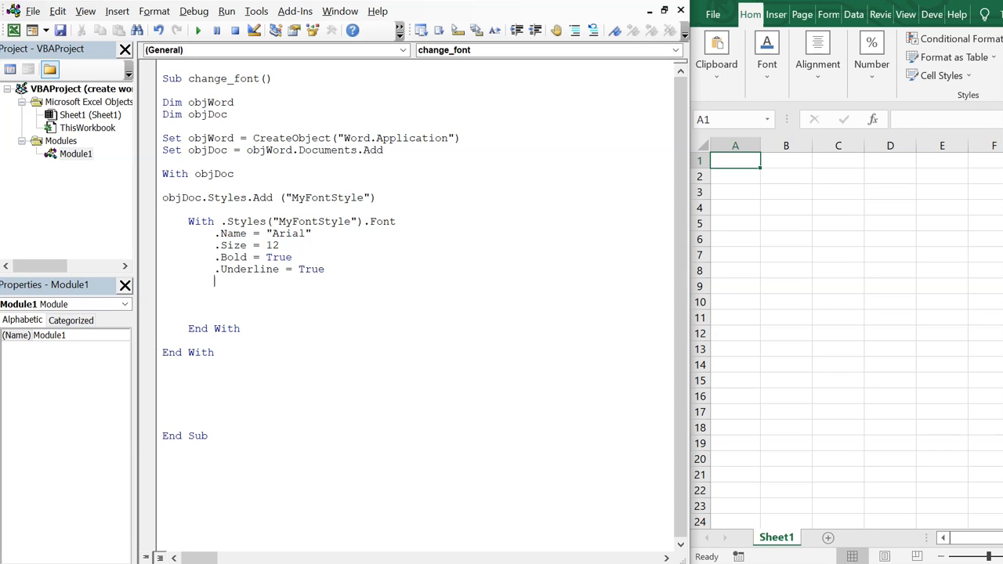
text(.Italic = T)
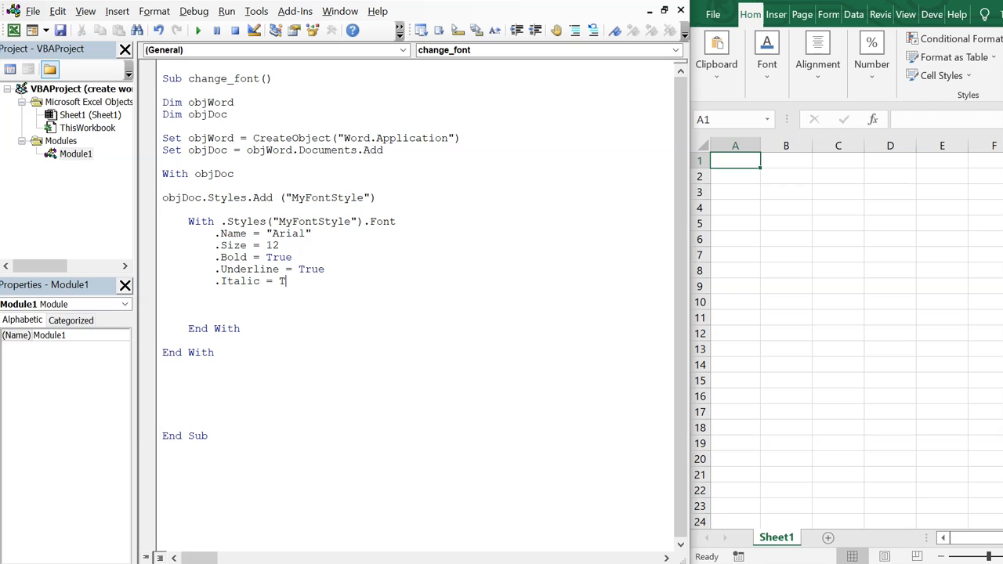
text(rue)
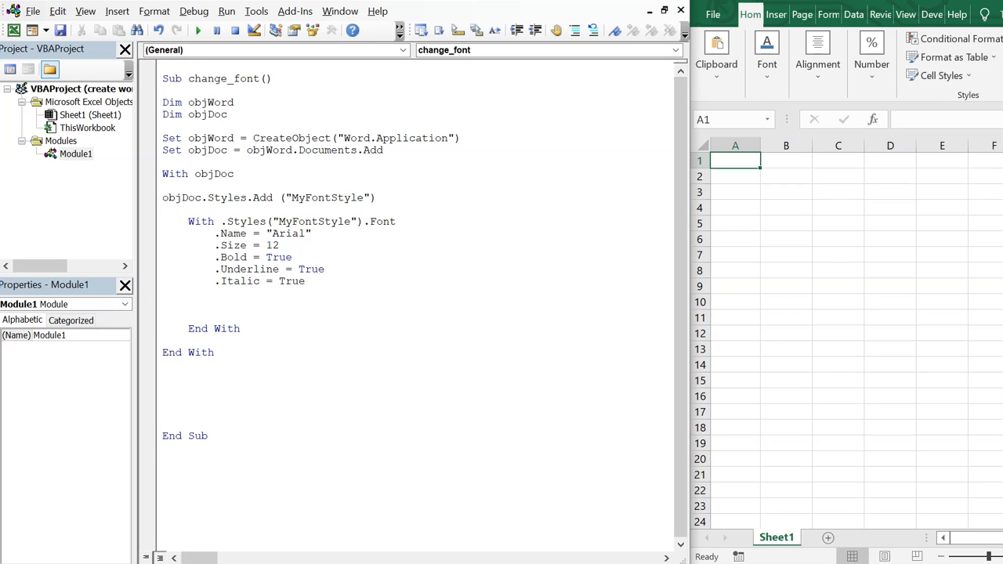
text(.text)
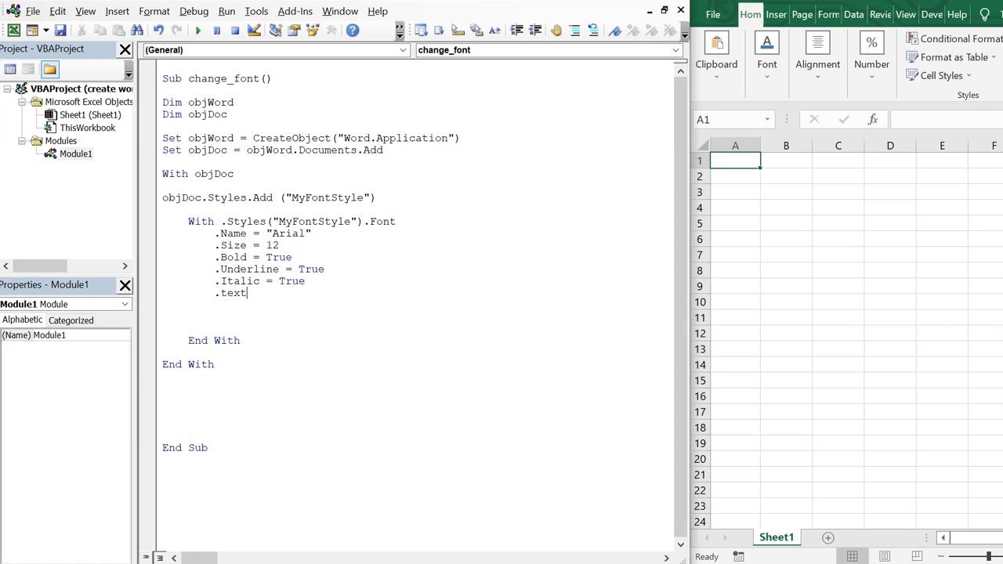
text(Color)
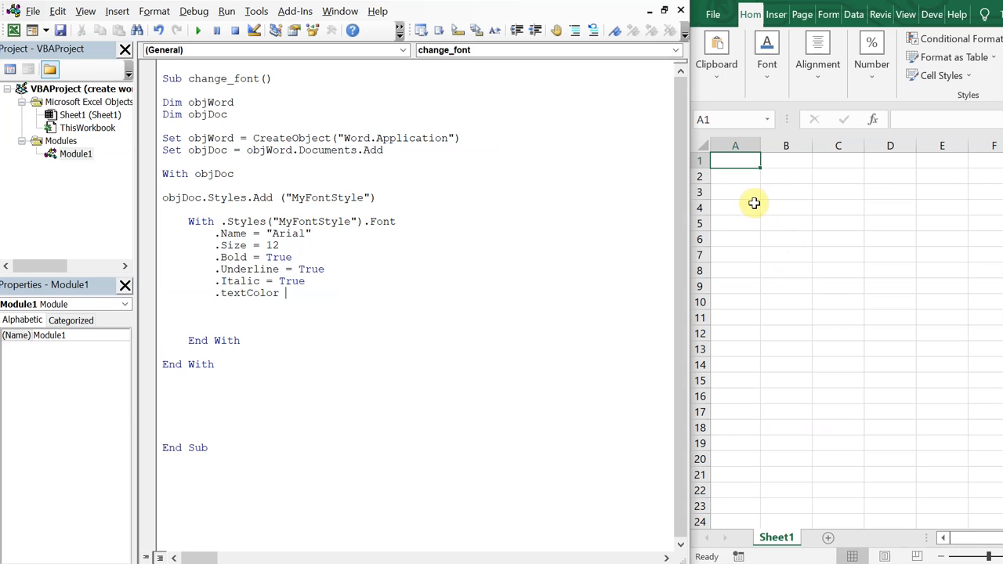
mouse_move(760, 135)
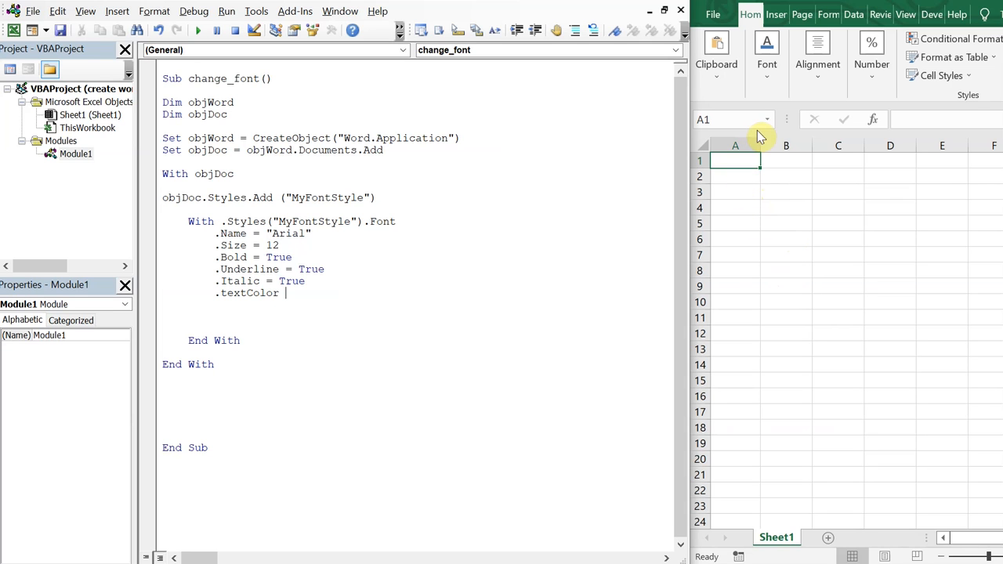
mouse_move(268, 281)
text( = RGB)
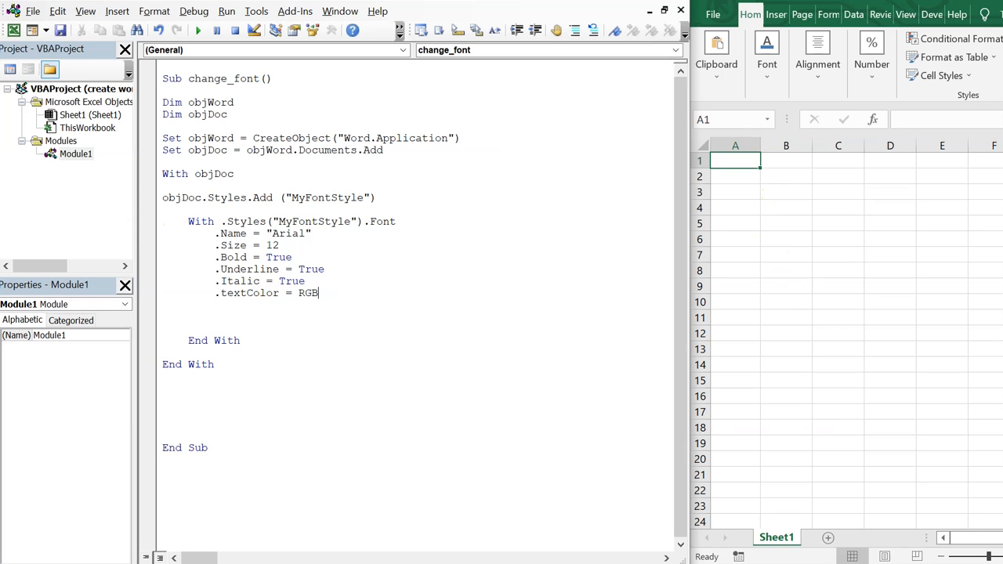
Step: Finish textColor = RGB(101, 101, 101) and add End With, triggering a compile error
text((101)
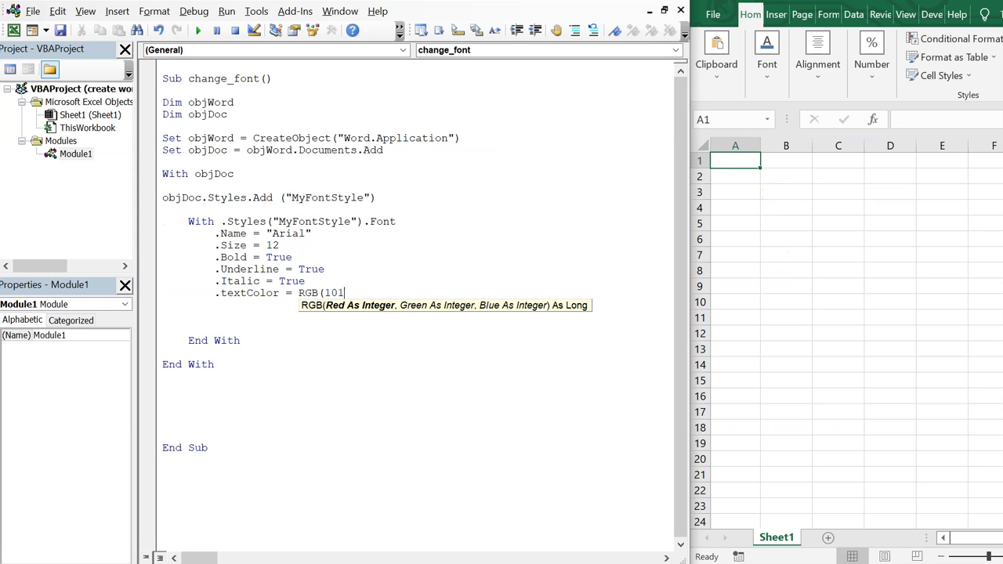
text(, 101,)
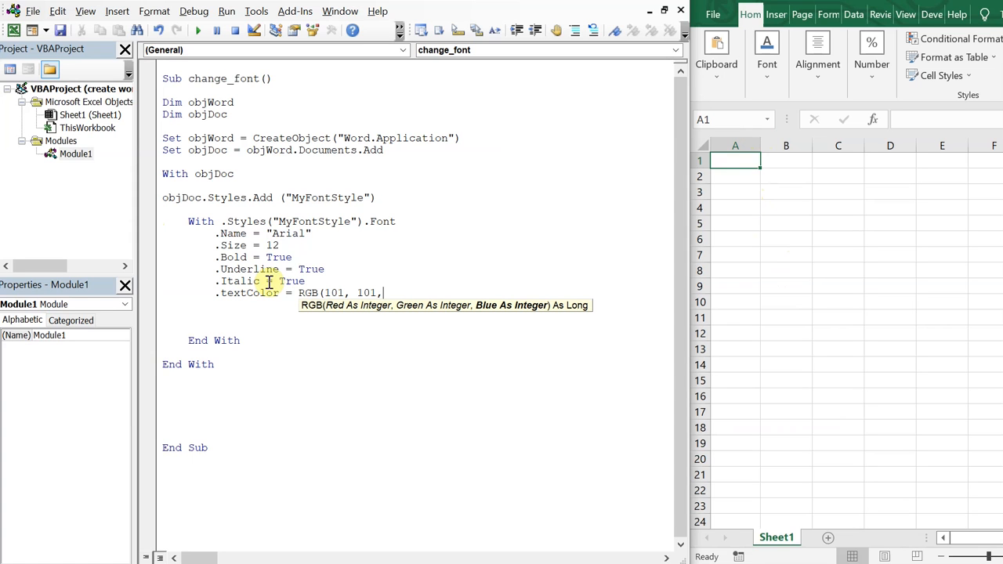
text(101)
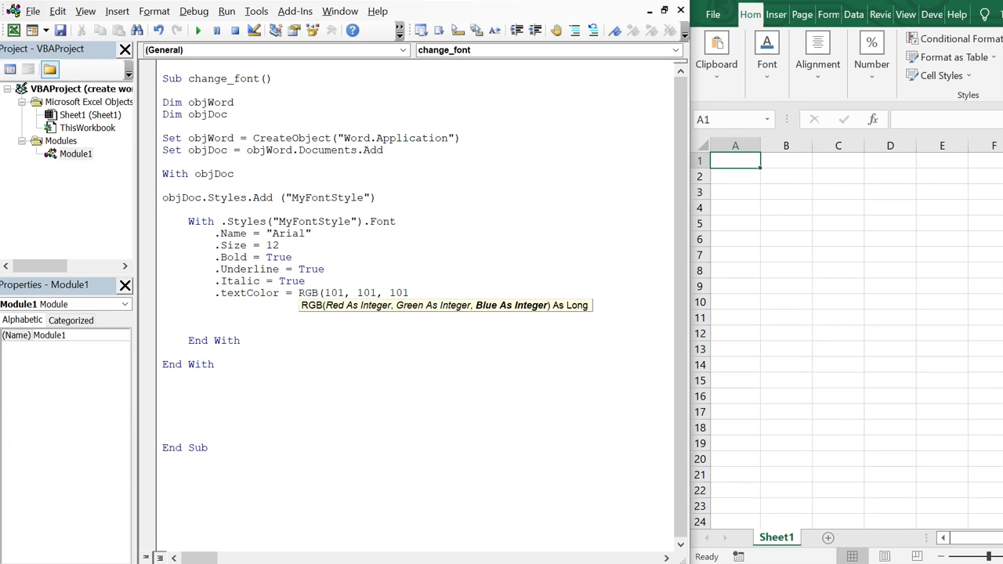
text())
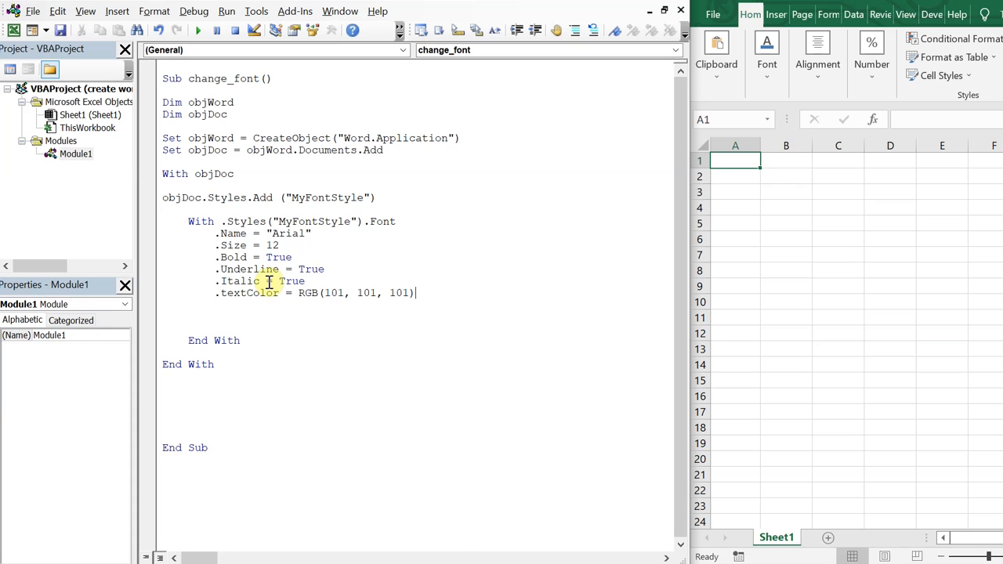
key(enter)
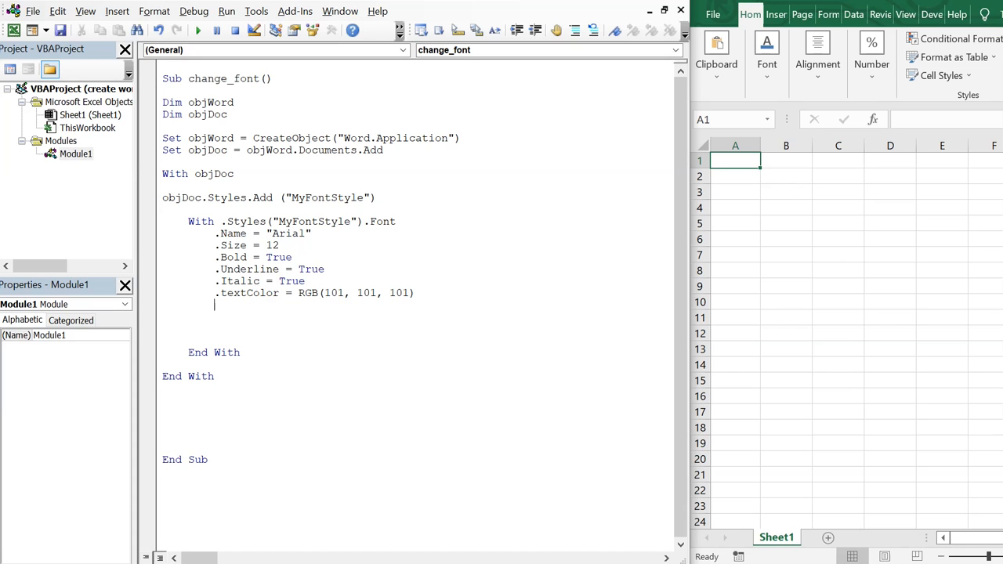
text(end wirh)
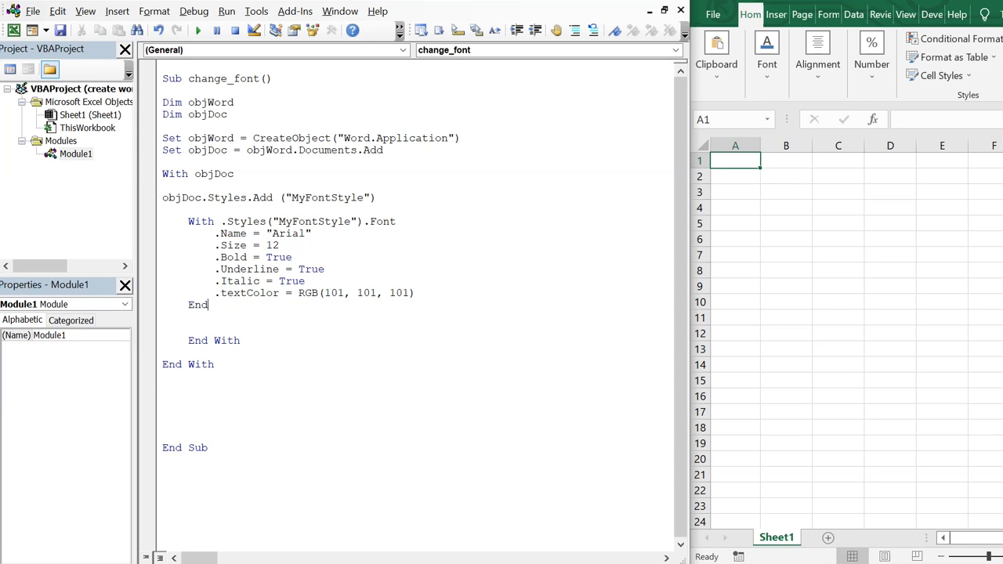
click(197, 30)
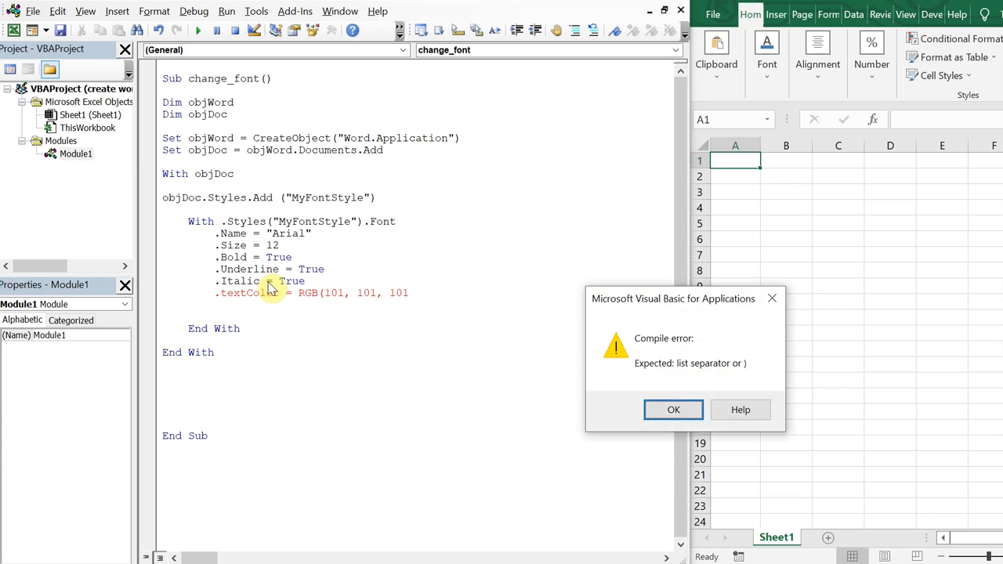
Step: Dismiss the list-separator compile error so the RGB(101, 101, 101) line is complete
click(672, 410)
text())
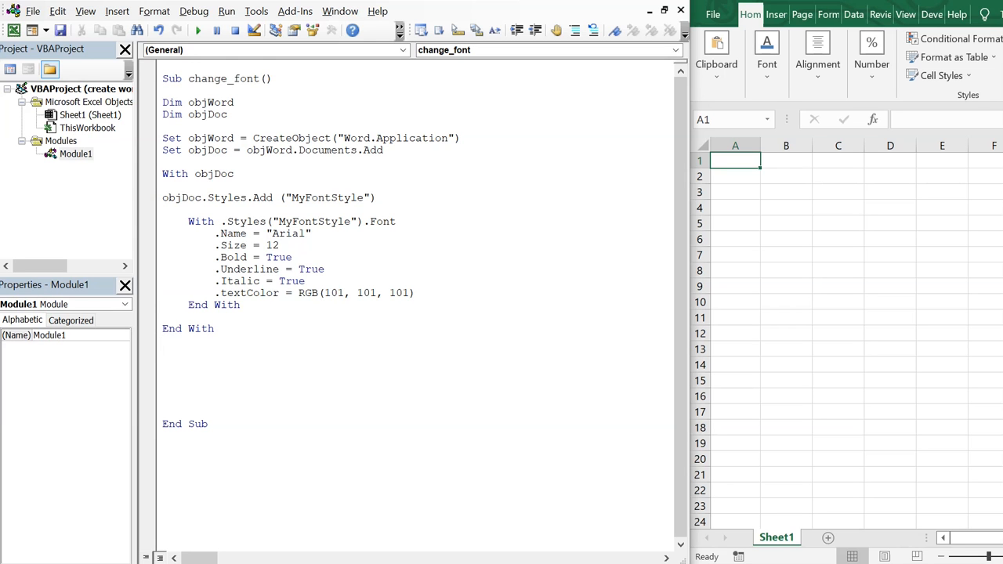
Step: Open With objWord and set .Selection.Style = objDoc.Styles("MyFontStyle")
text(with on)
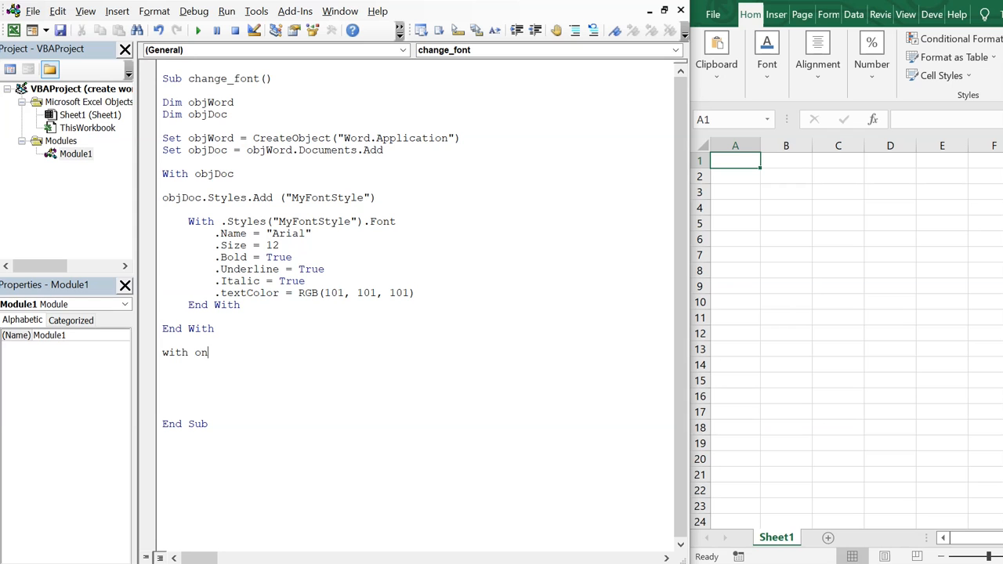
text(bjWord)
text(End With)
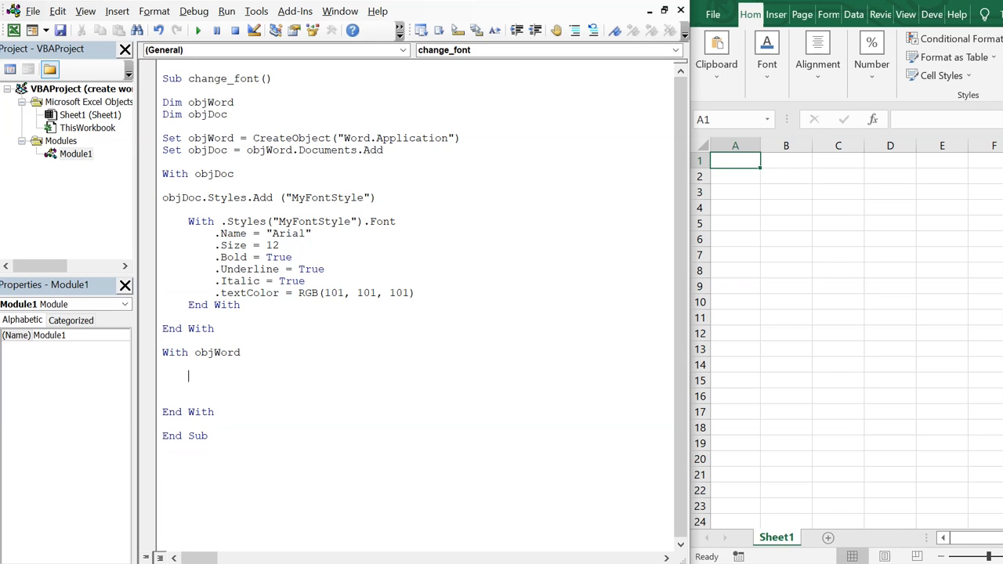
text(.sle)
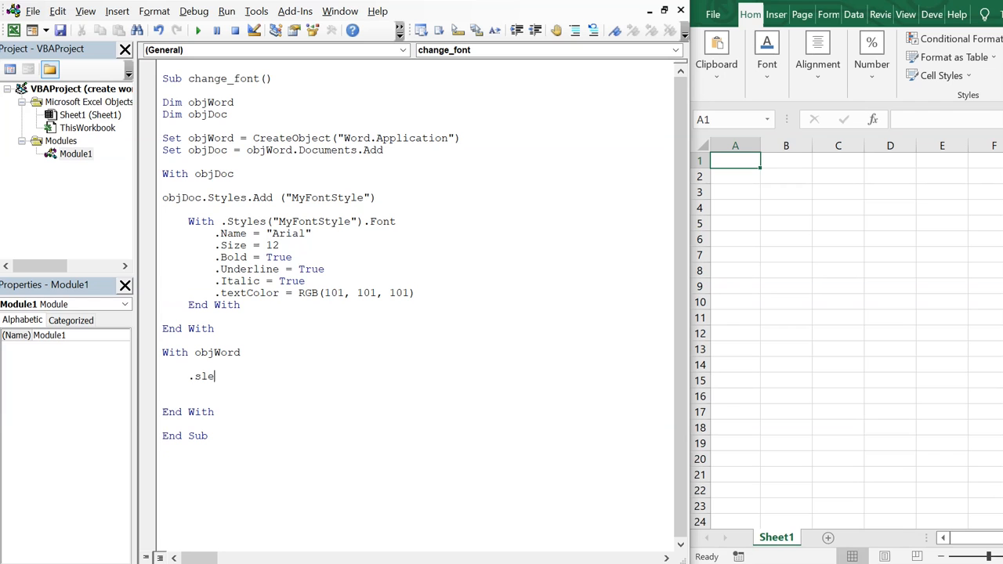
text(ec)
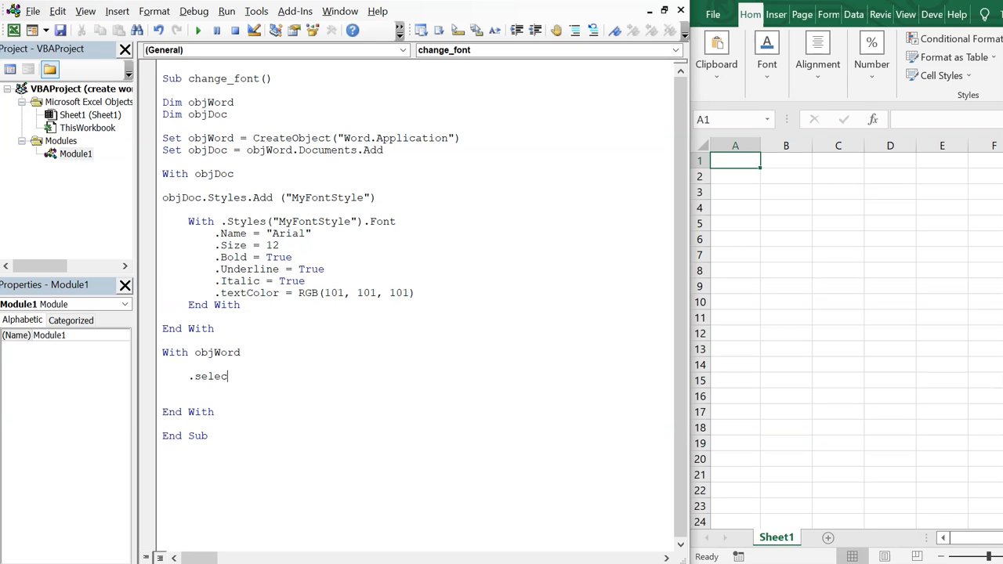
text(tion.sty)
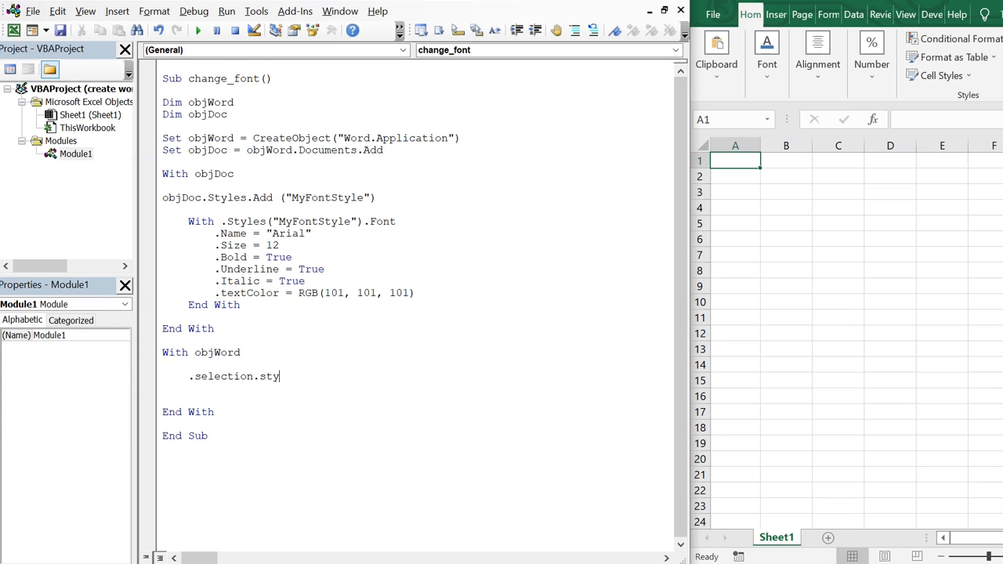
text(le =)
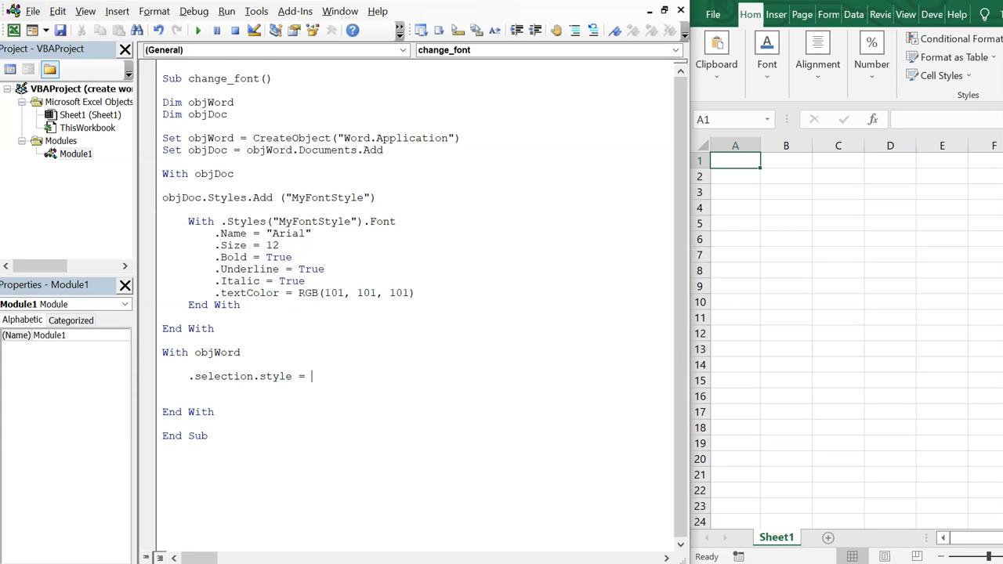
text(objDo)
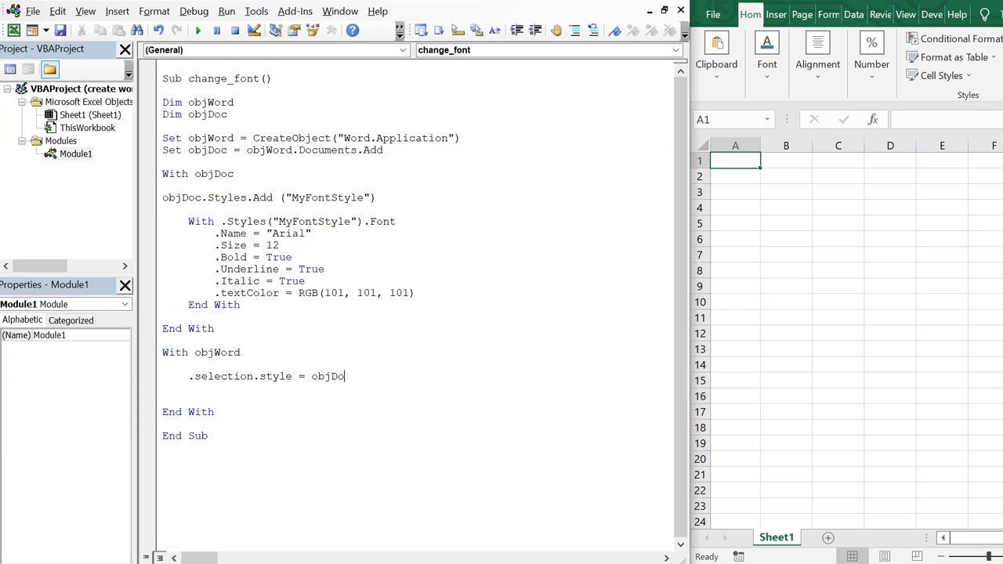
text(c.selec)
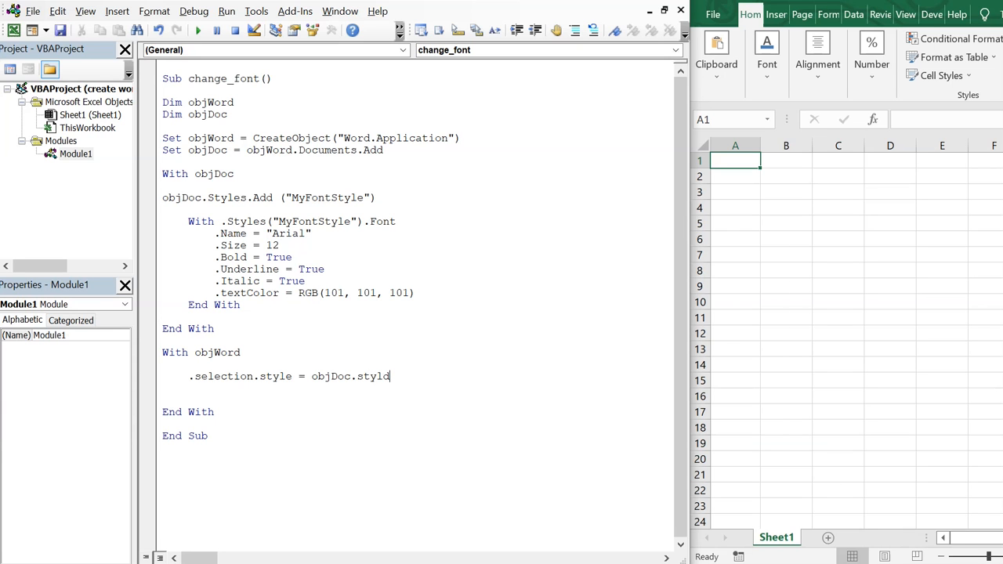
text(s(")
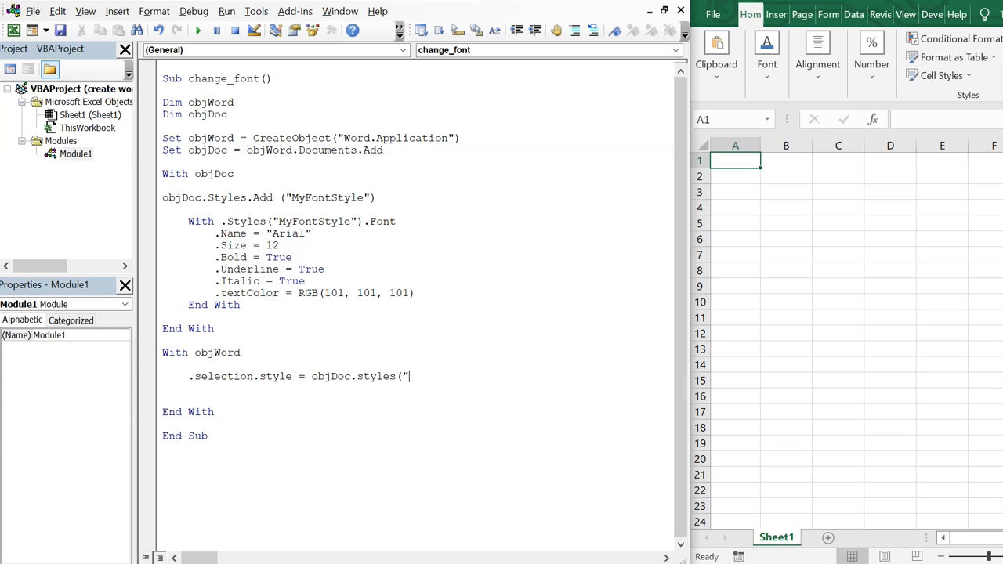
text(My)
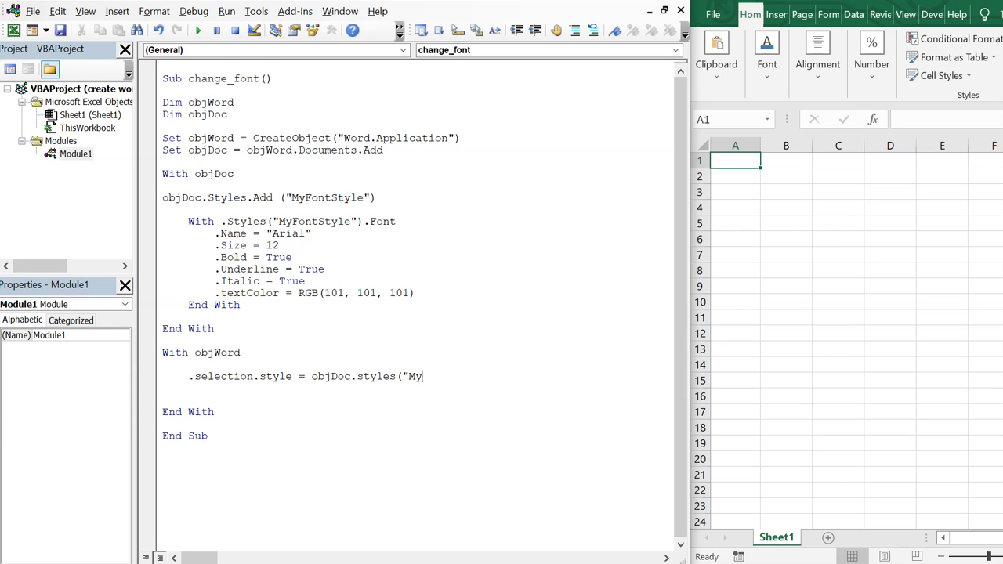
text(FontStyl)
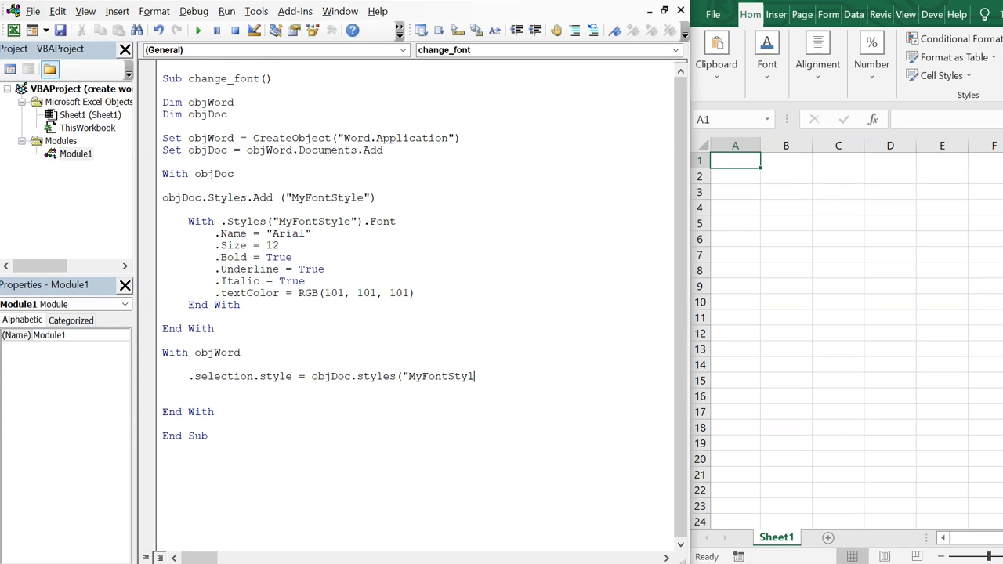
text(e"))
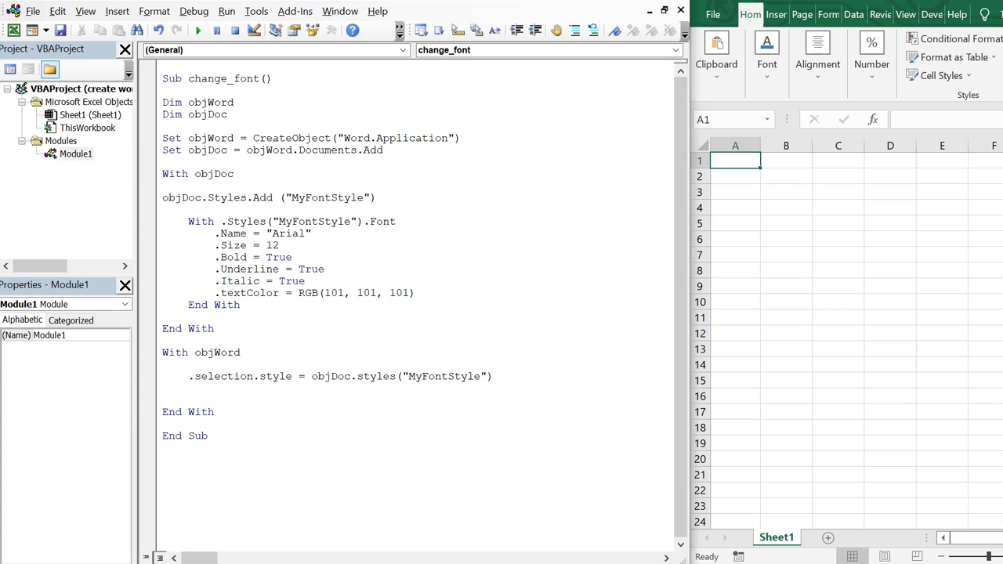
text(.visib)
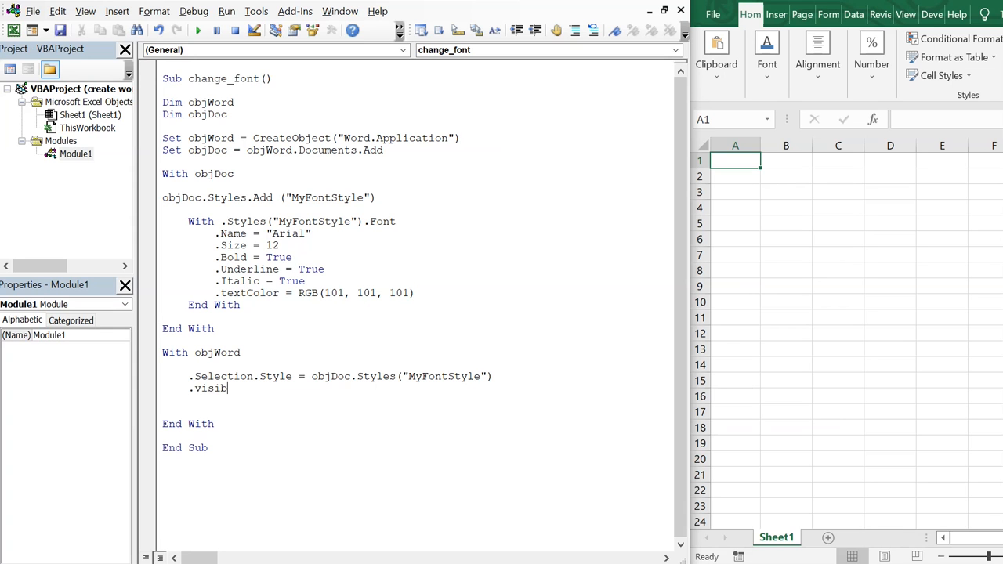
Step: Add .Visible = True, .Activate and .Selection.TypeText ("Hello!!!!!!!!") lines
text(le =)
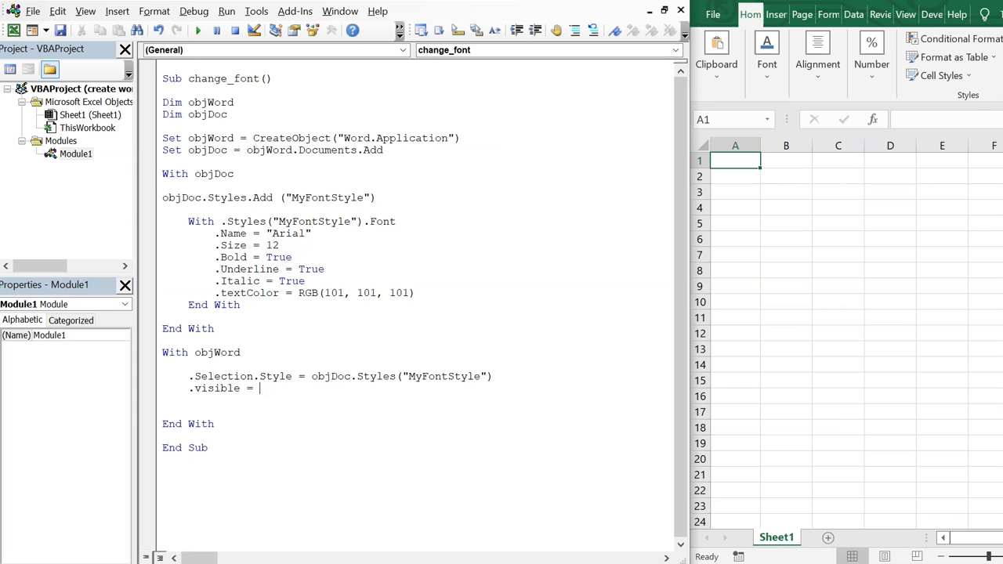
text(True)
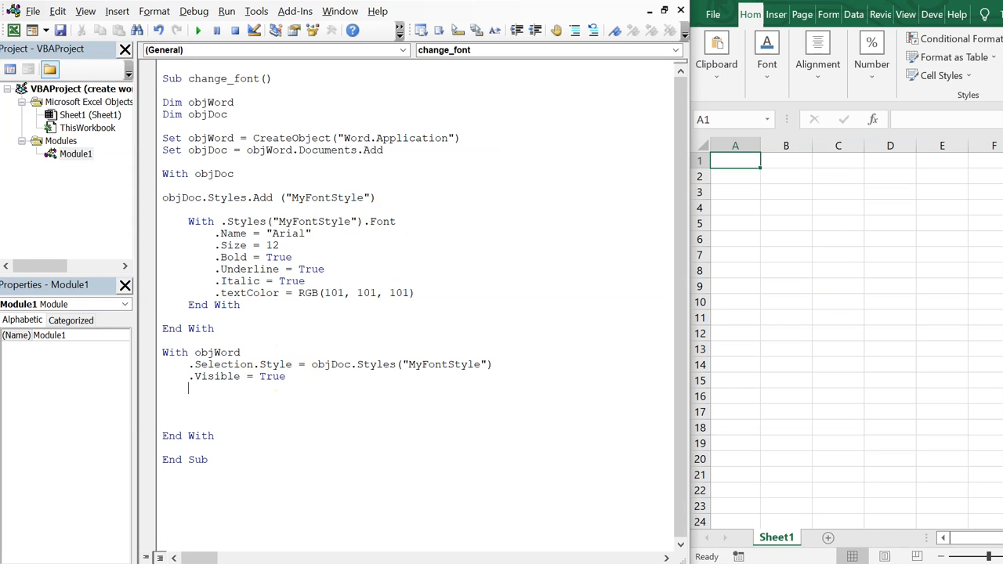
text(.Activate)
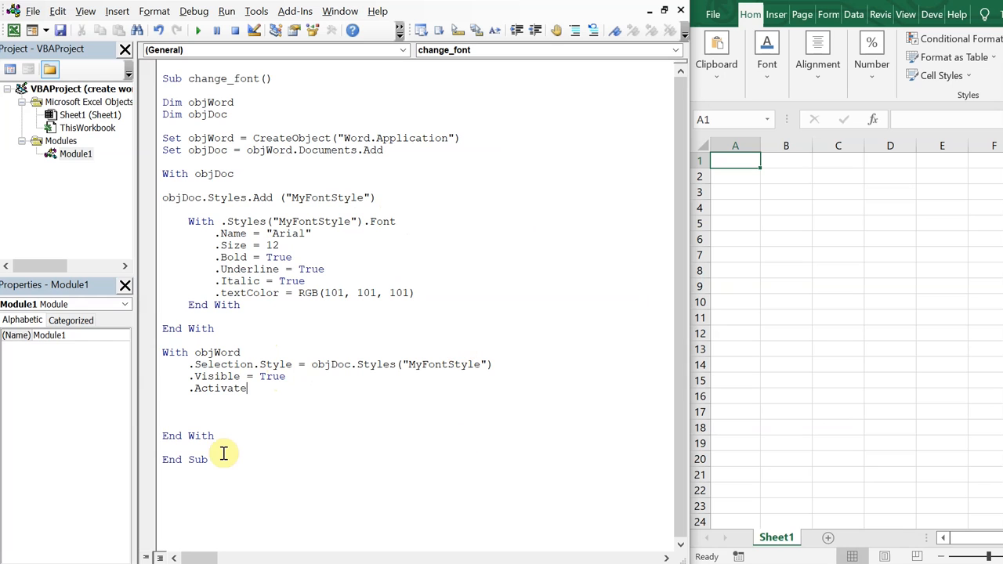
text(.slecti)
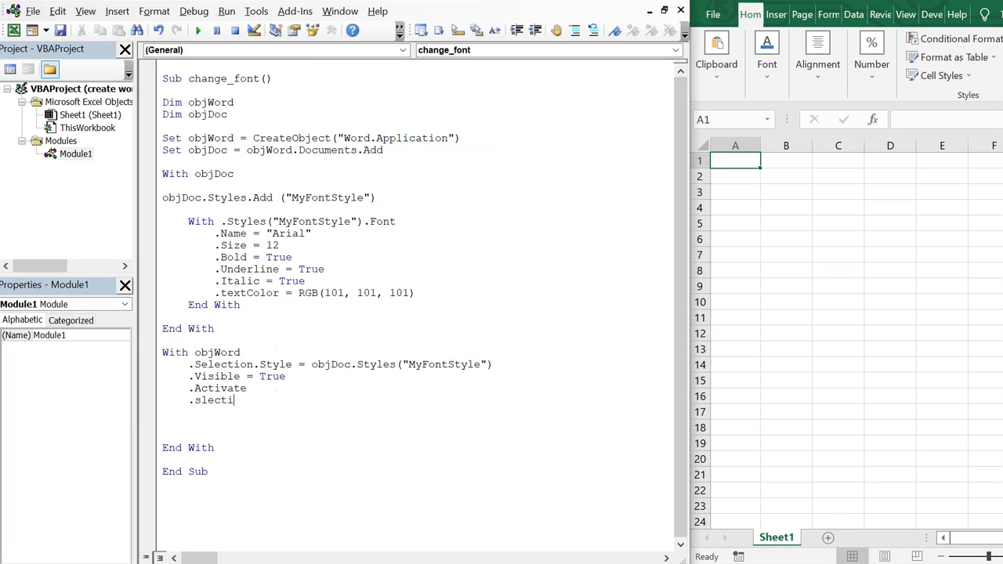
text(on.typet)
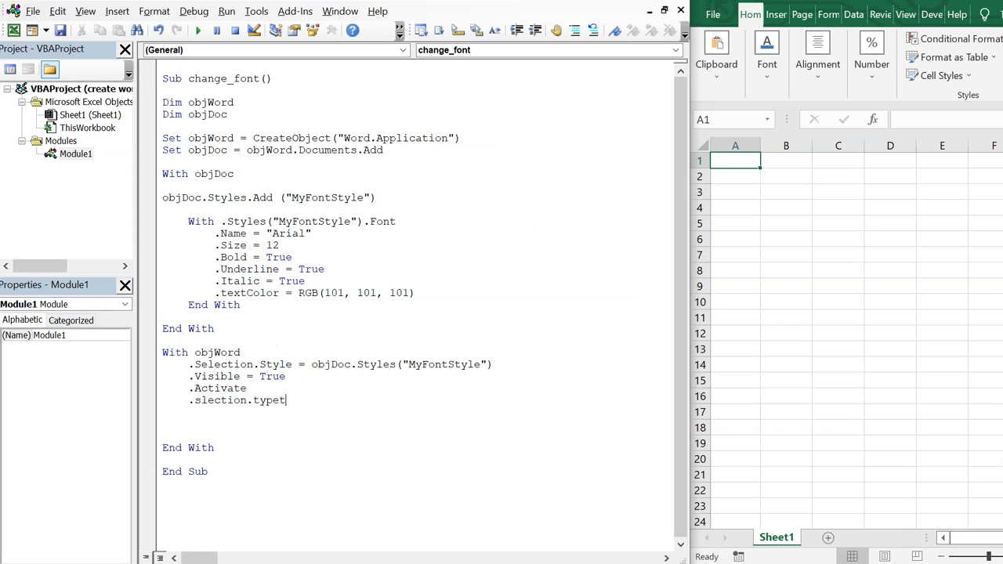
text(ext)
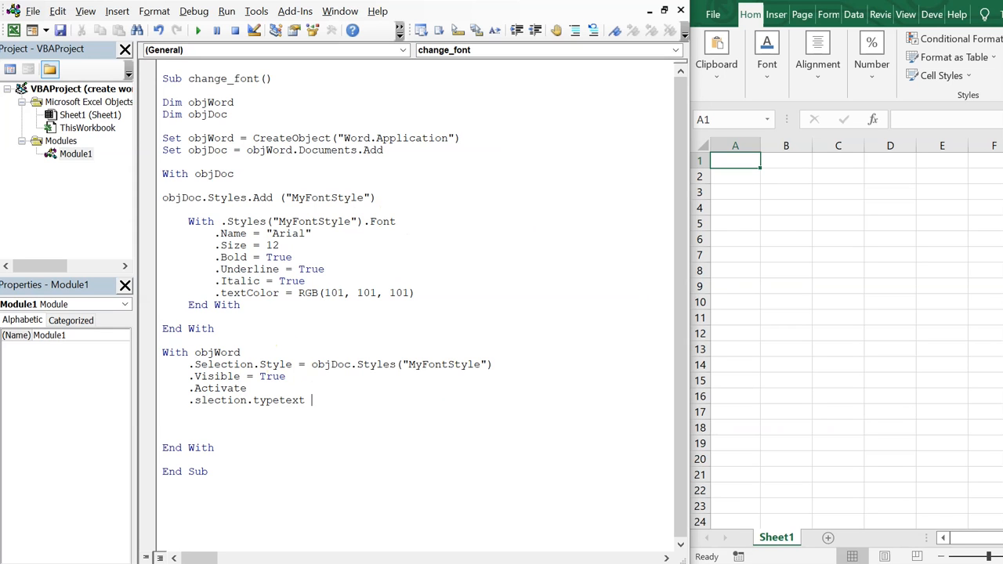
text(("H)
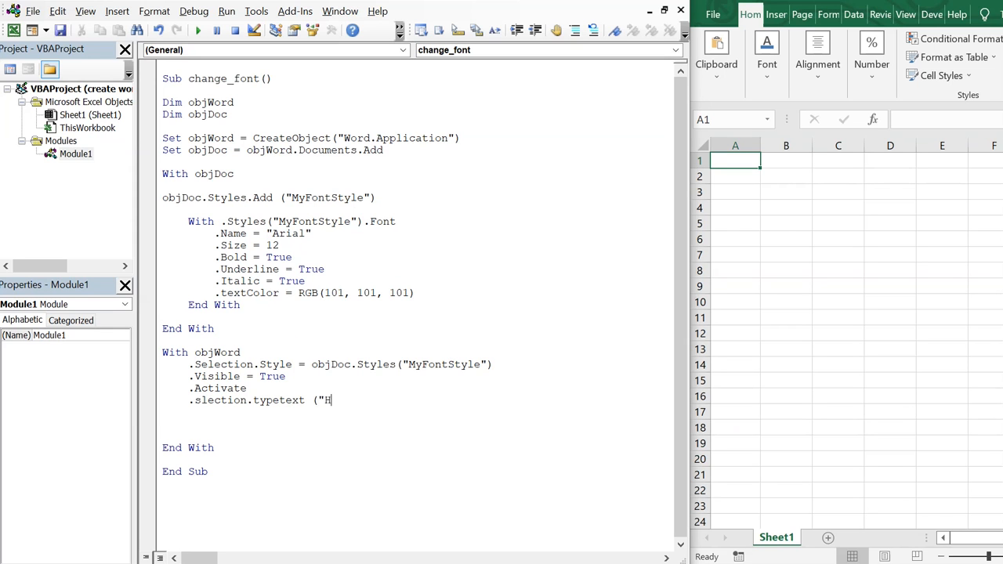
text(ello!!!!!!!!)
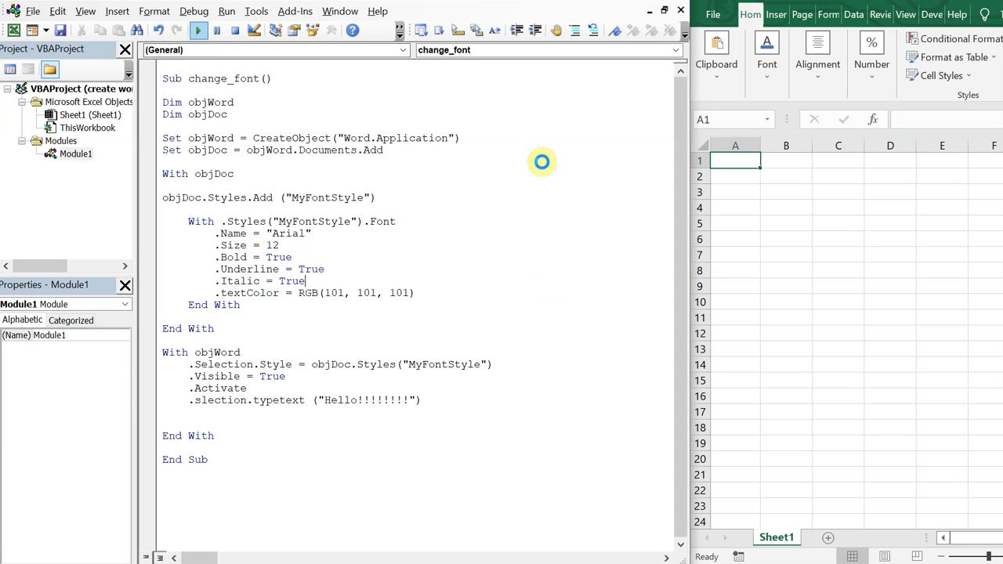
Step: Run change_font, view the opened Word document, and end after run-time error 438
click(198, 30)
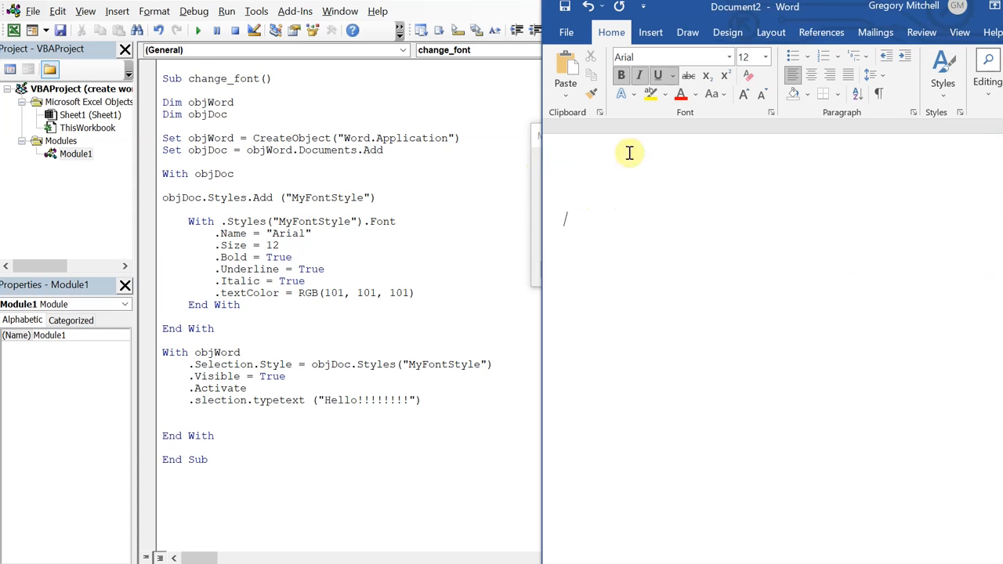
click(687, 32)
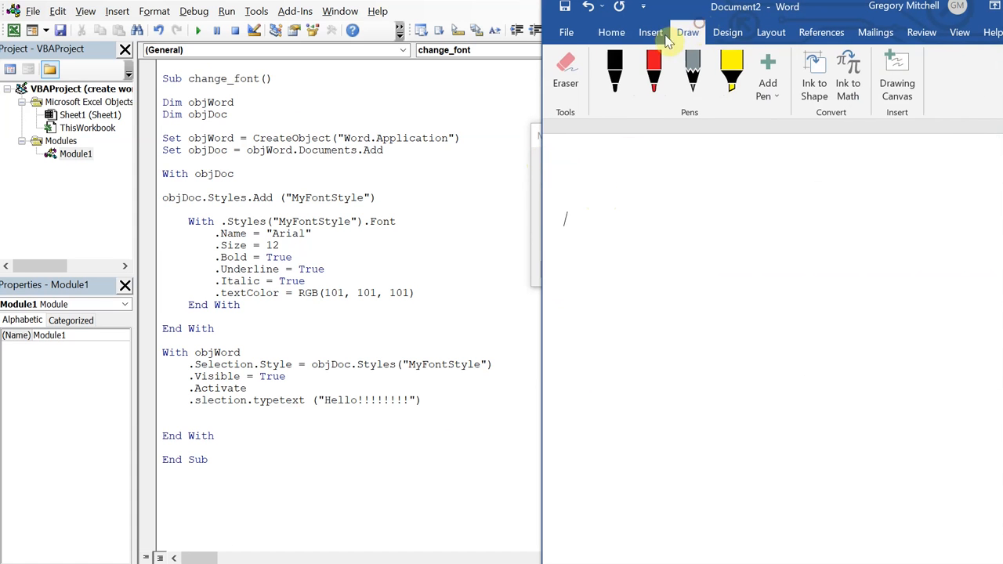
click(197, 31)
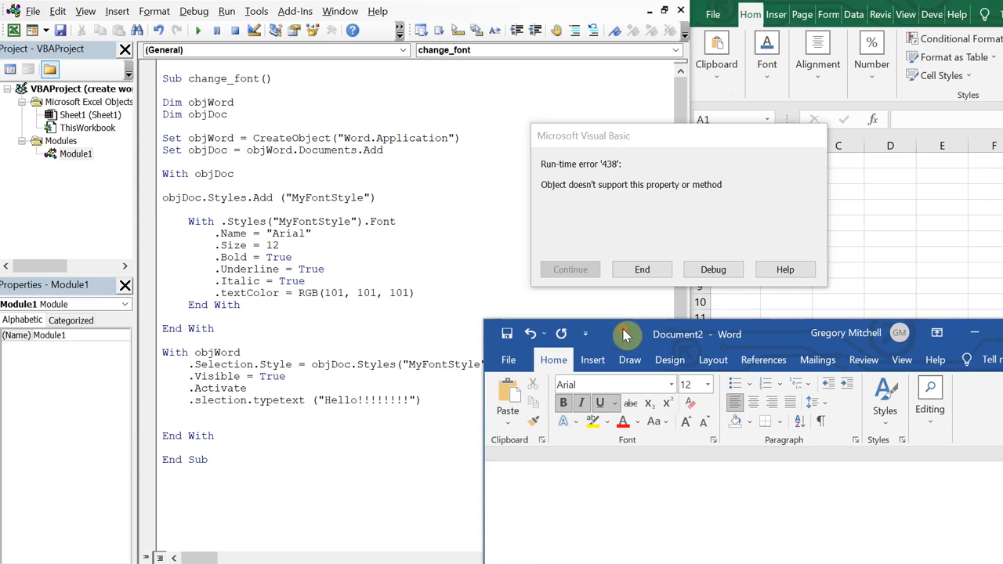
click(712, 269)
text(Se)
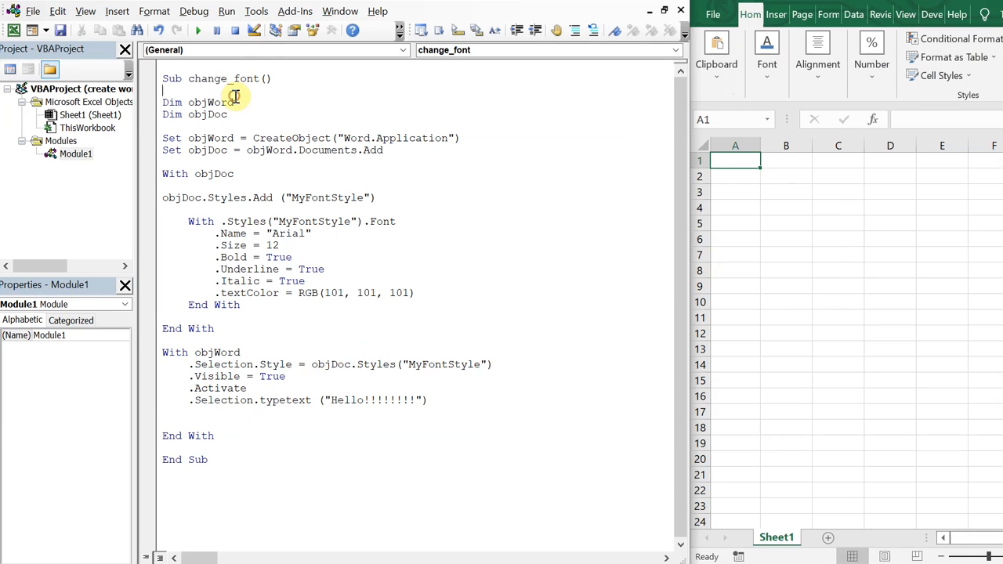
Step: Rerun the change_font macro and type 'There!!!!!!!' into cell A1 of Sheet1
click(197, 30)
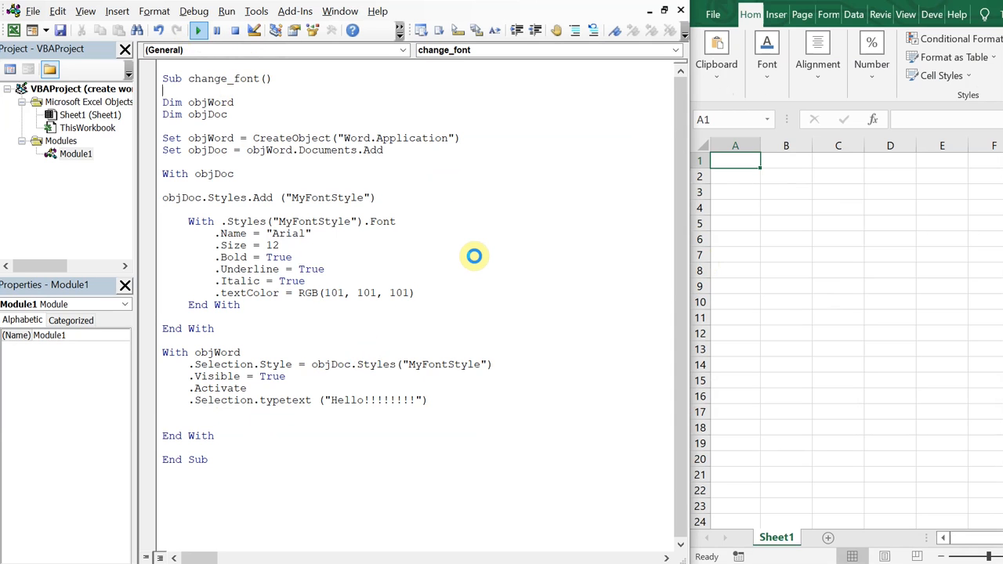
click(198, 30)
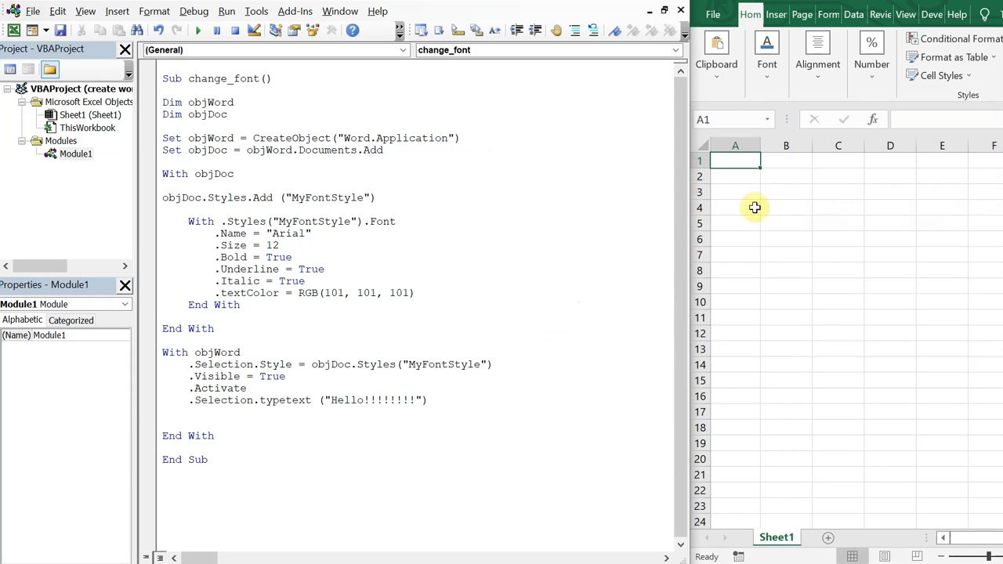
click(90, 115)
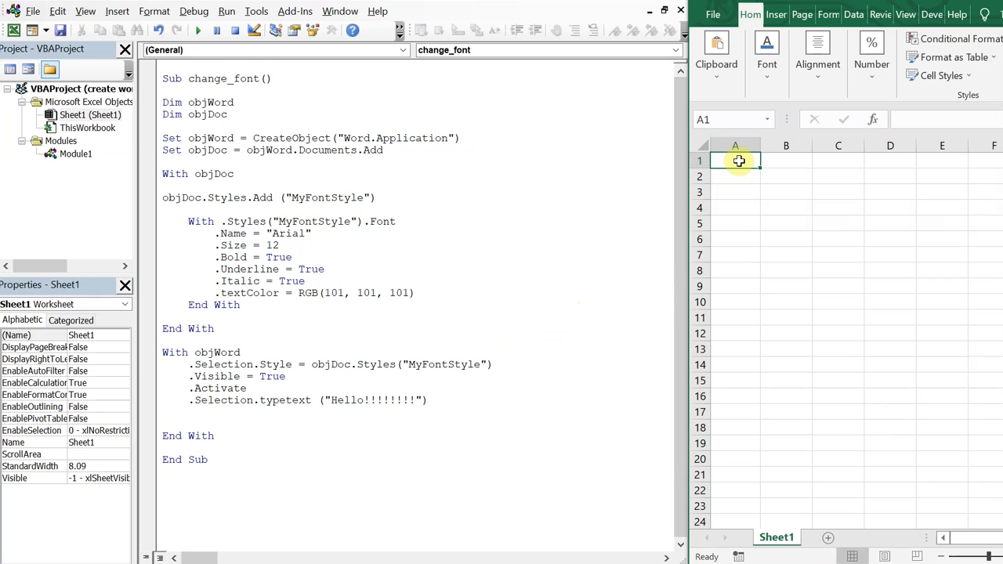
text(There!!!!!!!)
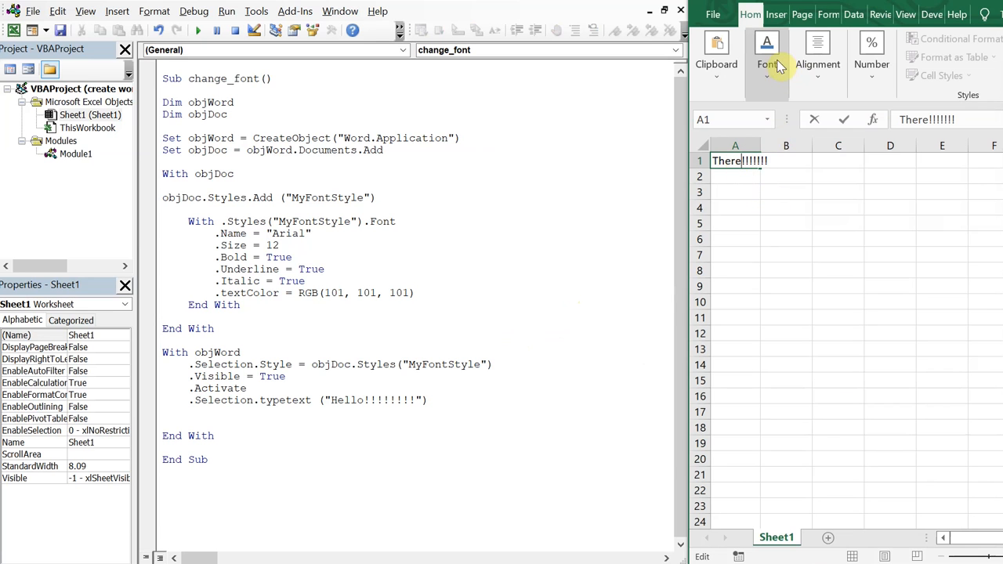
Step: Read a light blue shade's RGB values in Excel's Custom colour picker, then cancel
click(766, 55)
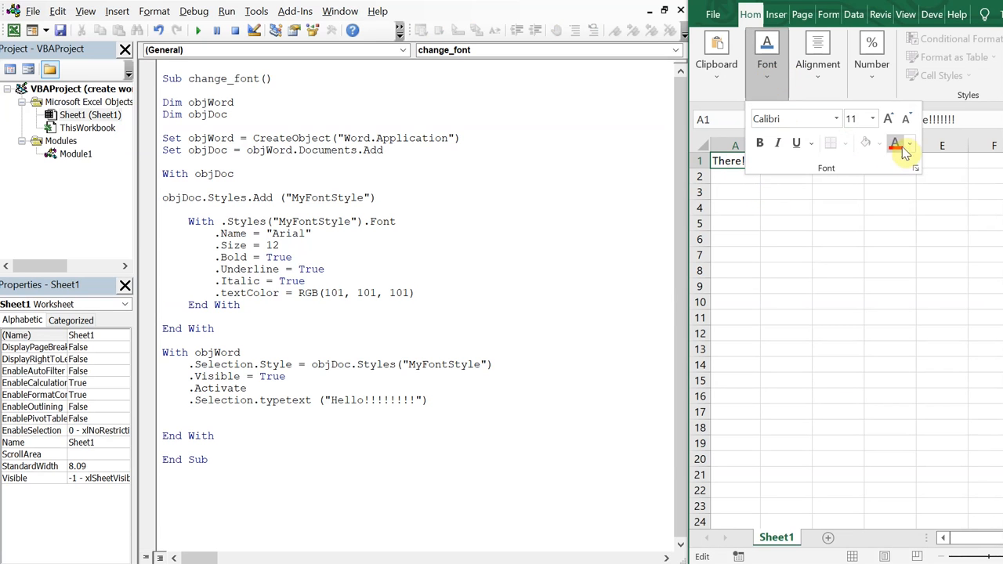
click(908, 145)
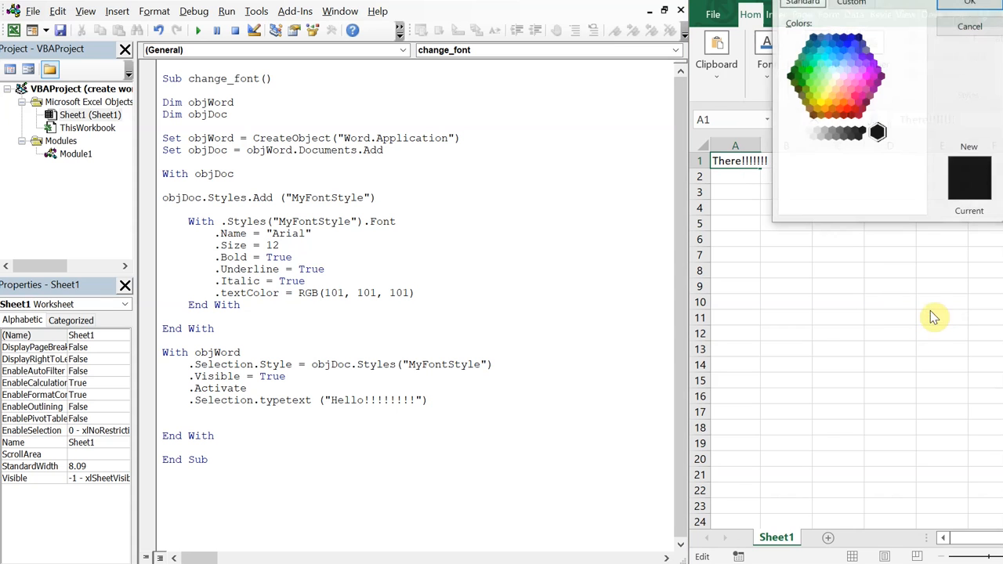
drag(854, 4, 705, 202)
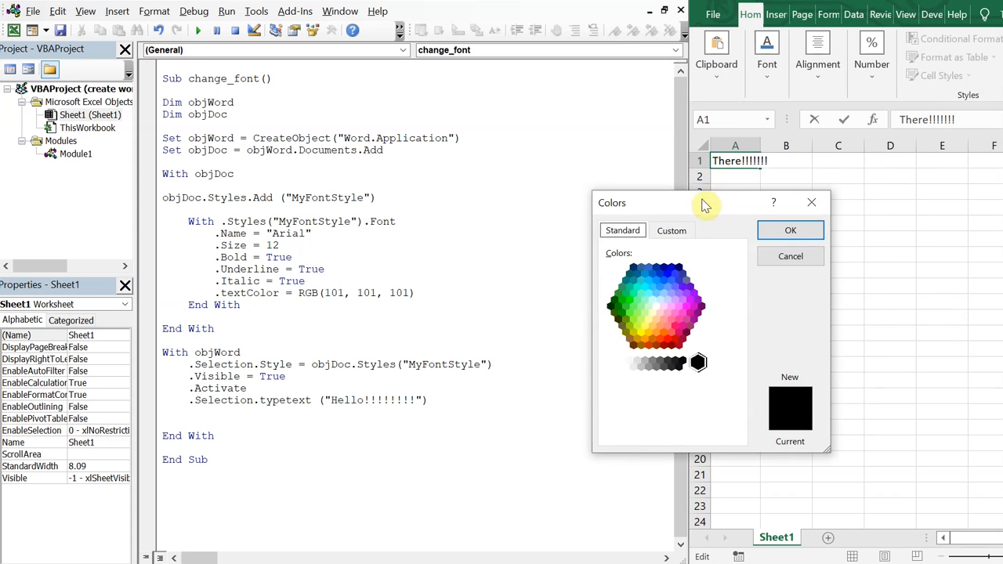
click(671, 229)
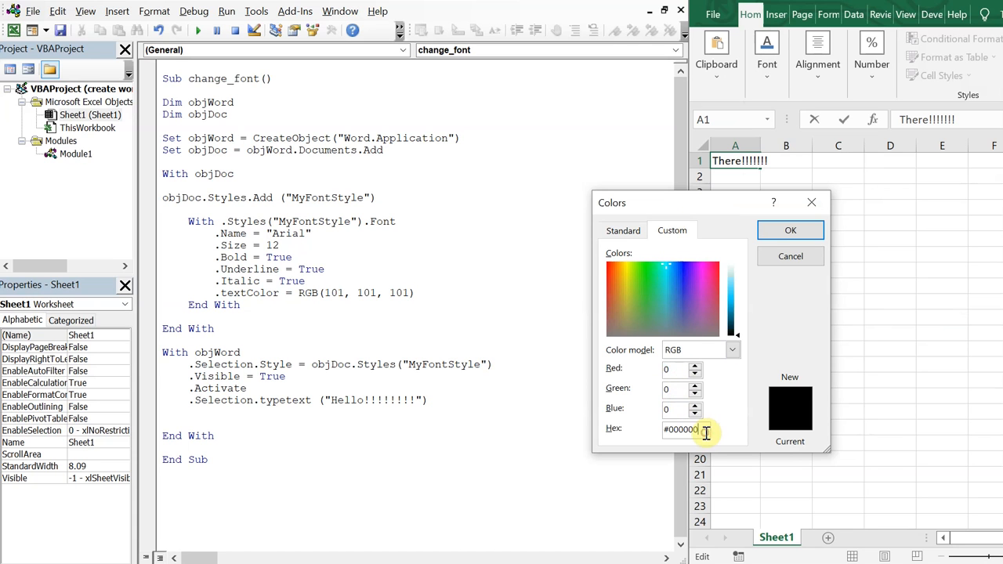
click(790, 229)
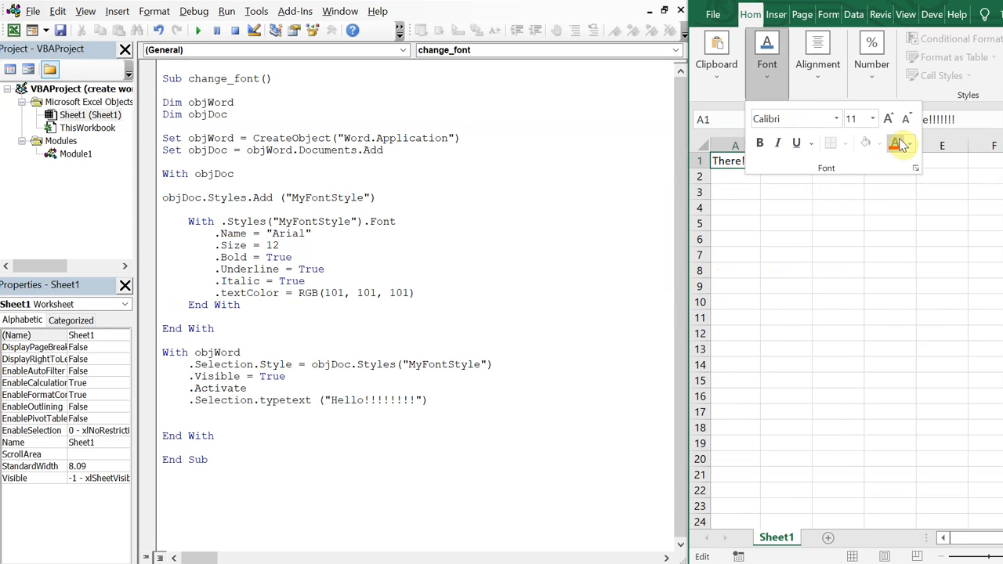
click(900, 143)
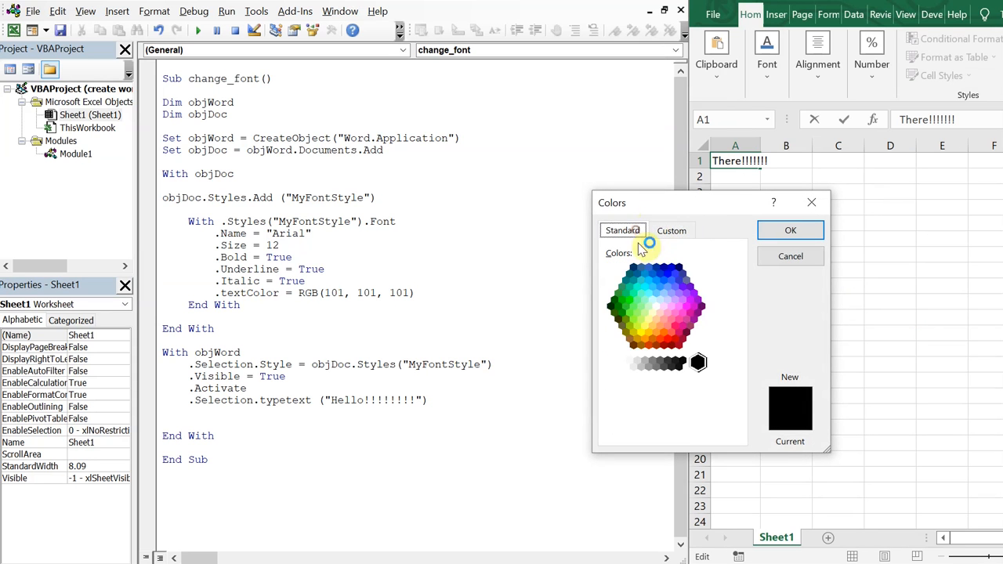
click(671, 230)
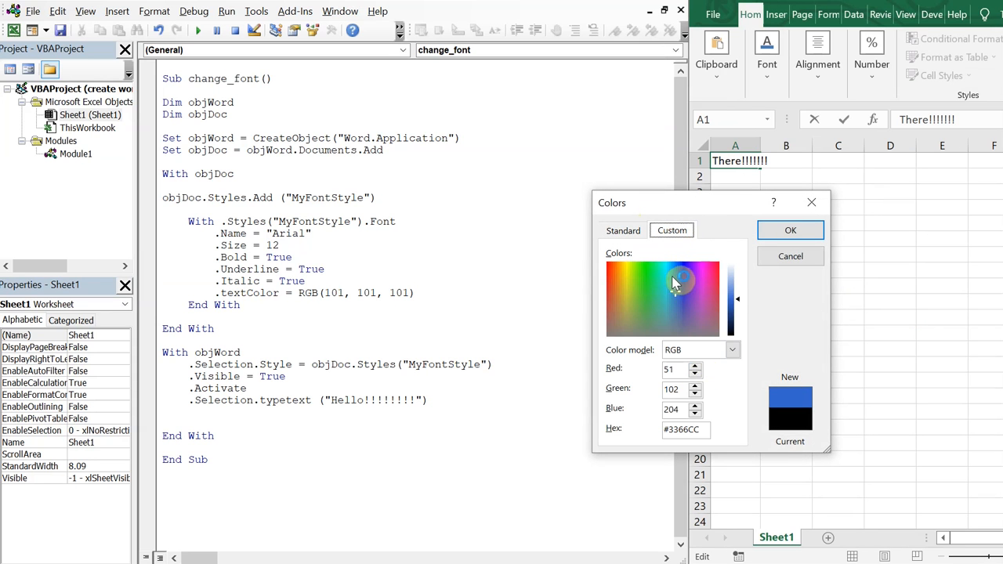
click(675, 282)
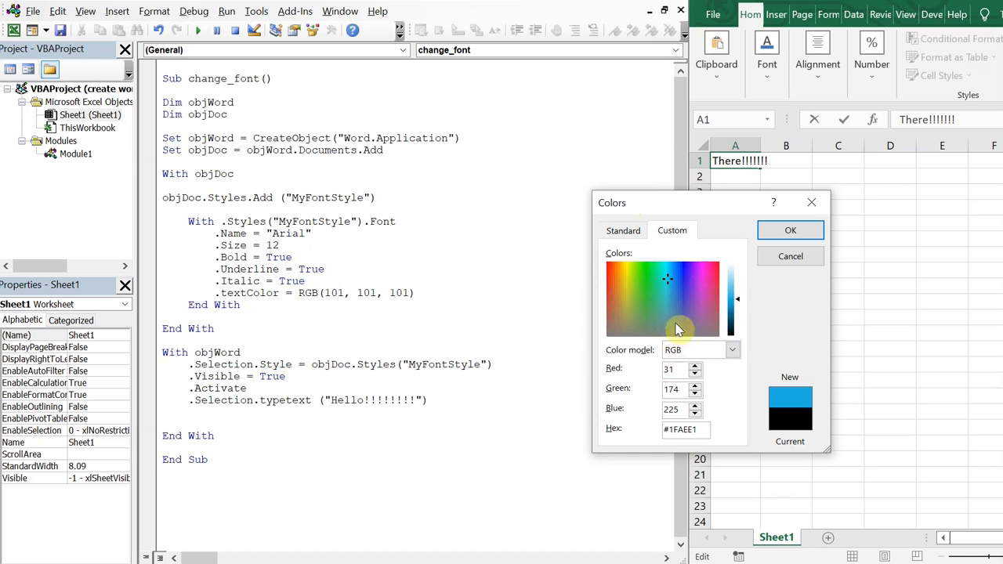
mouse_move(790, 256)
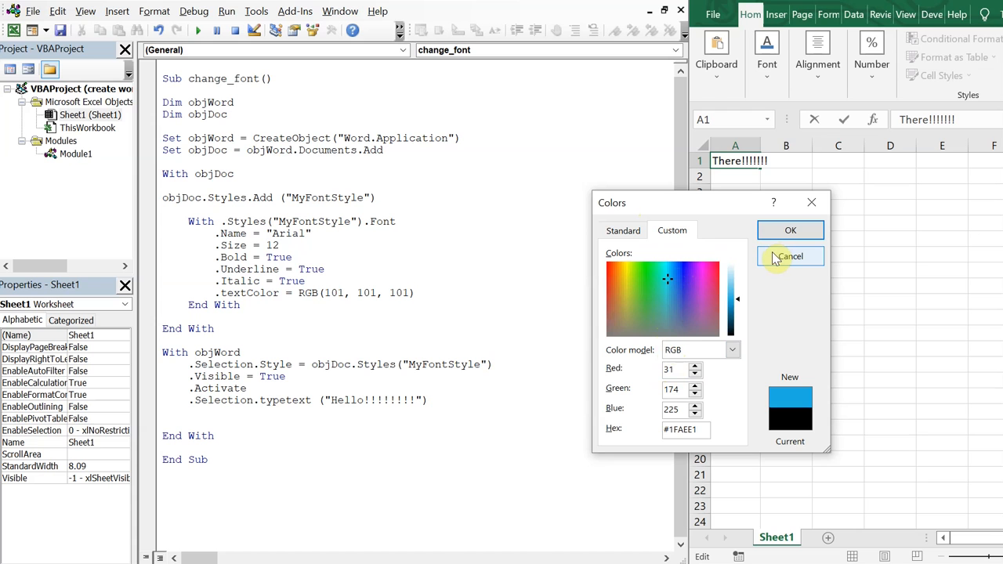
click(790, 256)
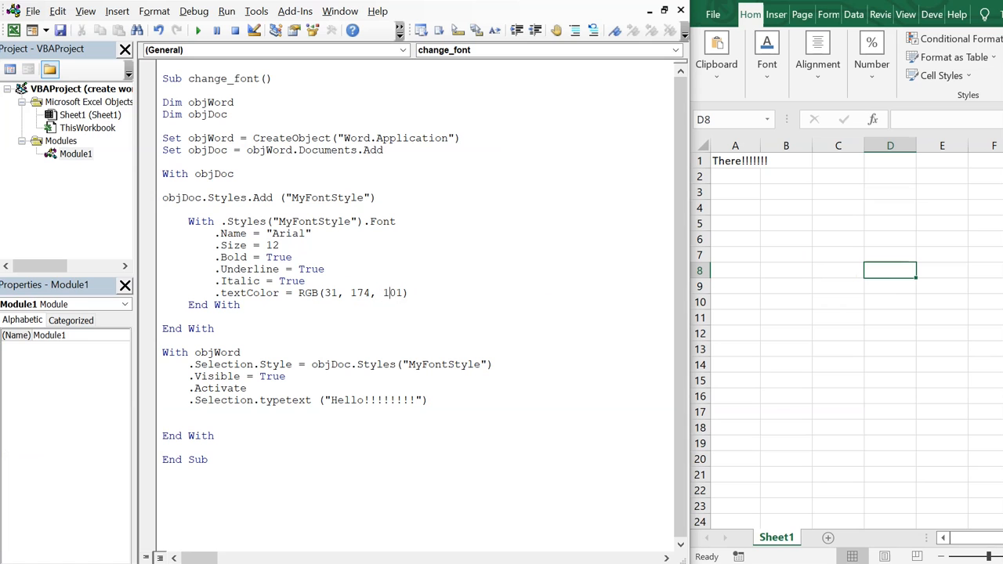
Step: Set the font colour to RGB(31, 174, 225), size 30, bold and underline off, then add a line after Hello
text(225)
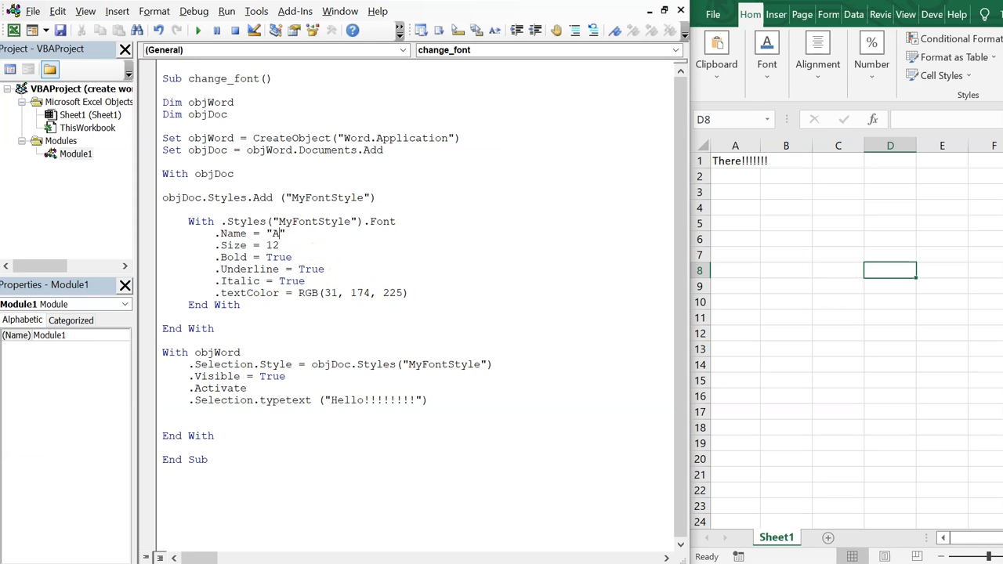
key(Backspace)
text(Impact)
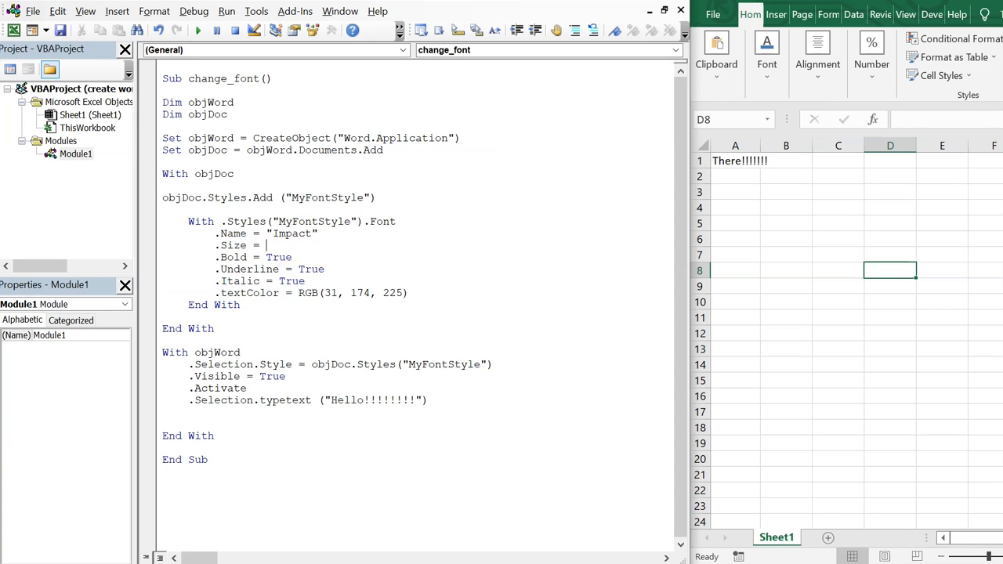
text(30)
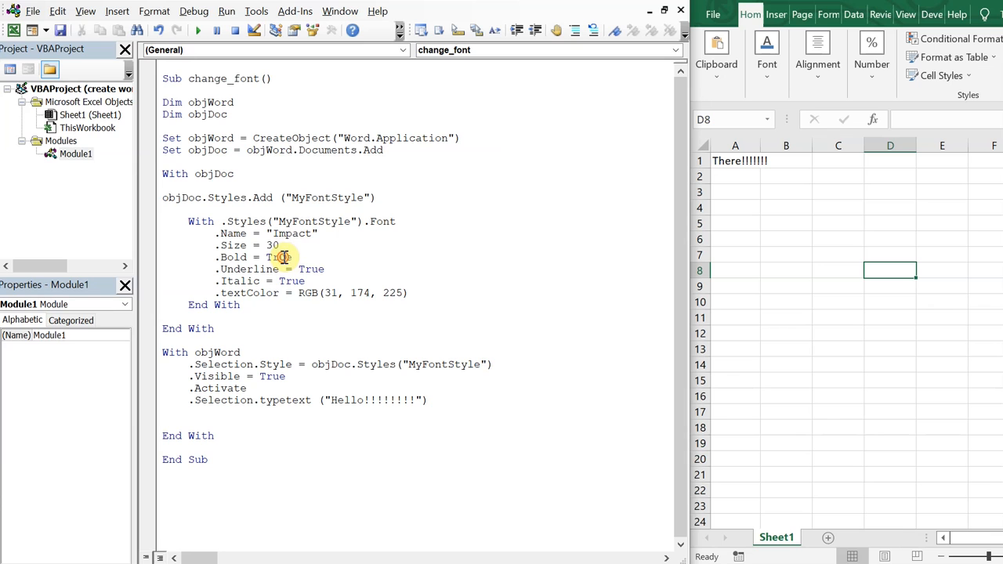
text(Fal)
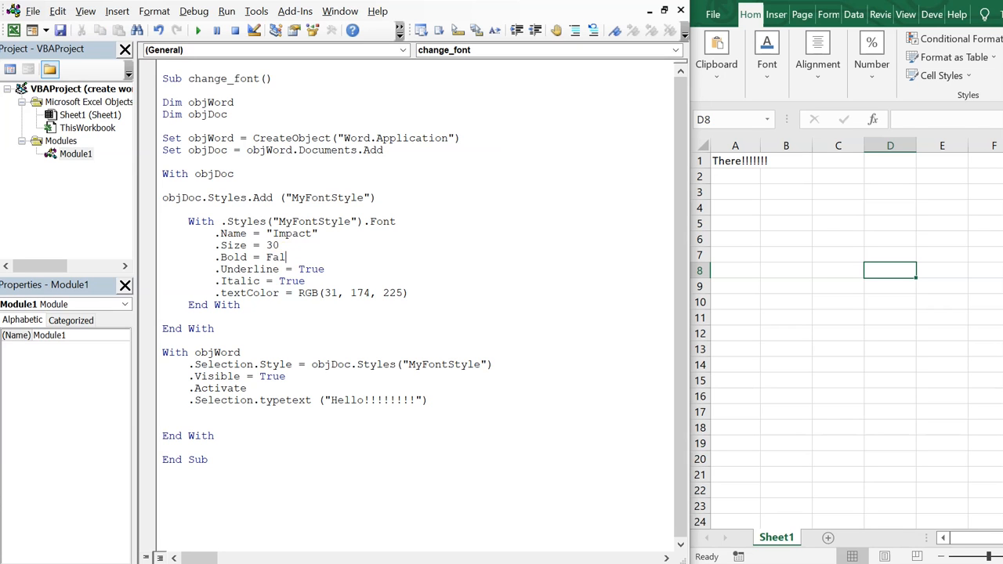
text(se)
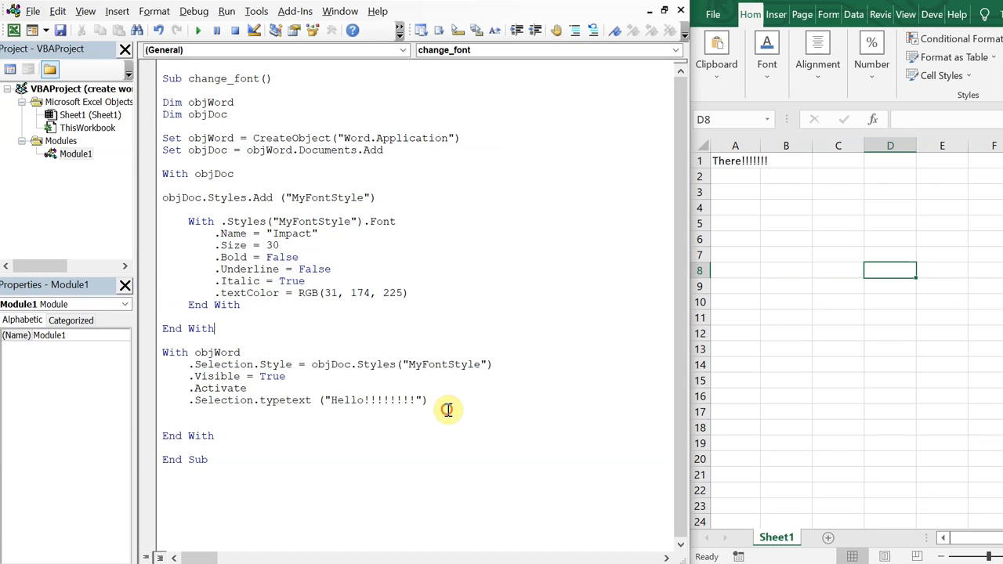
key(enter)
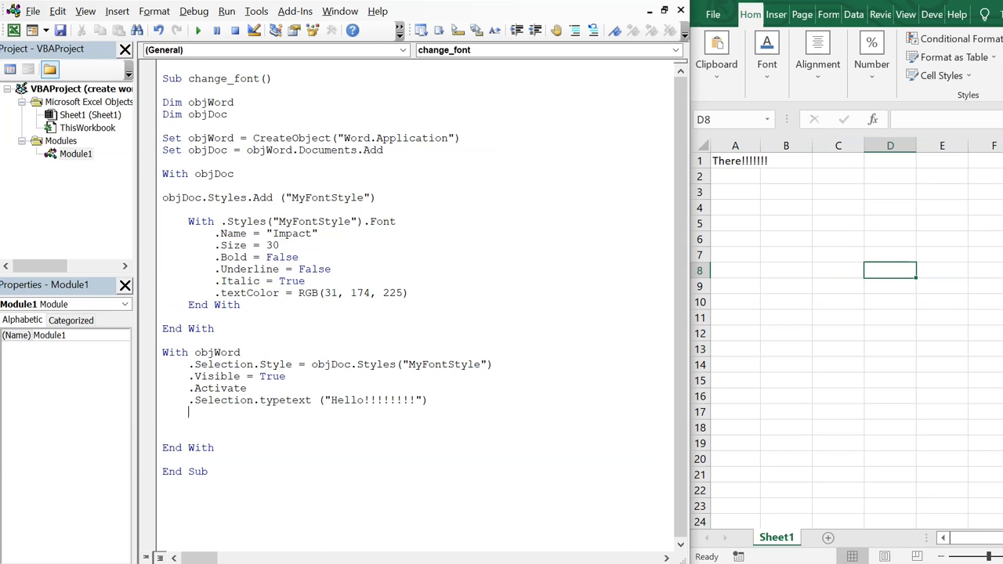
Step: Add a .Selection.TypeParagraph line to the macro
text(.)
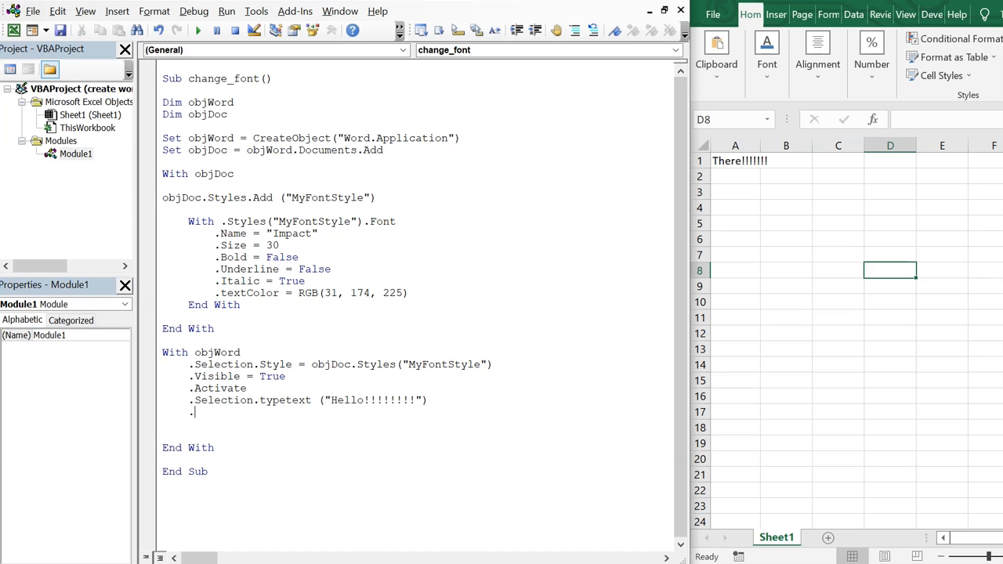
text(Select)
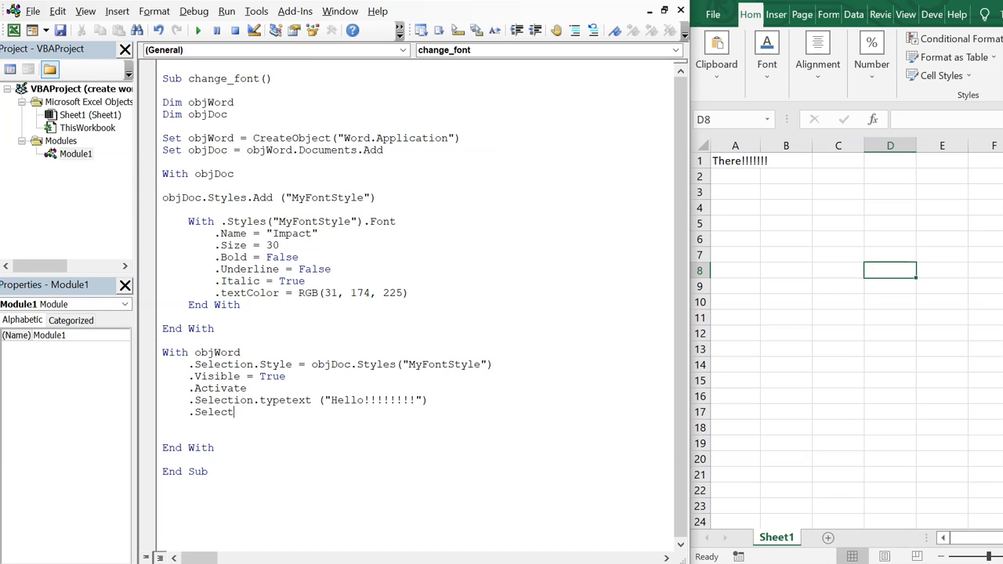
text(Selection.type)
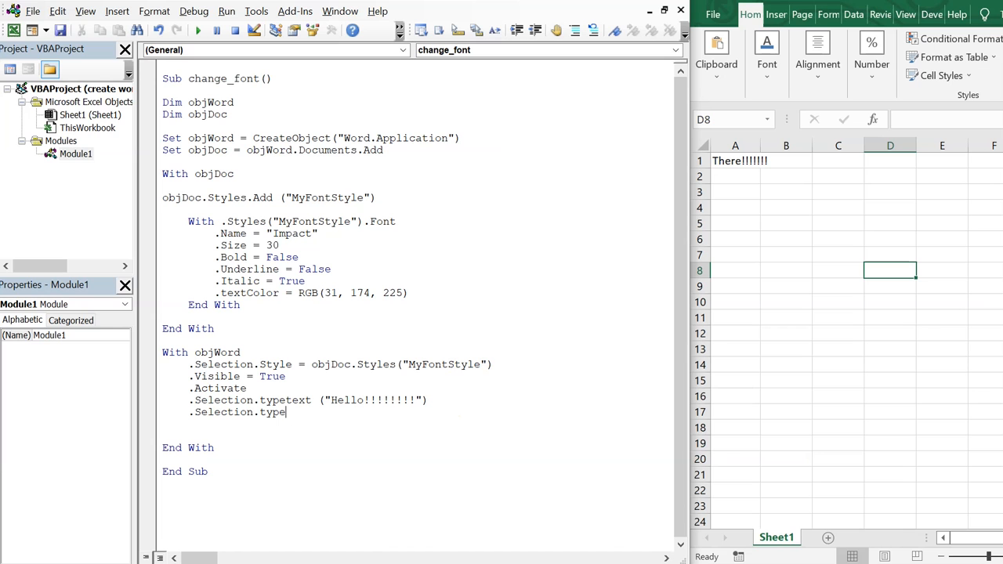
text(para)
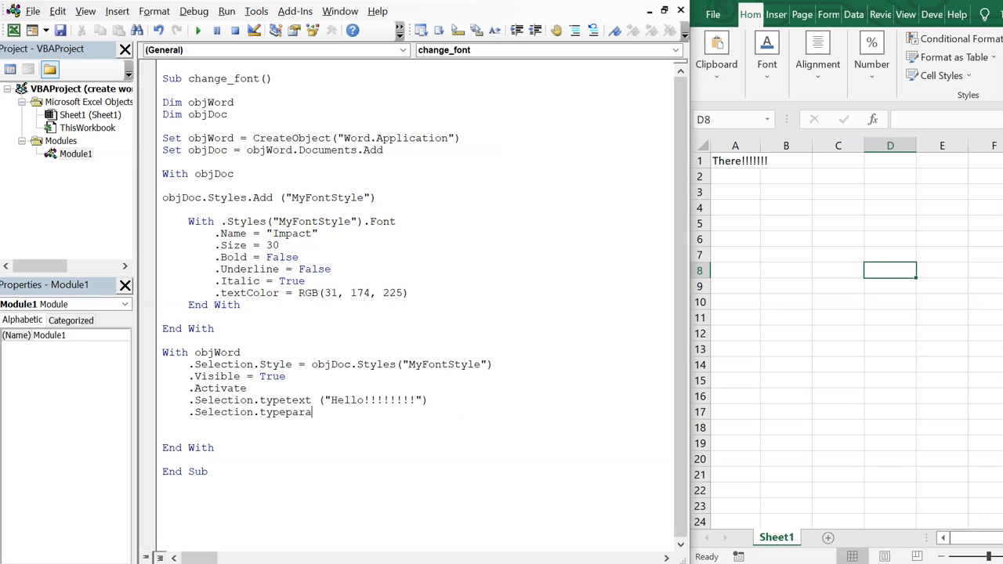
text(graph)
text(.)
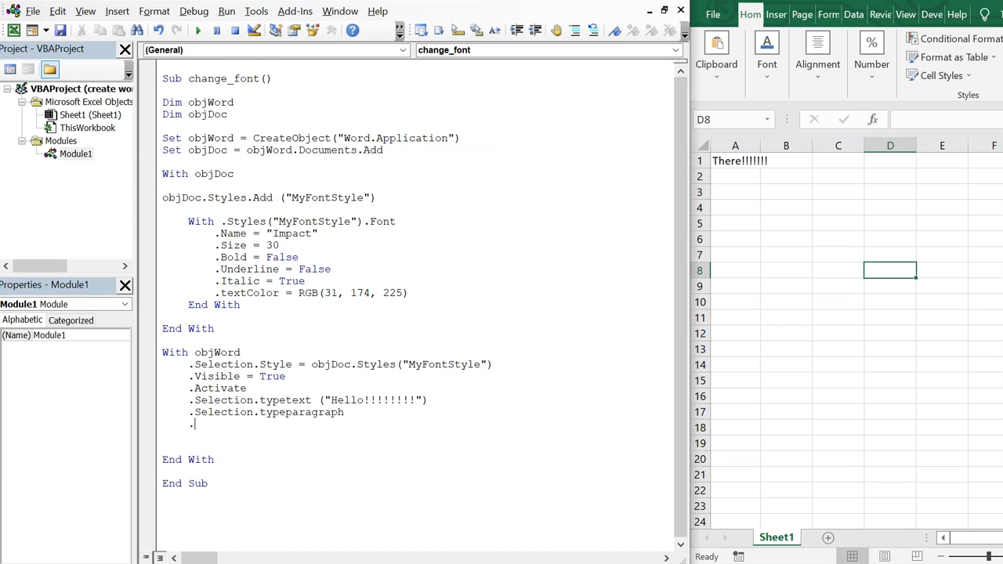
Step: Add .Selection.TypeText (ThisWorkbook.Sheets("Sheet1").Cells(1, 1).Text) to write A1's text
text(selection)
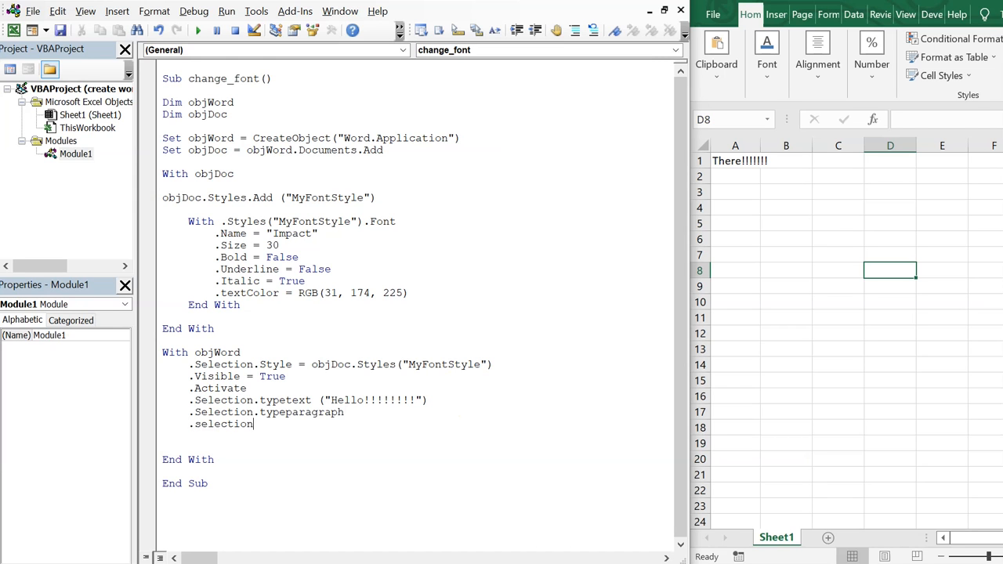
text(.type)
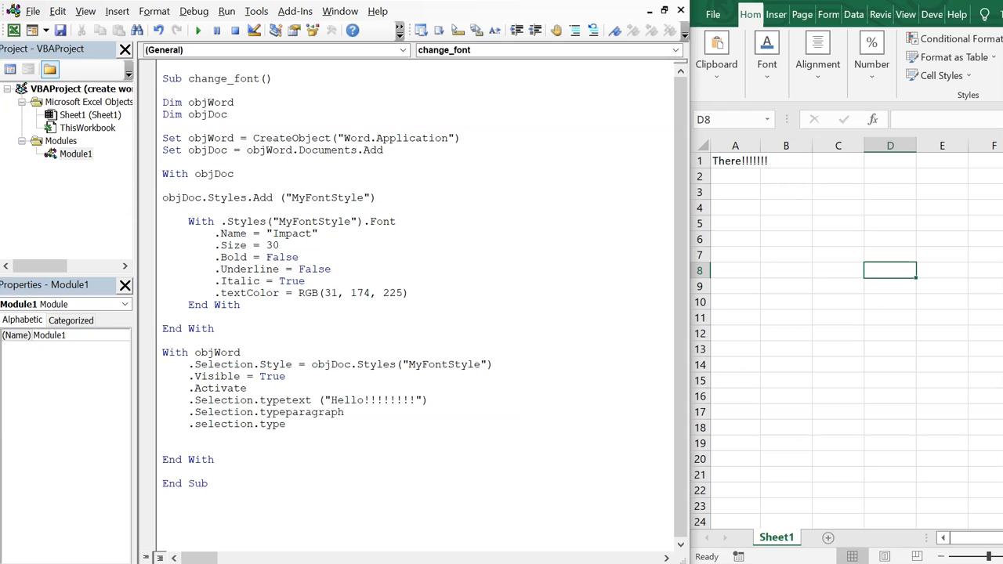
text(text)
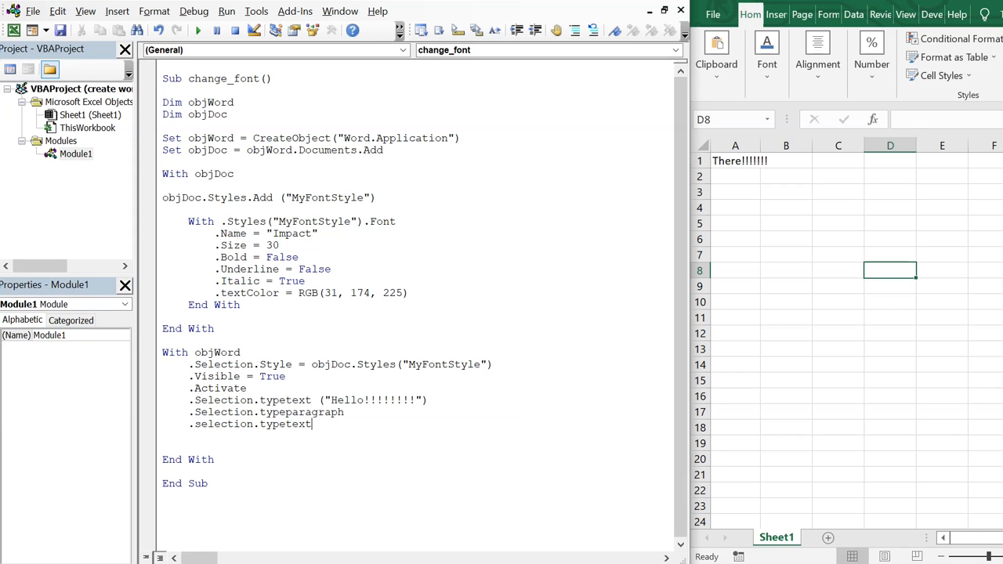
text(()
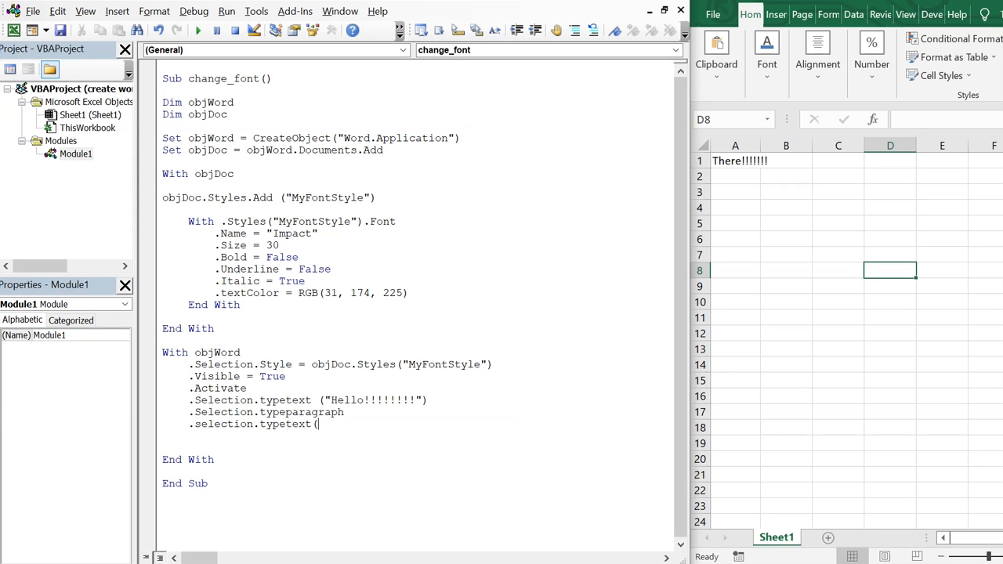
text(thisworkn)
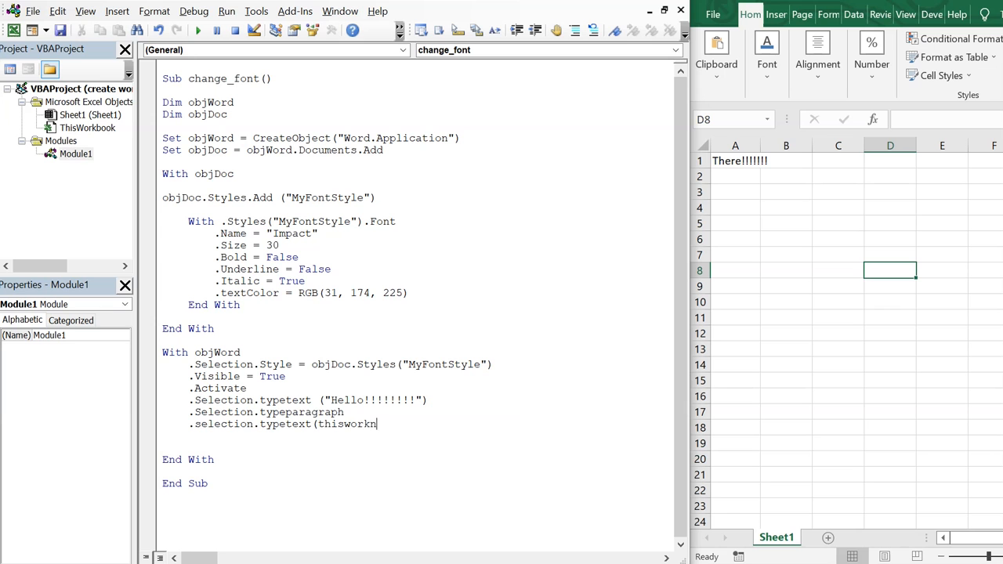
text(book.sheets)
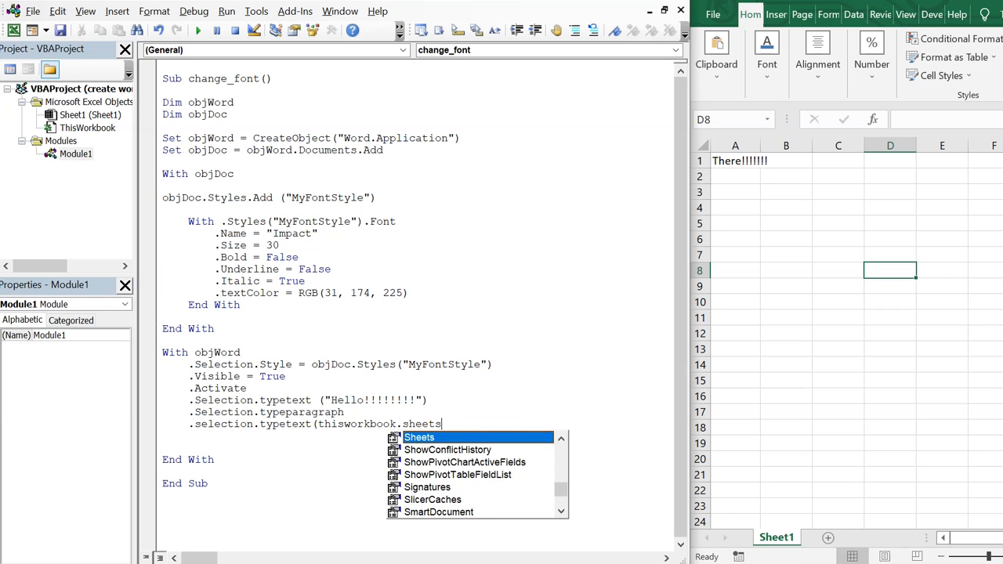
mouse_move(445, 345)
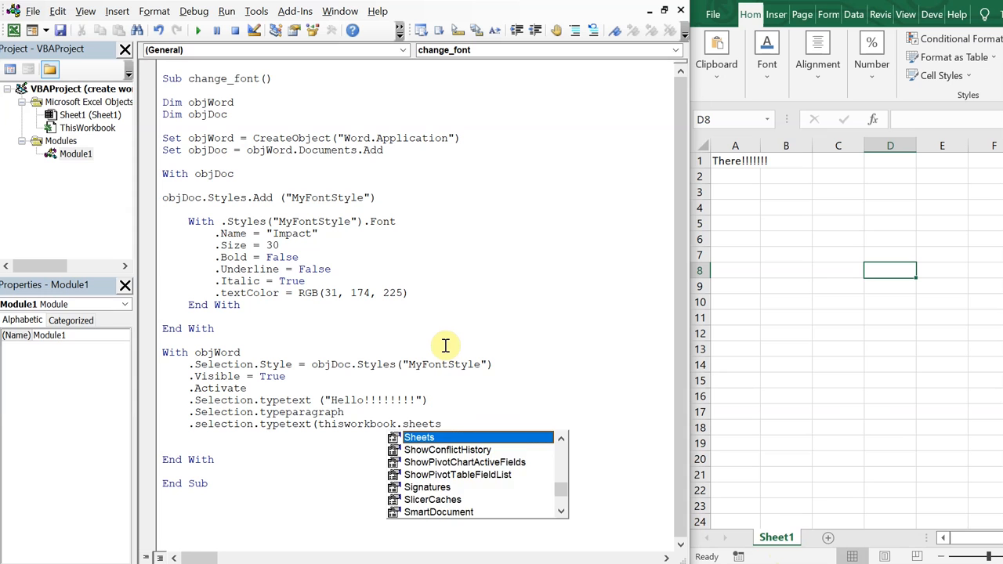
text(("s)
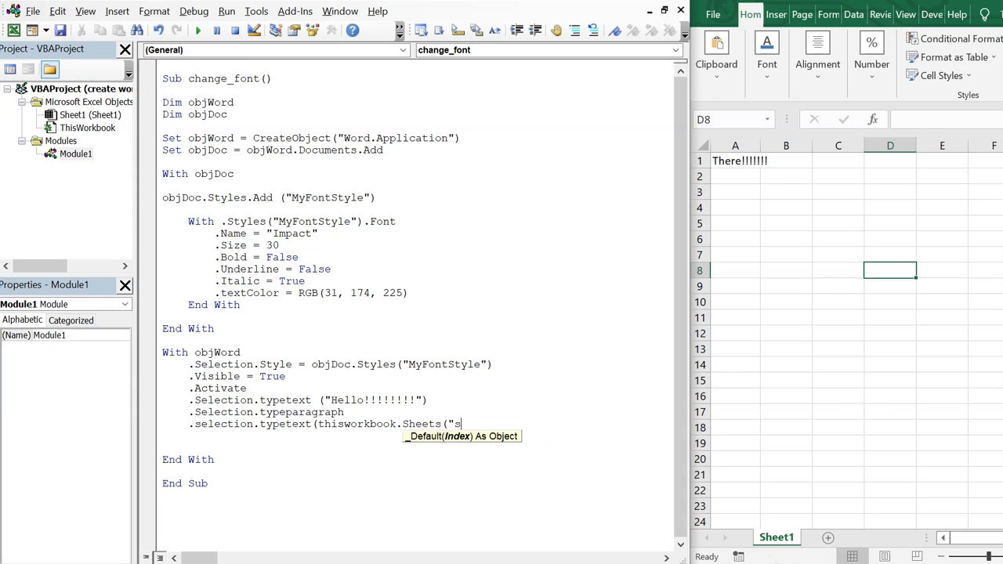
text(heet1").ce)
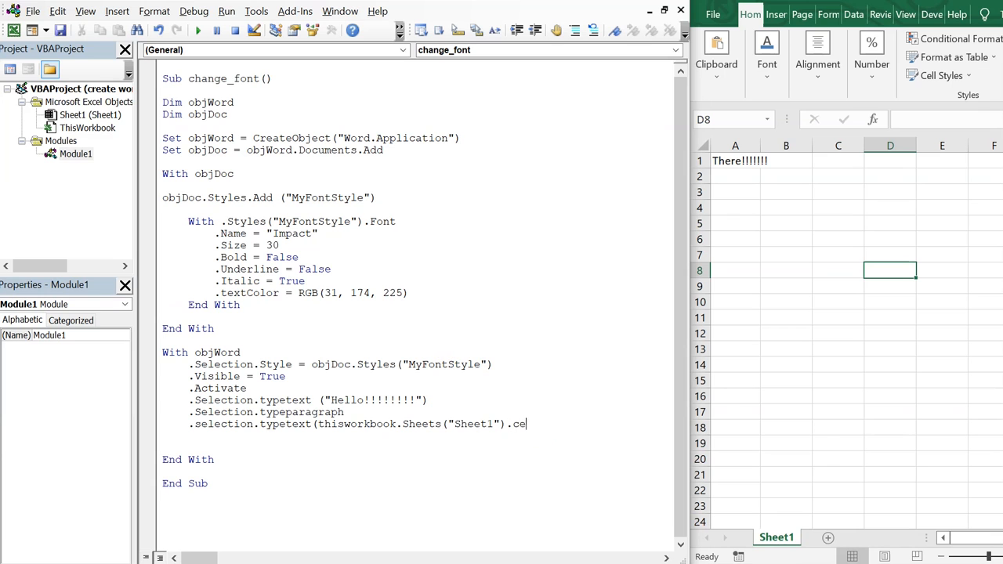
mouse_move(470, 458)
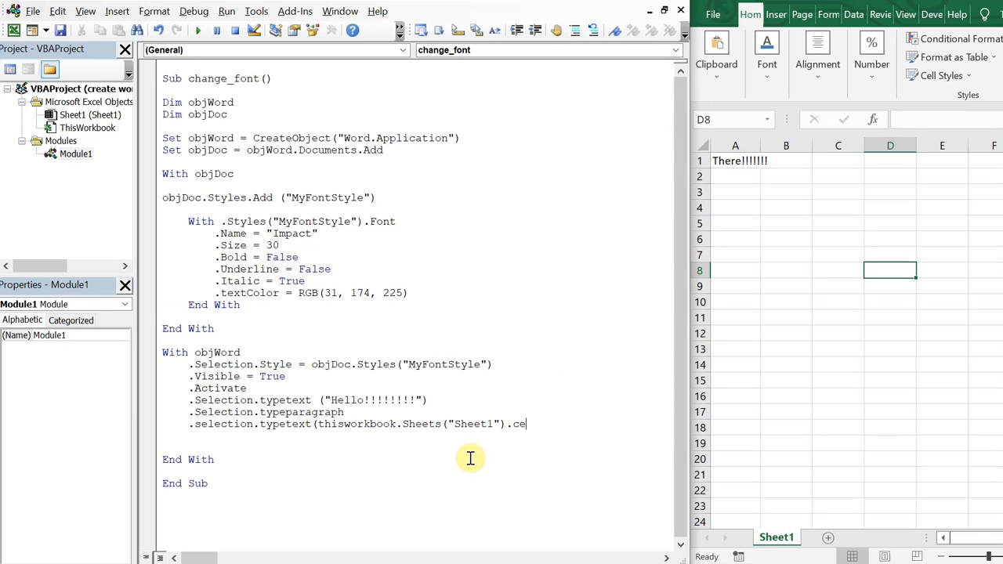
text(lls(1,1,)
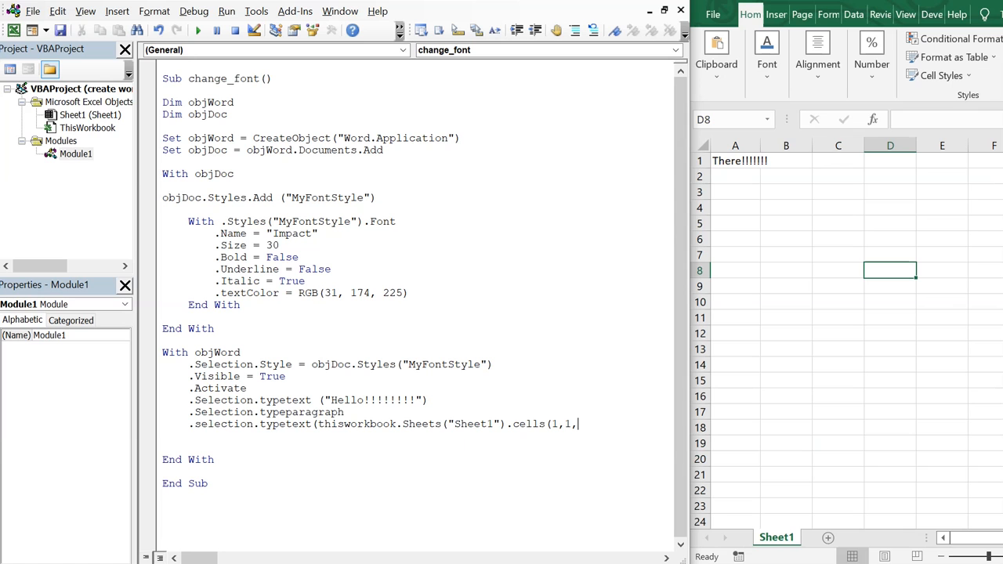
text().te)
text(Whatever)
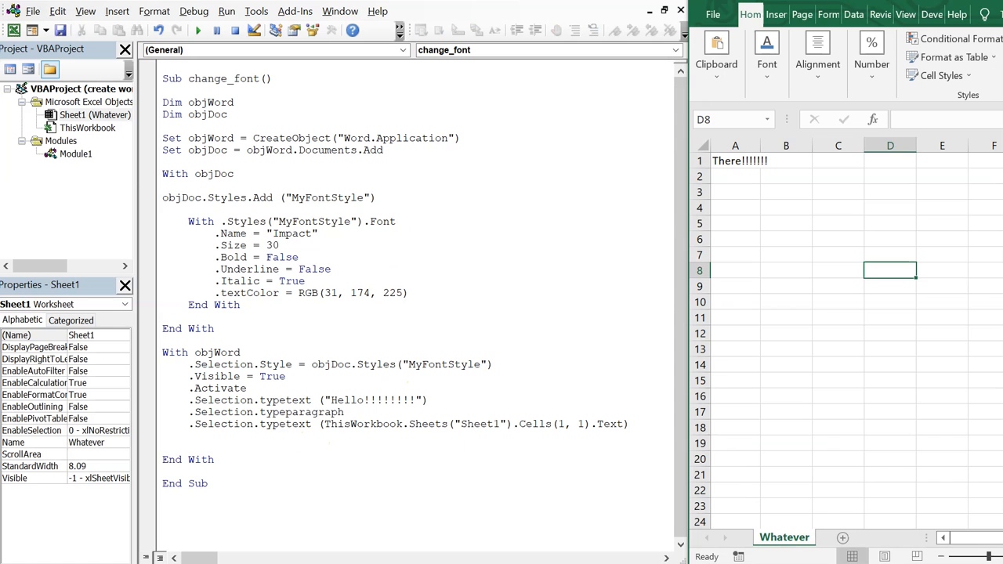
Step: Change the Sheets("Sheet1") reference in the code to Sheets("Whatever")
click(76, 153)
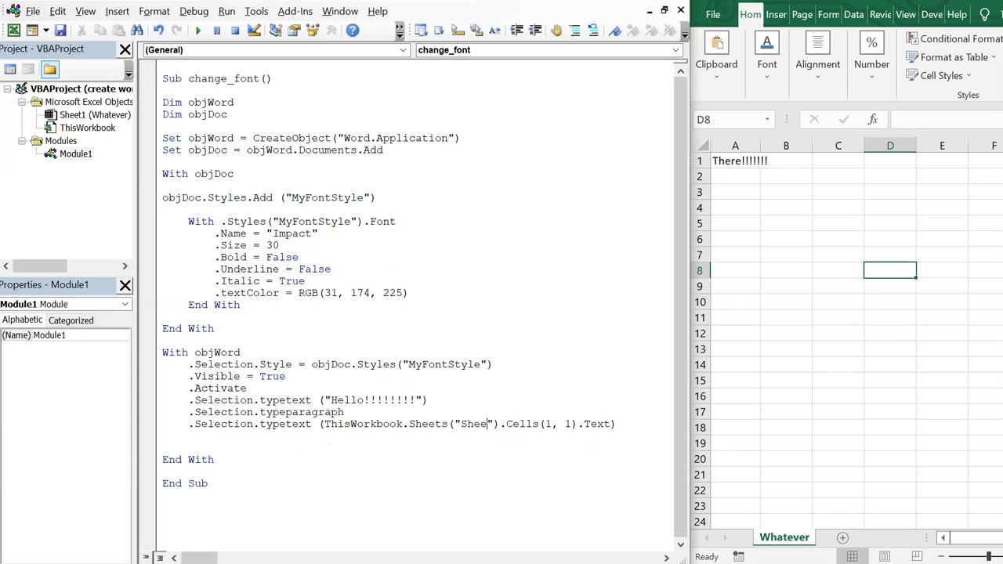
text(Whatever)
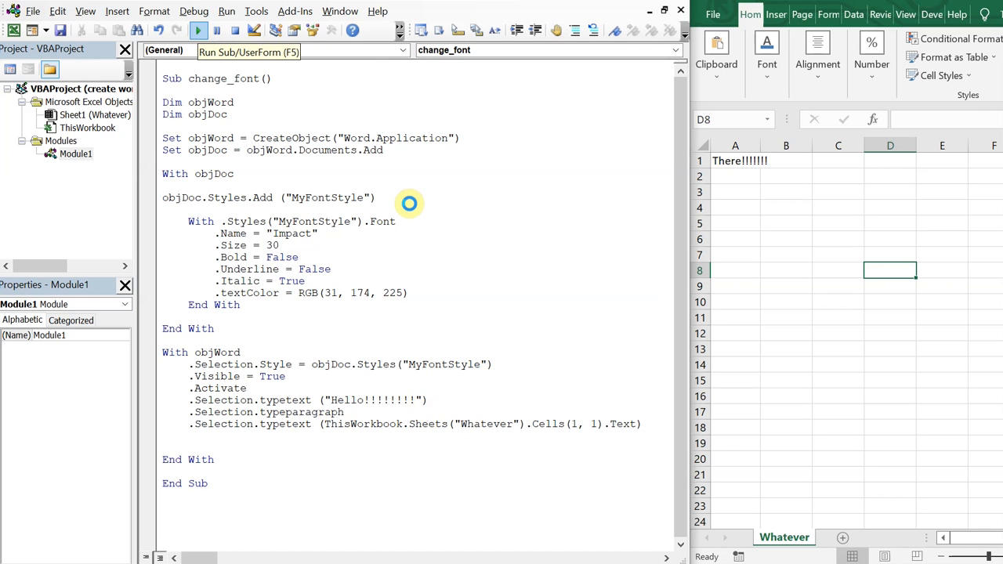
Step: Run change_font to generate the Word document with the Hello and There lines
click(198, 30)
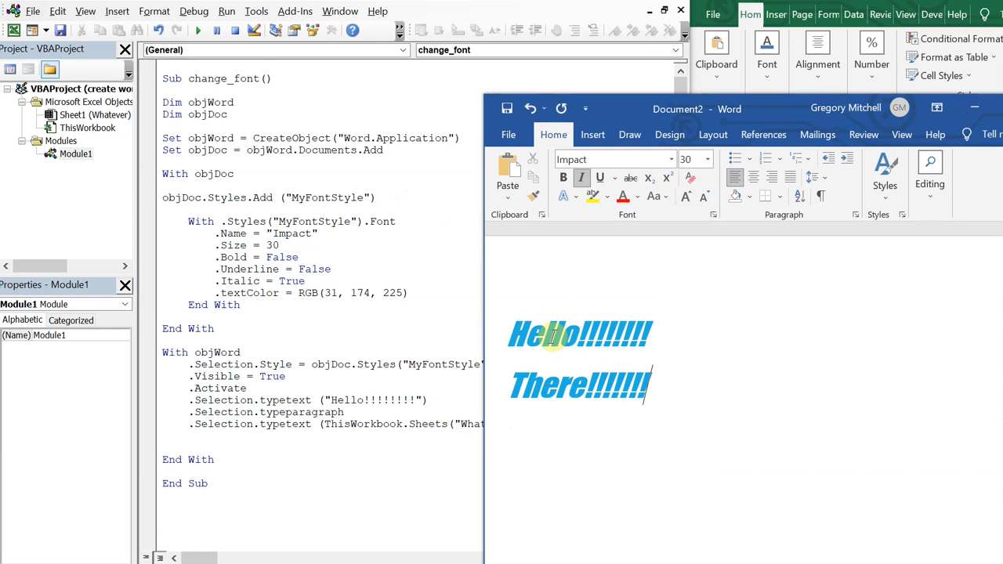
mouse_move(617, 123)
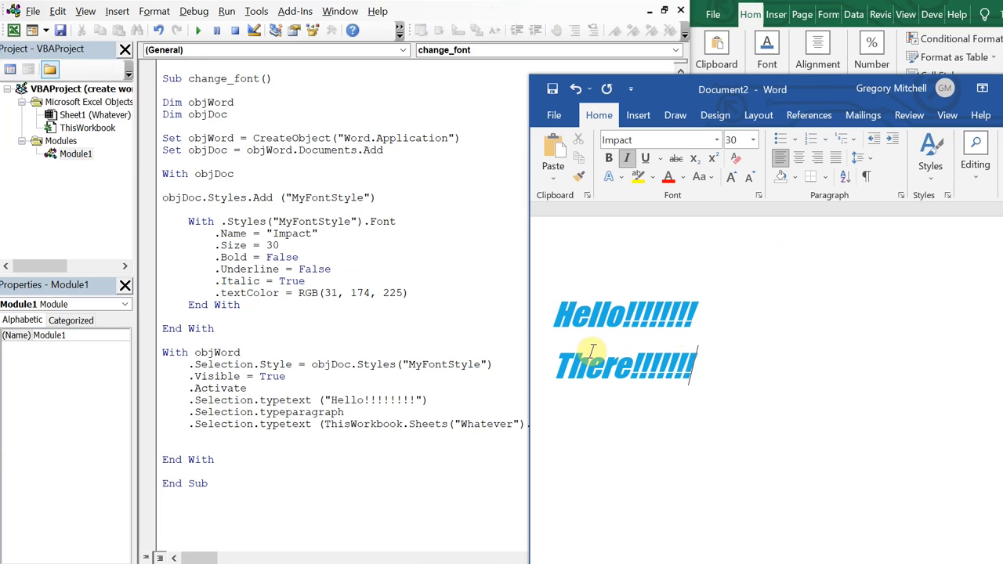
mouse_move(591, 293)
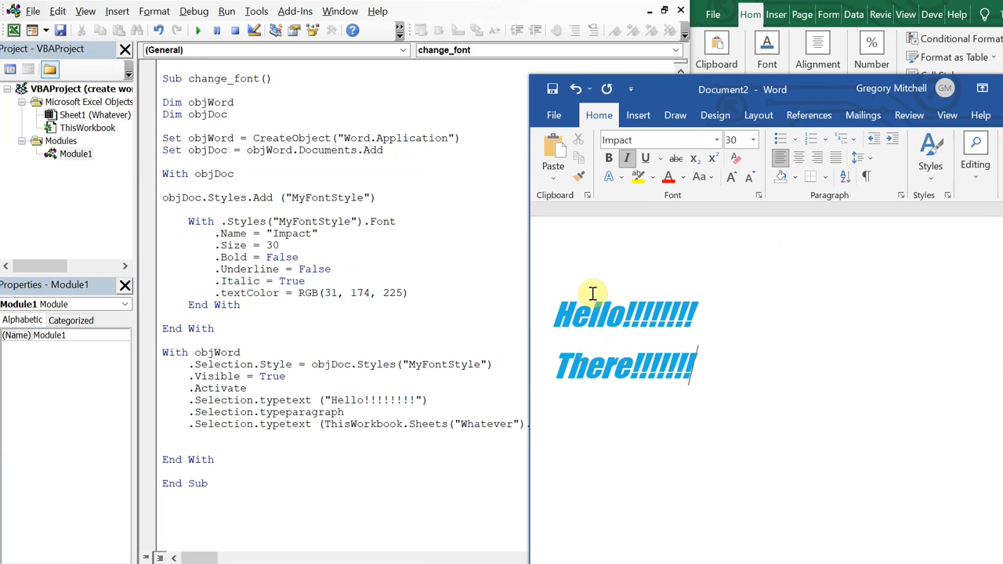